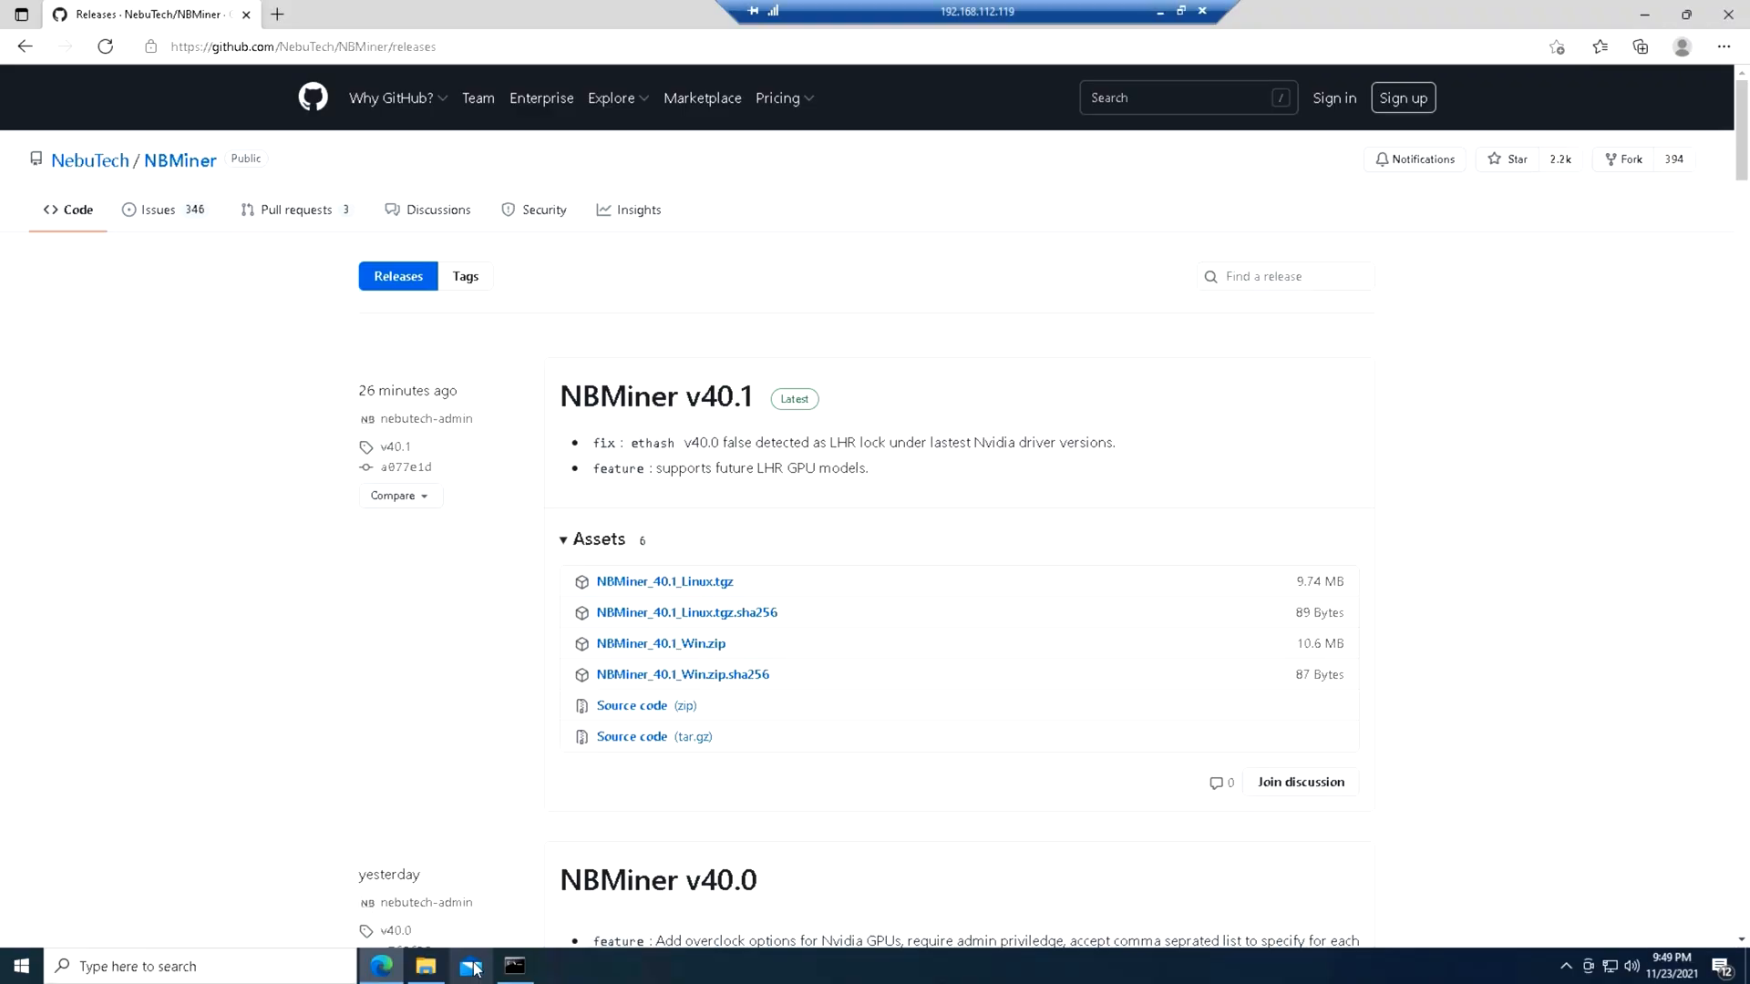
{"action": "mouse_move", "coordinate": [474, 965]}
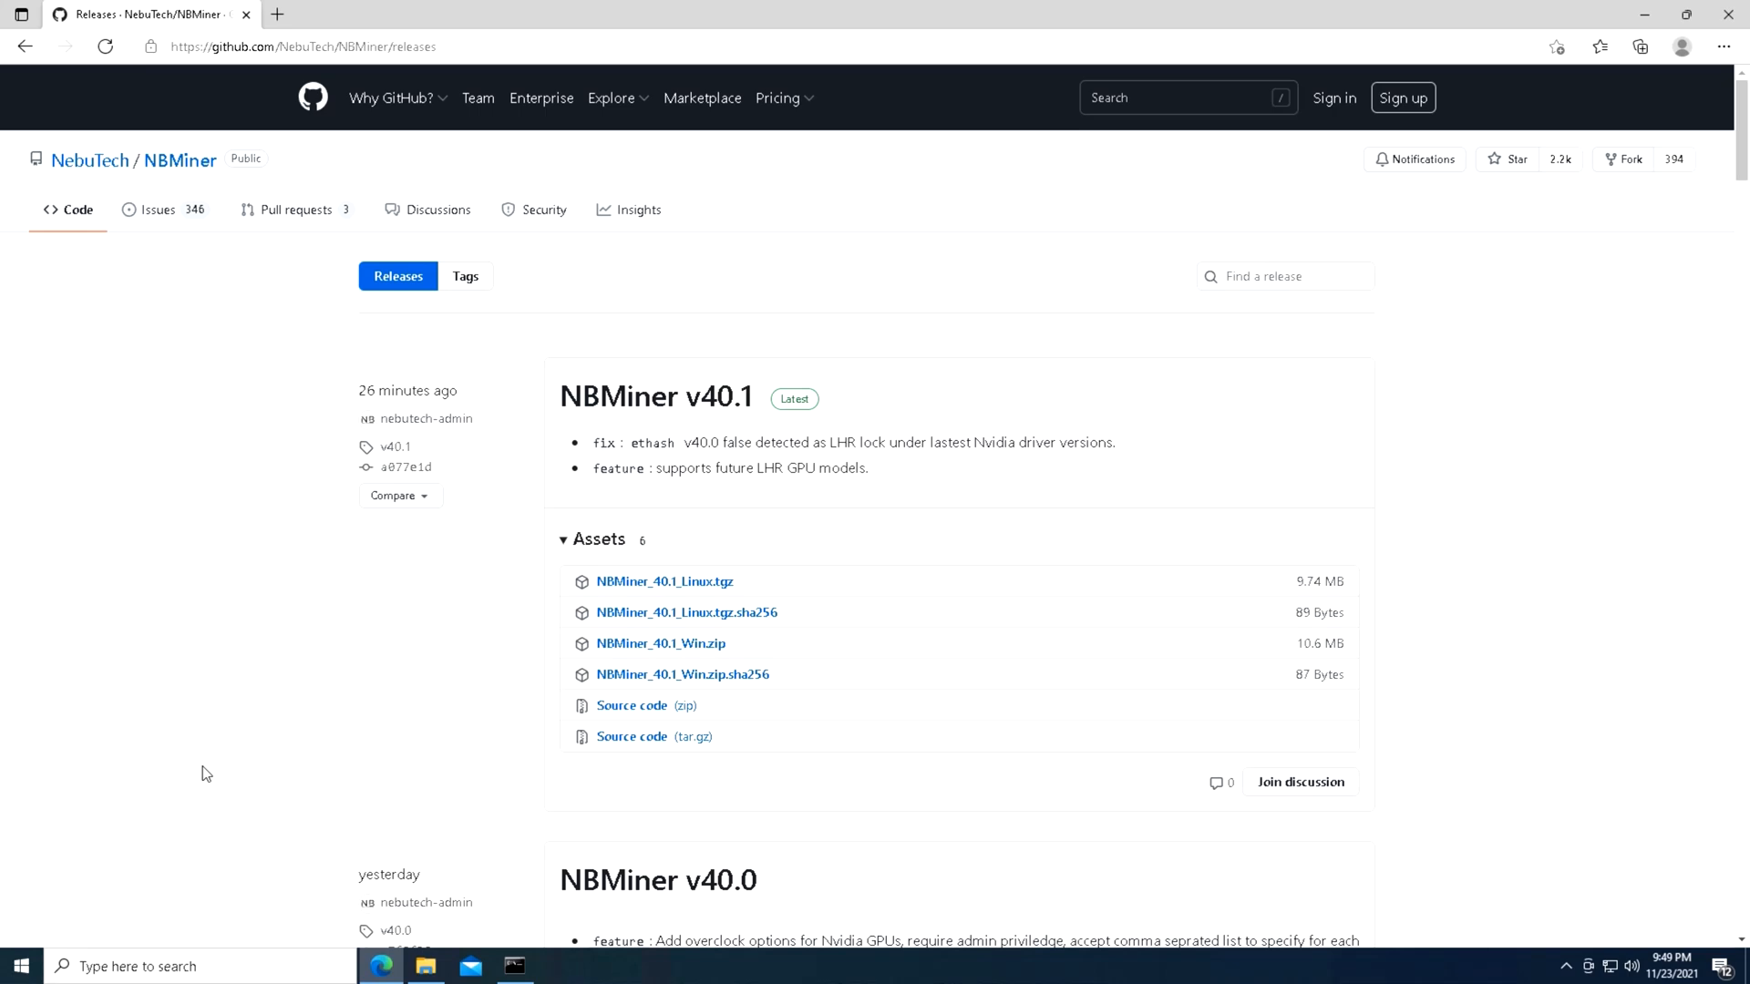
Scroll the NBMiner releases page past the v40.1 assets down to the v40.0 release notes.
{"action": "scroll", "scroll_direction": "down", "scroll_amount": 3}
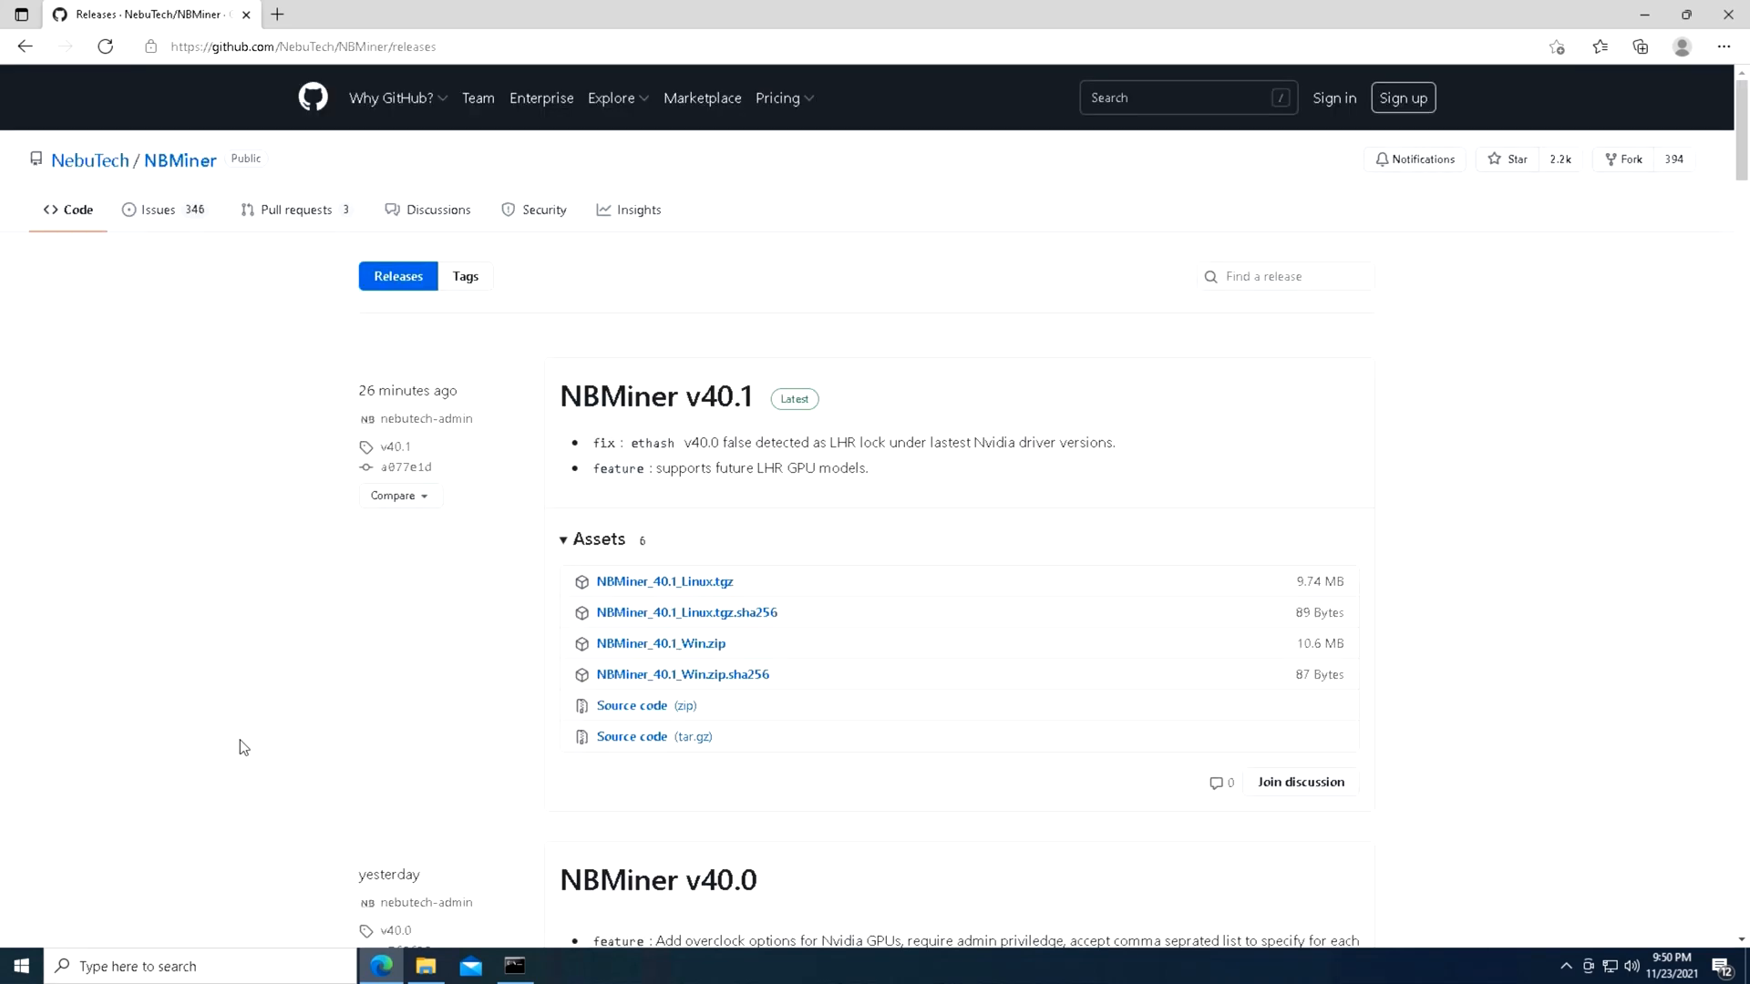
{"action": "scroll", "scroll_direction": "down", "scroll_amount": 3}
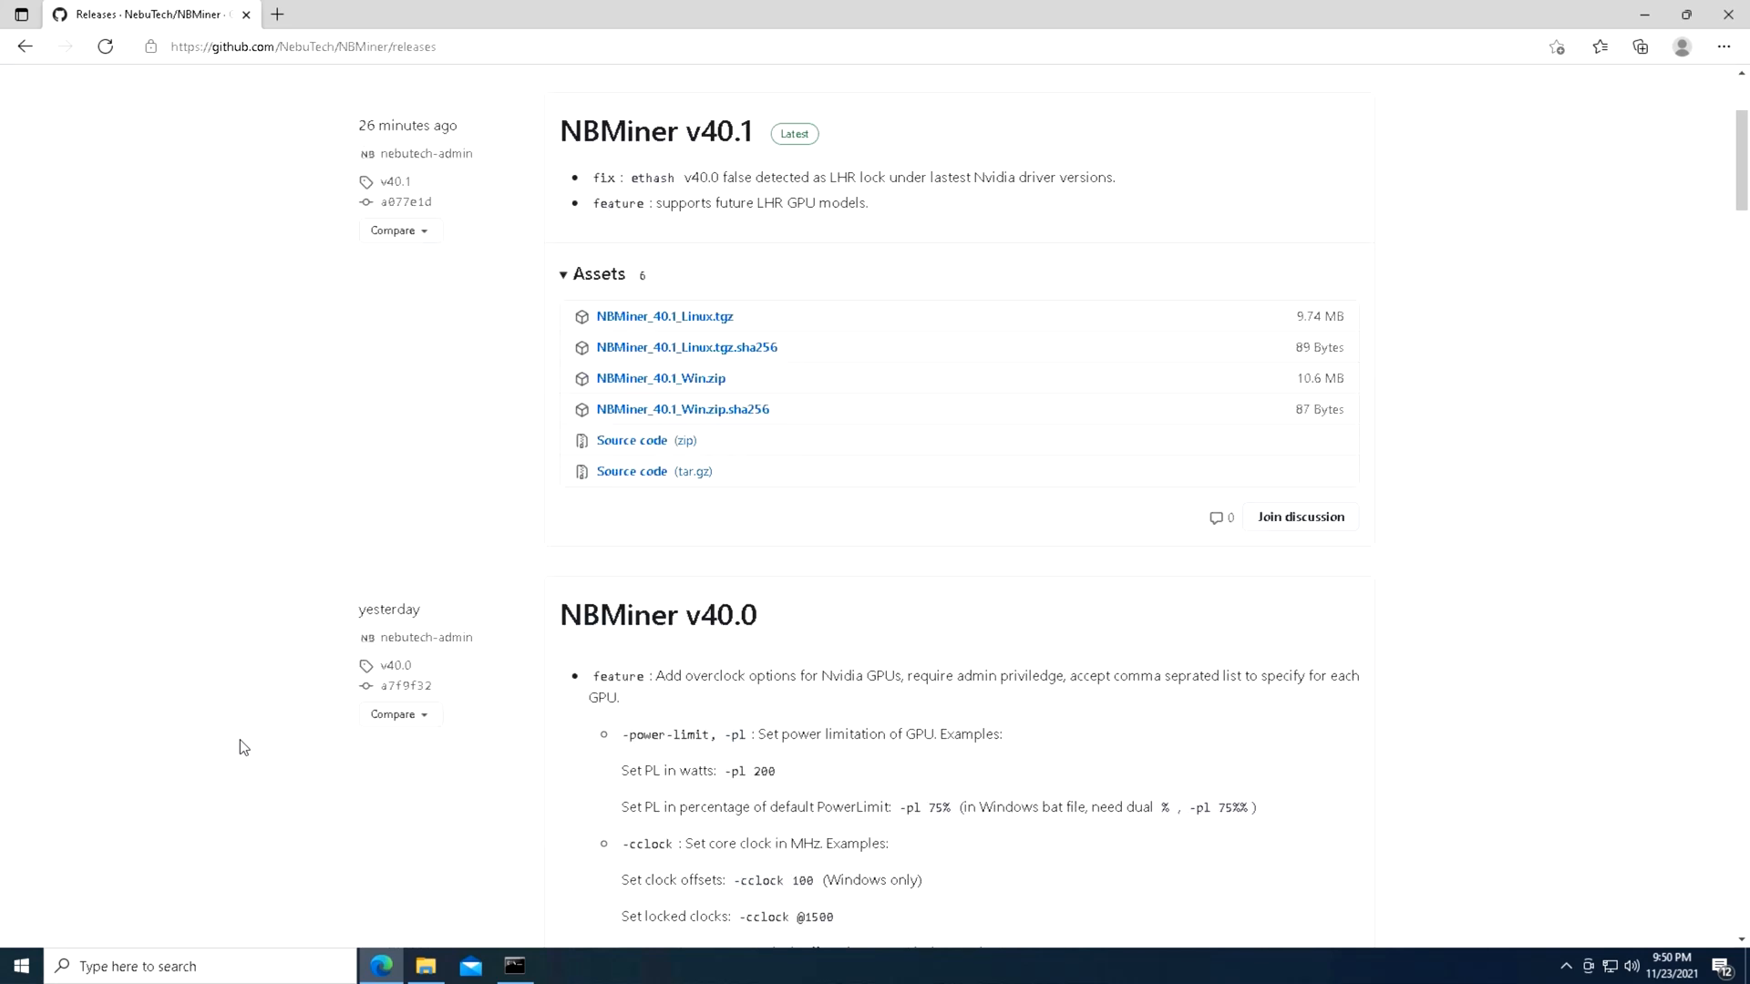
{"action": "scroll", "scroll_direction": "down", "scroll_amount": 3}
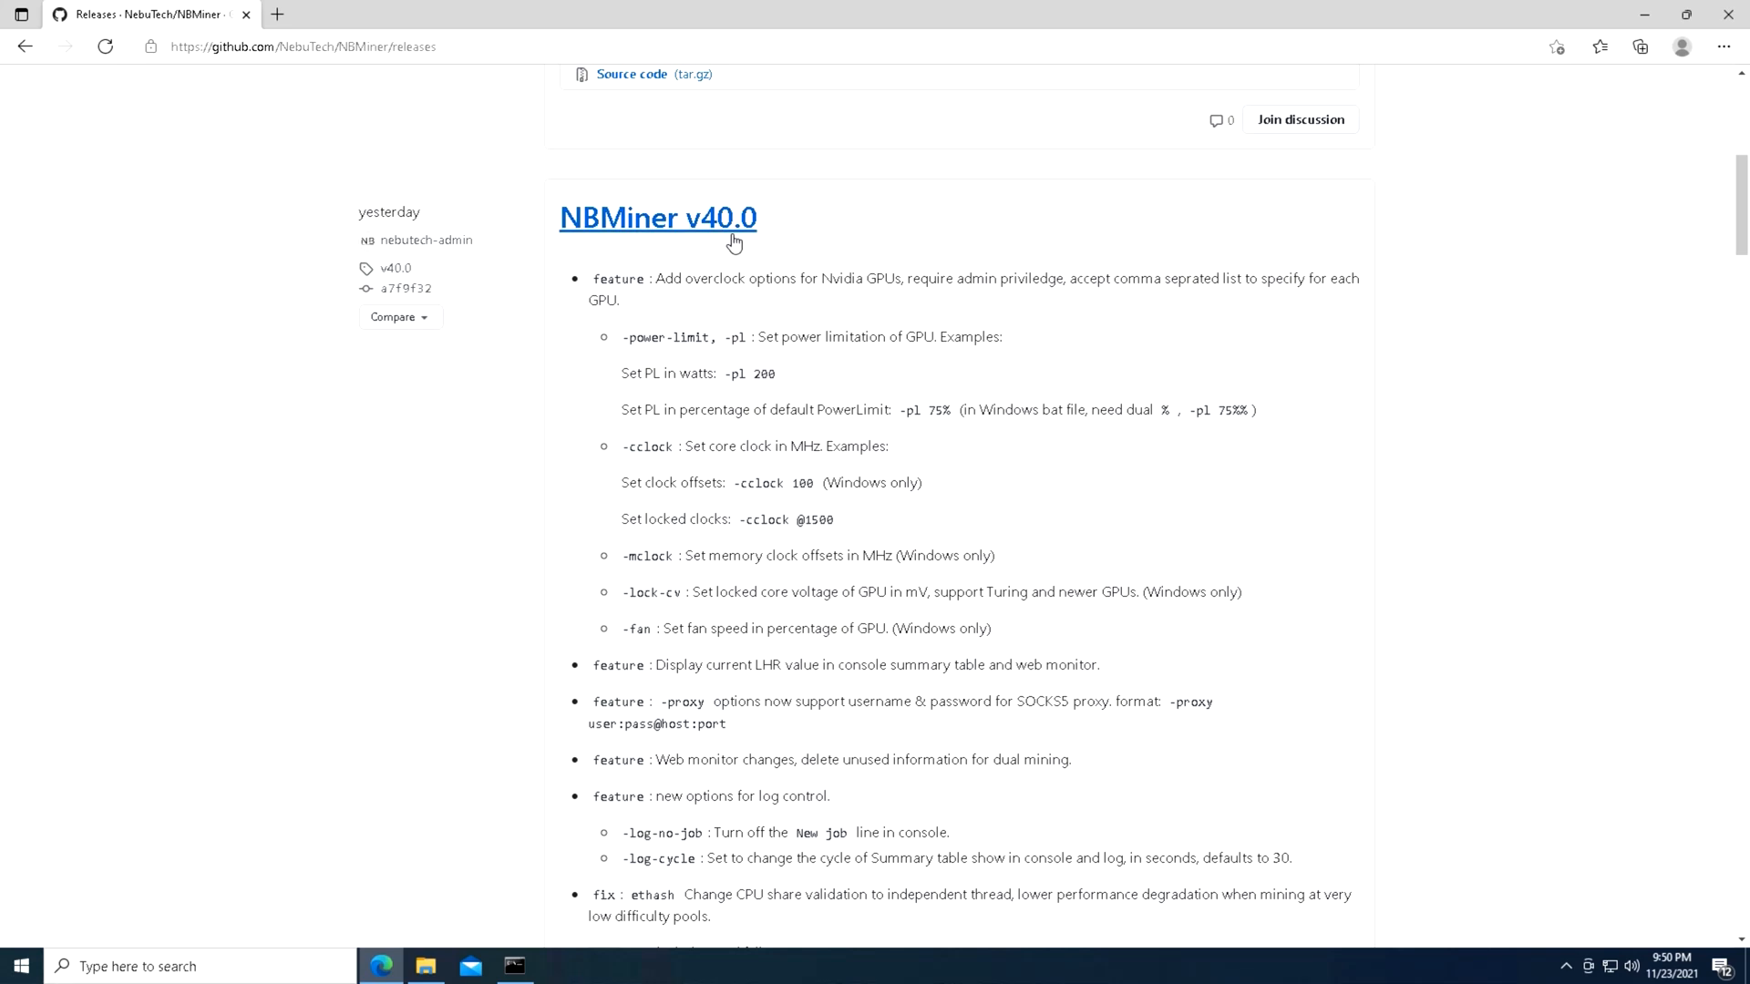
{"action": "mouse_move", "coordinate": [516, 477]}
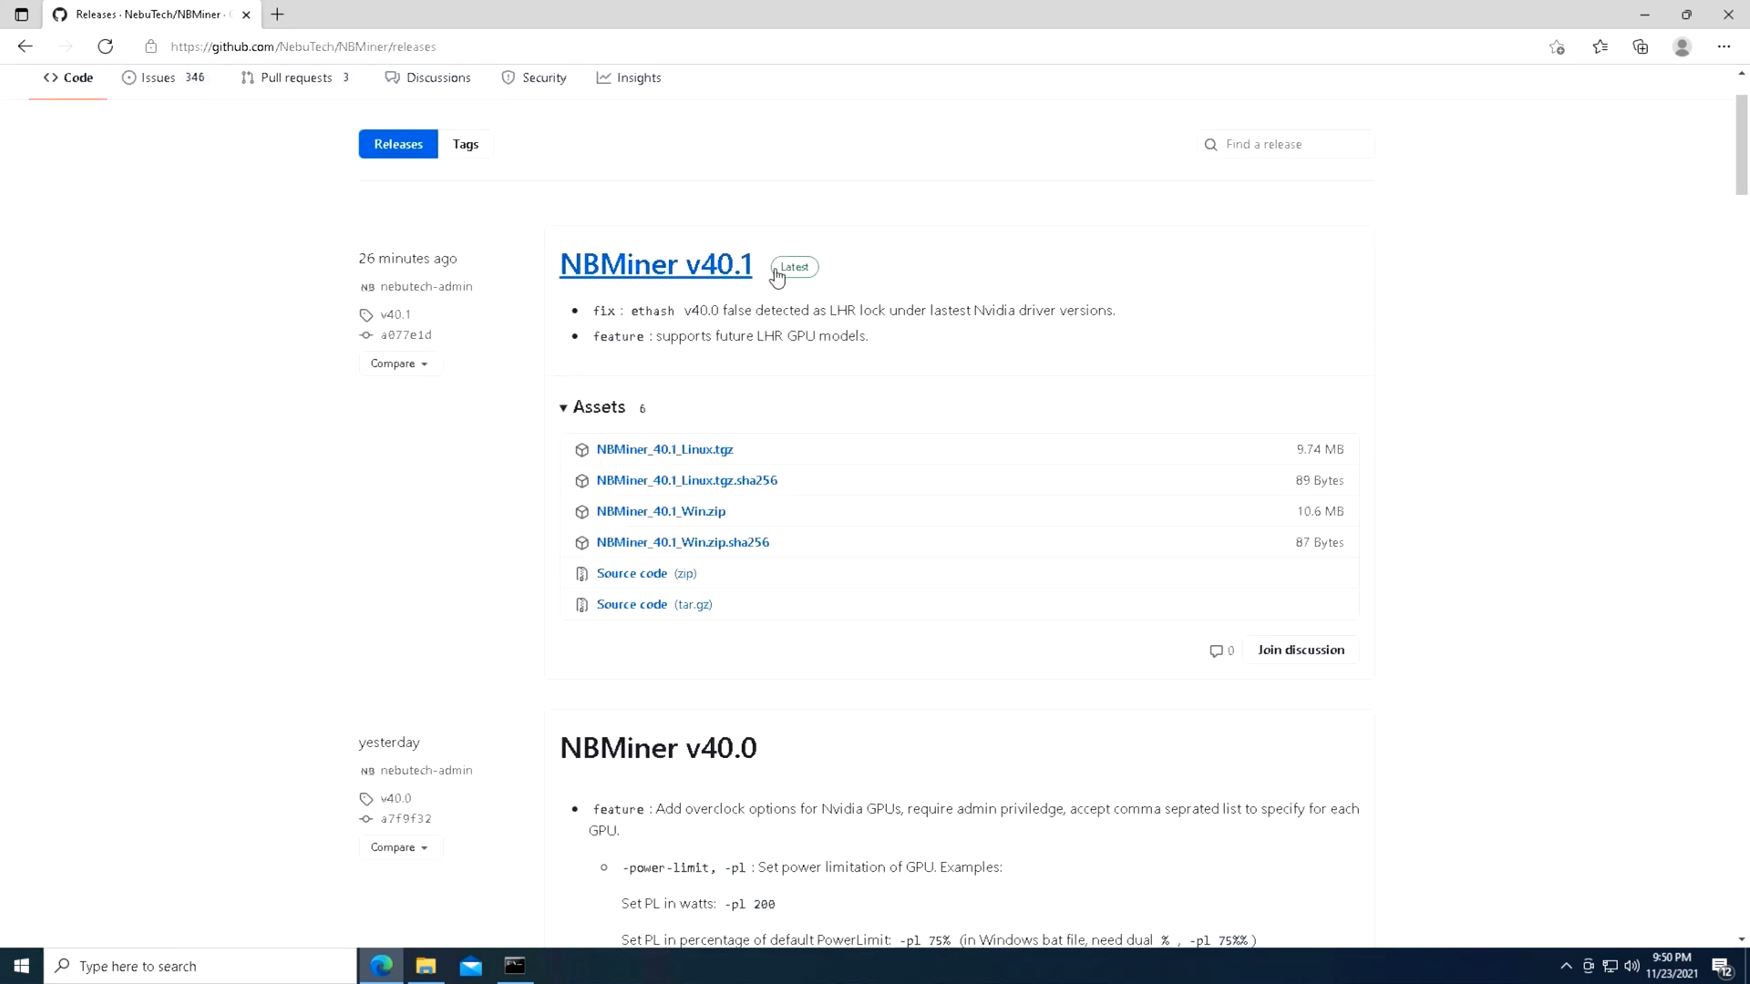
{"action": "mouse_move", "coordinate": [689, 274]}
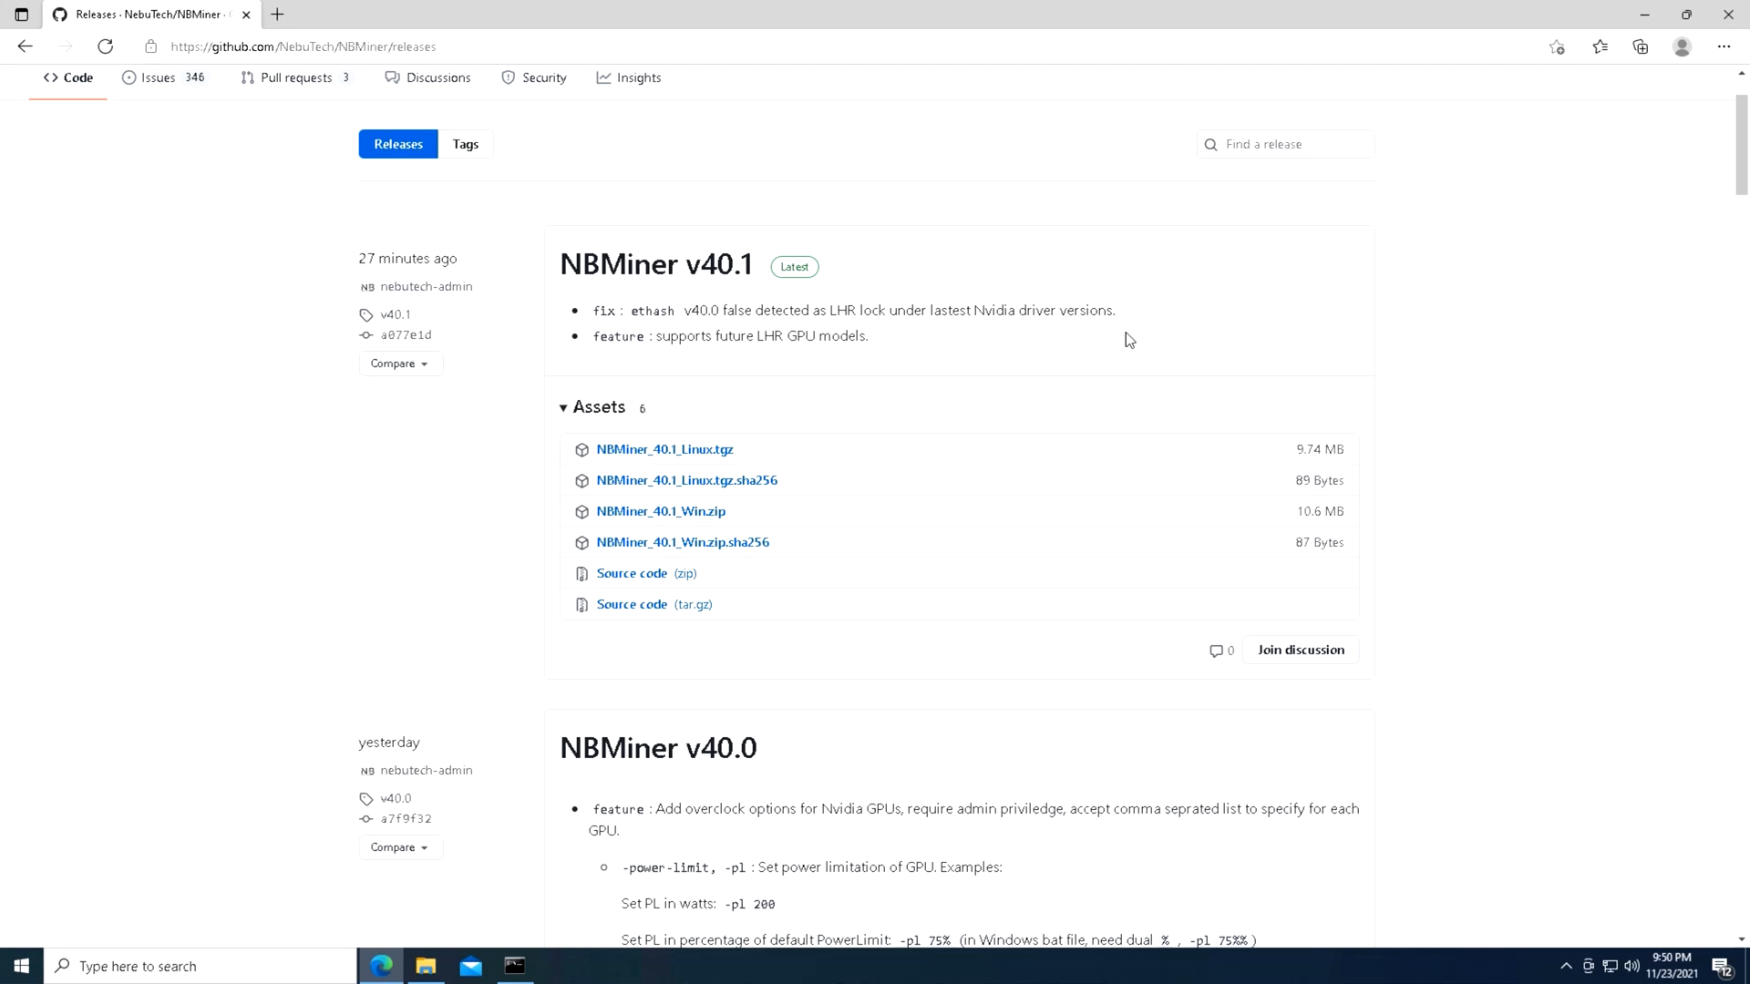
{"action": "mouse_move", "coordinate": [738, 434]}
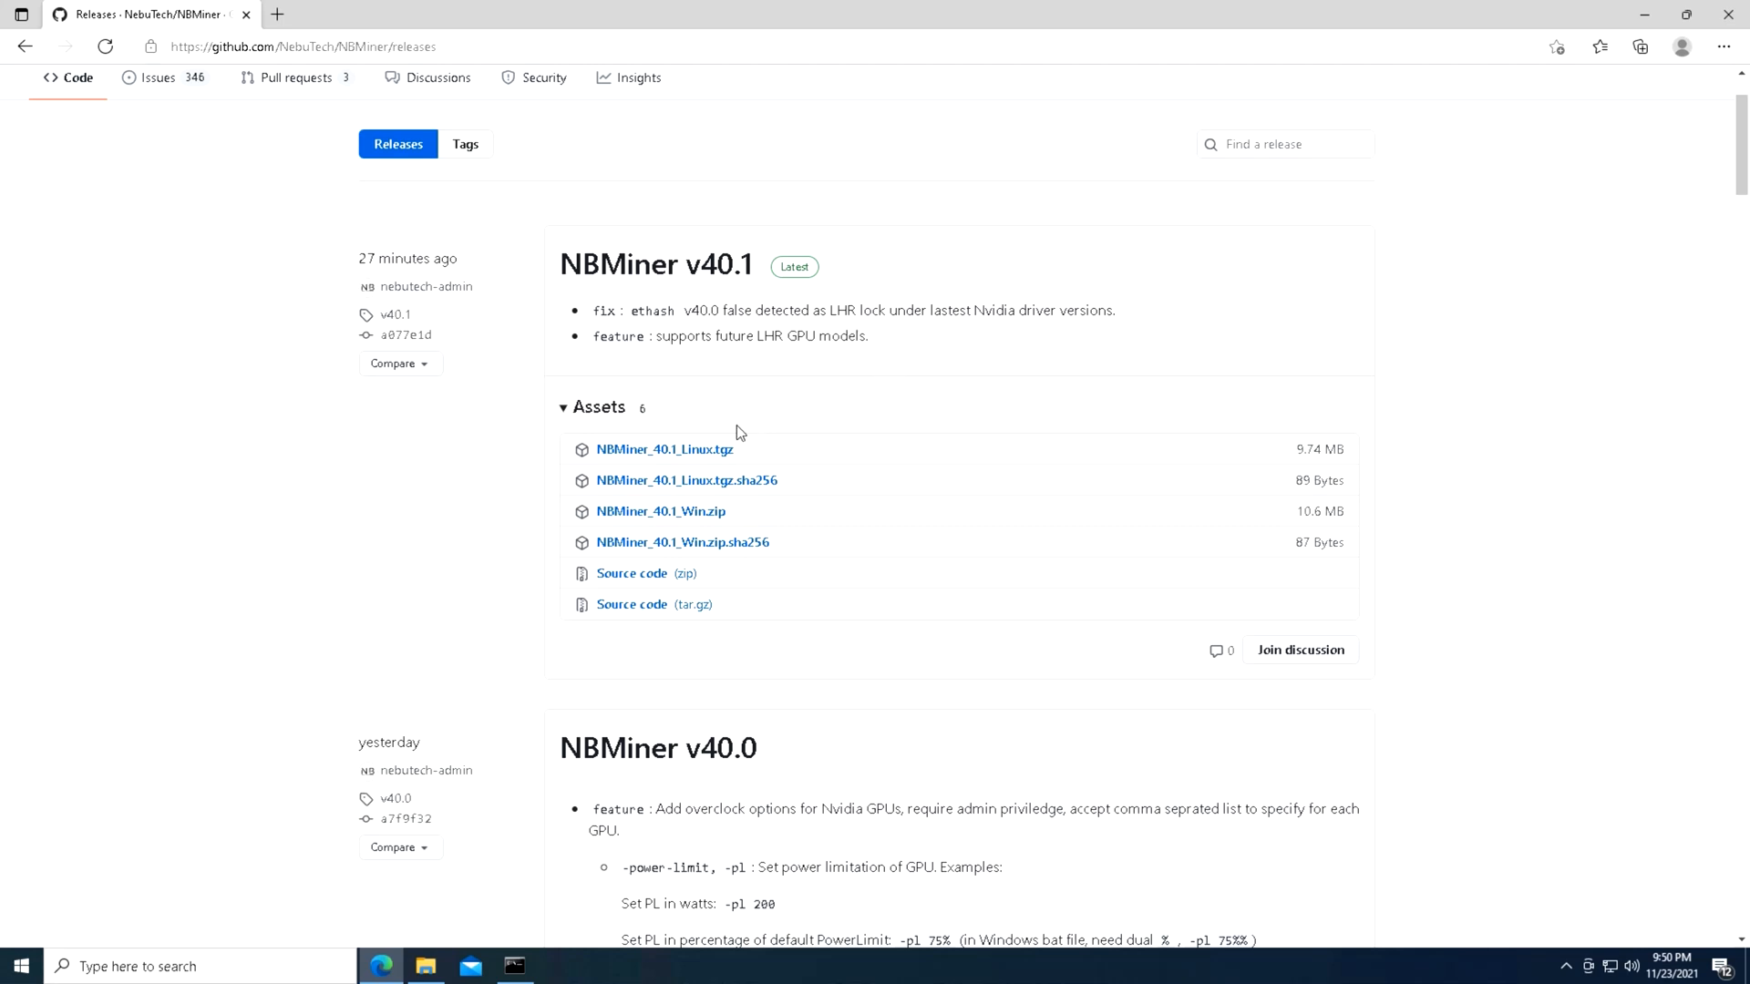
{"action": "scroll", "scroll_direction": "down", "scroll_amount": 3}
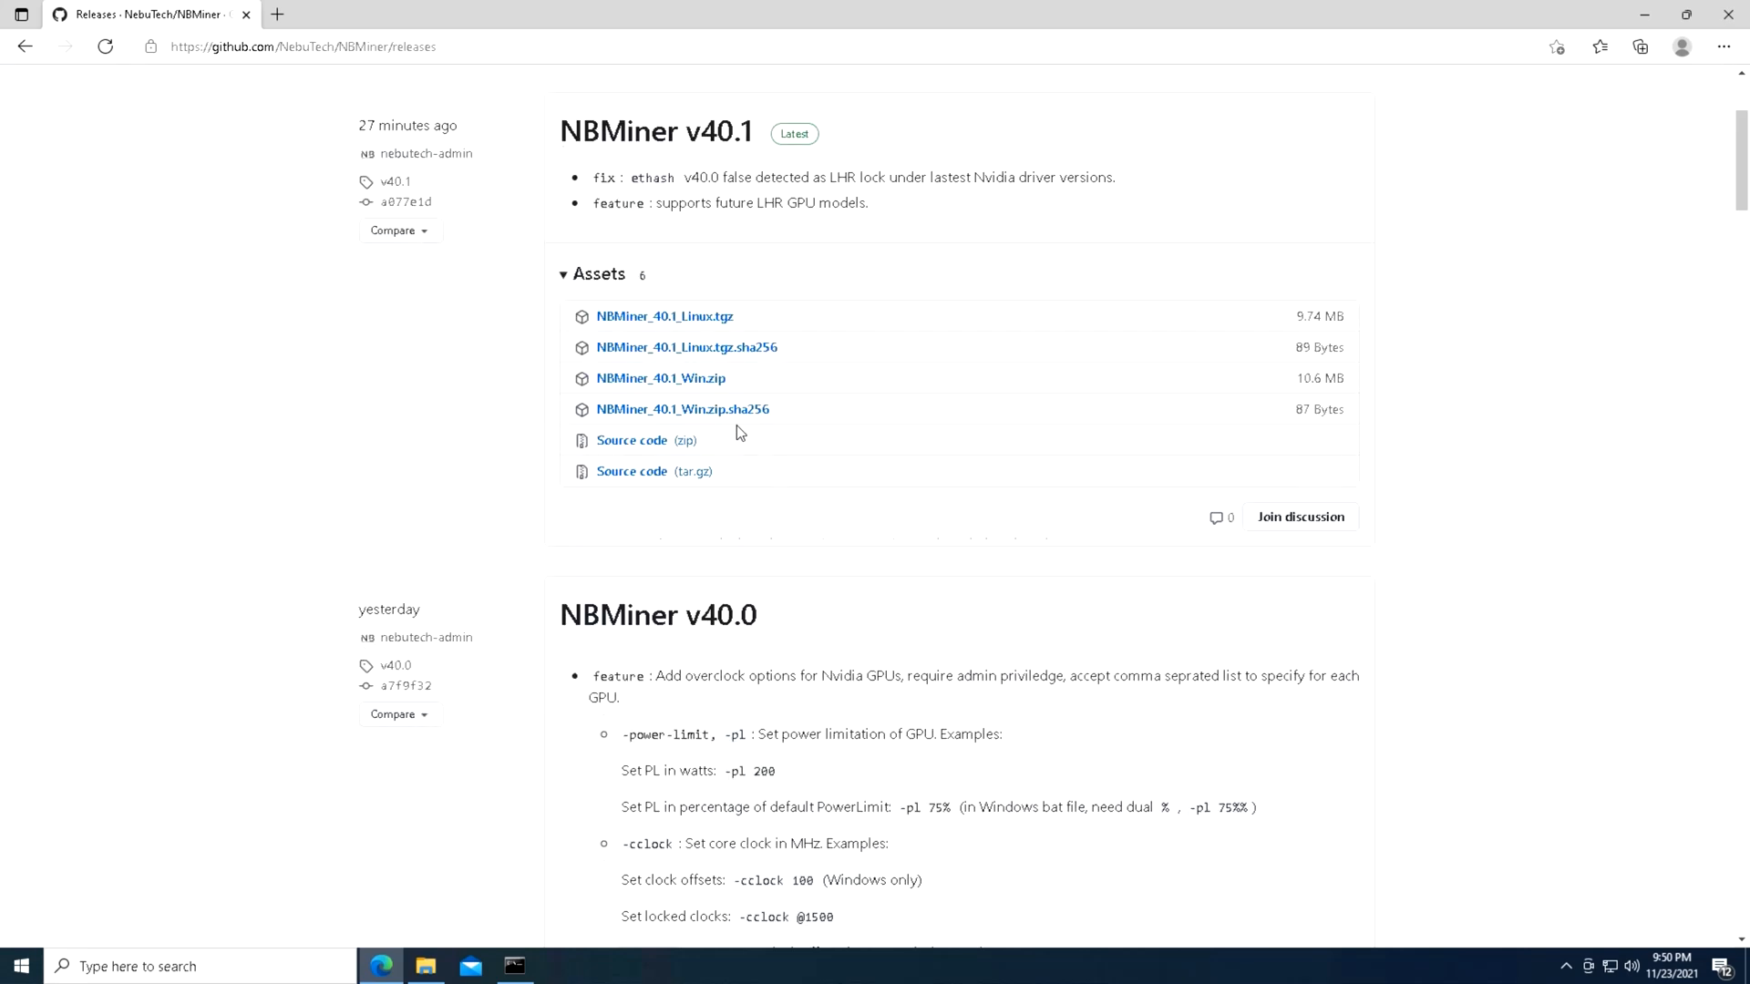
{"action": "scroll", "scroll_direction": "down", "scroll_amount": 3}
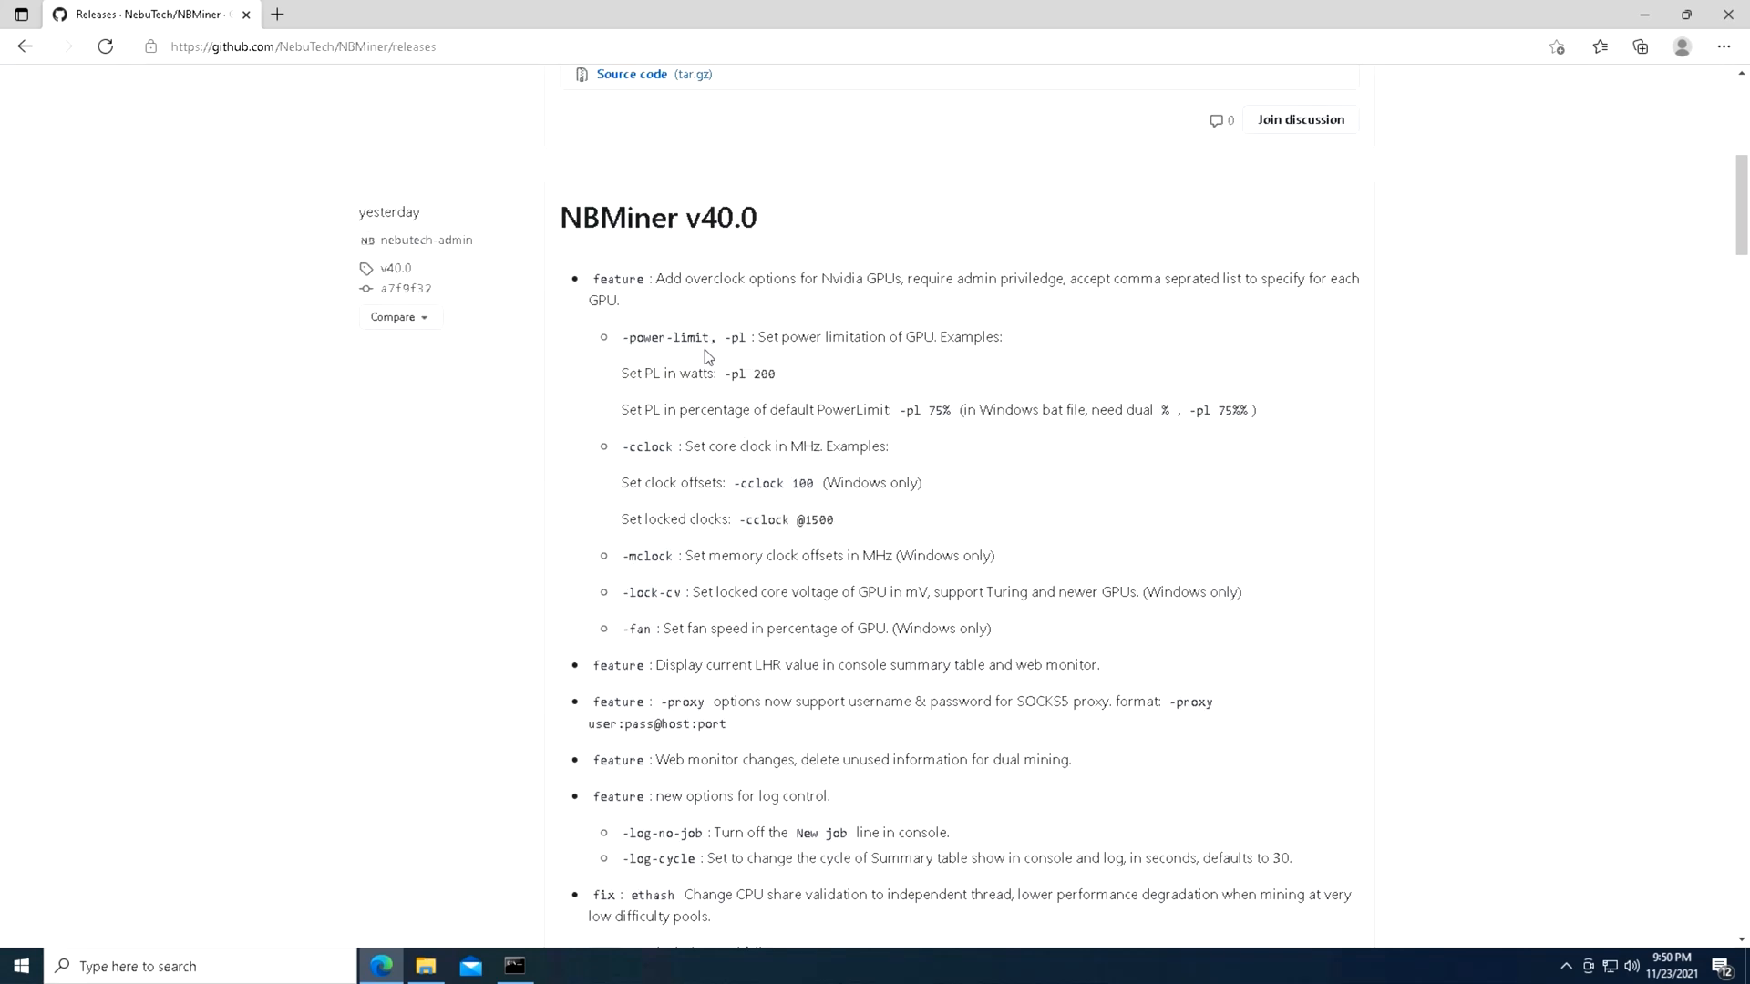
{"action": "scroll", "scroll_direction": "down", "scroll_amount": 3}
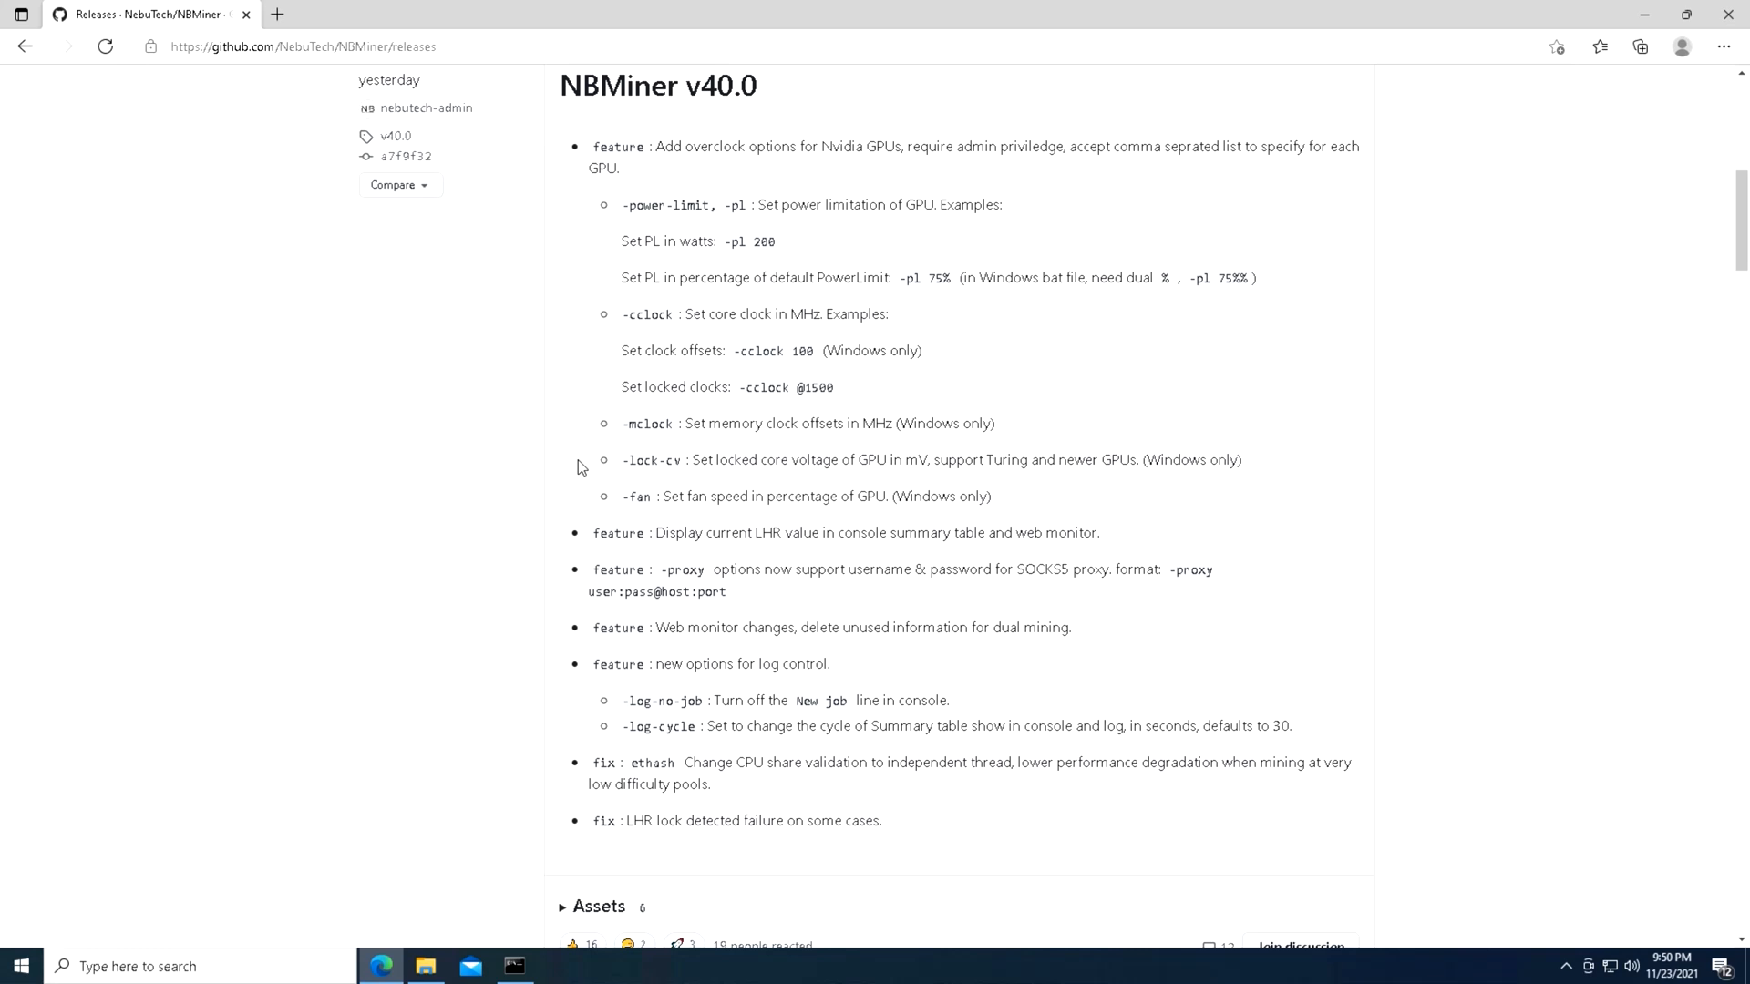
{"action": "mouse_move", "coordinate": [511, 472]}
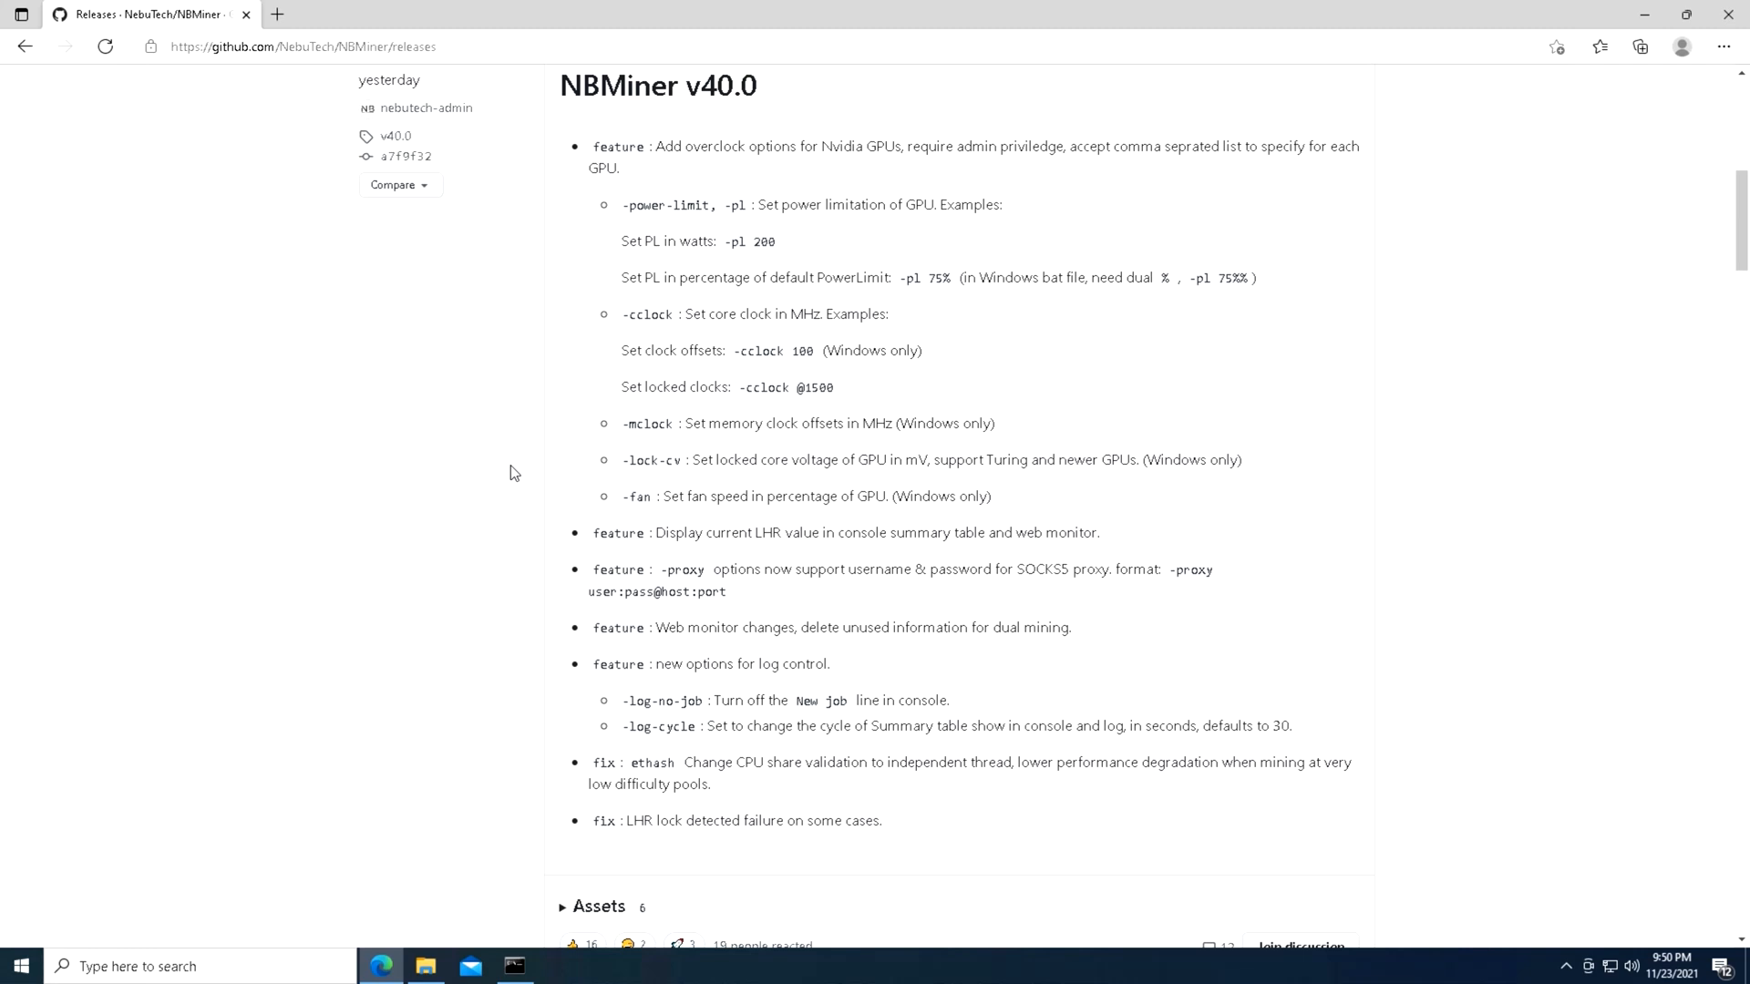
{"action": "mouse_move", "coordinate": [502, 490]}
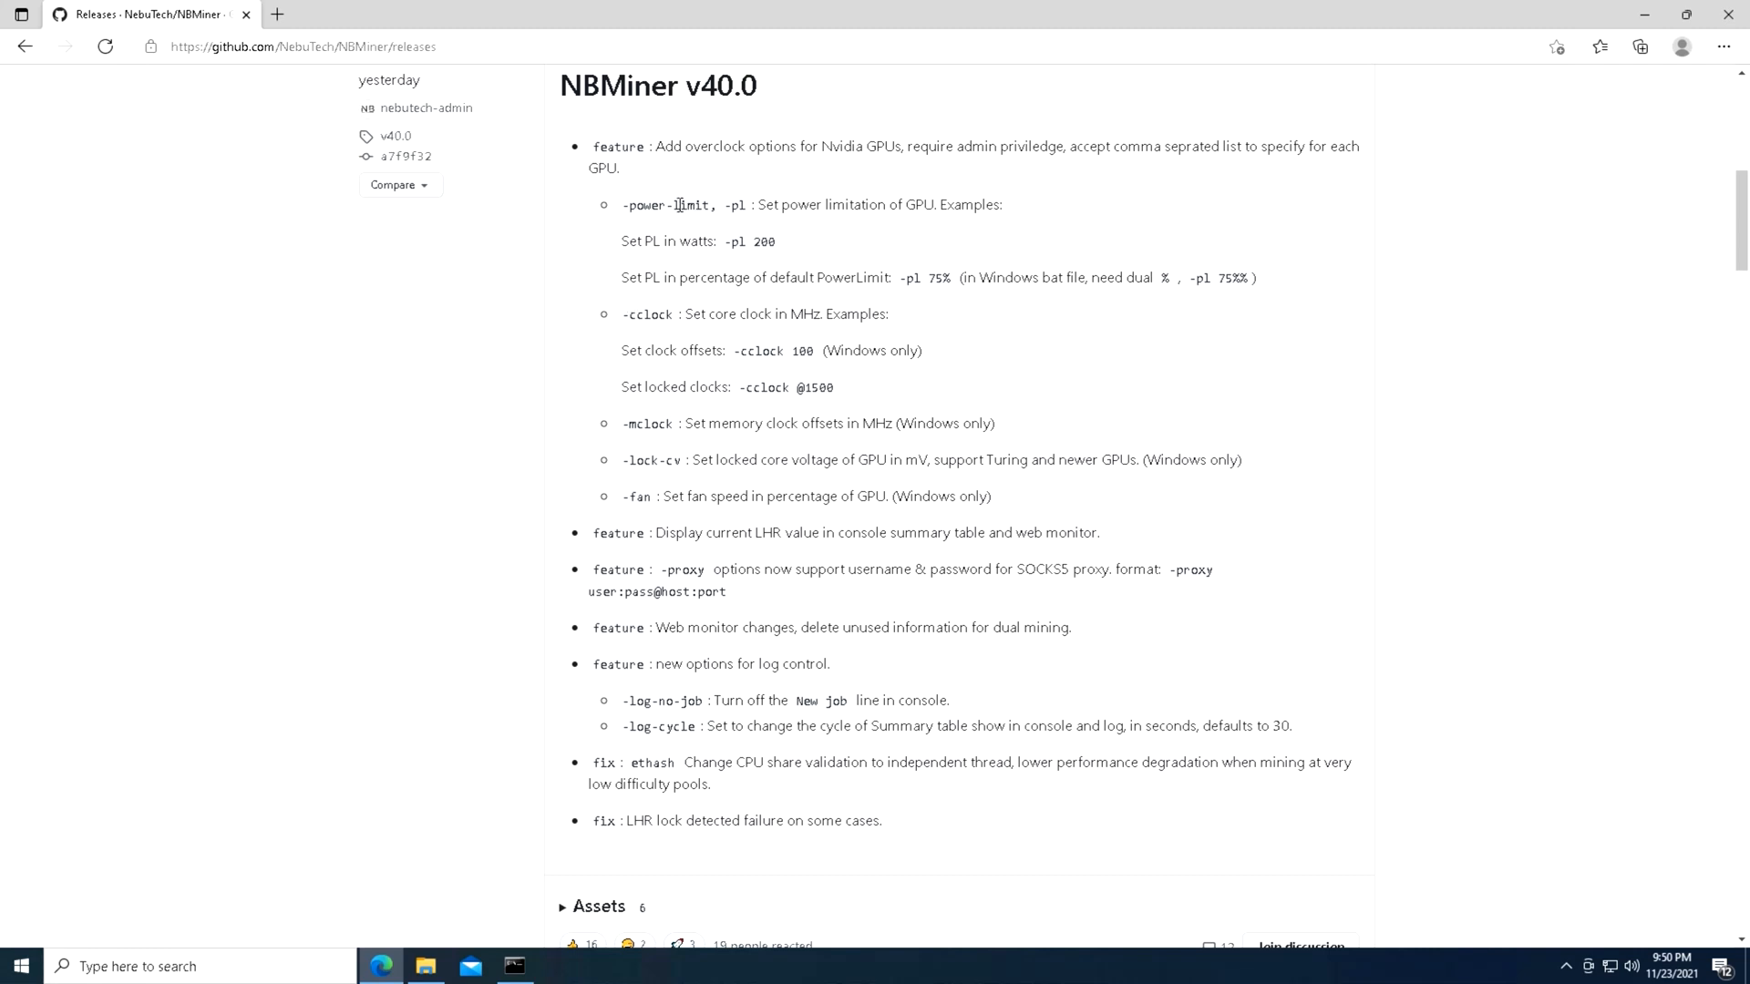
{"action": "mouse_move", "coordinate": [745, 262]}
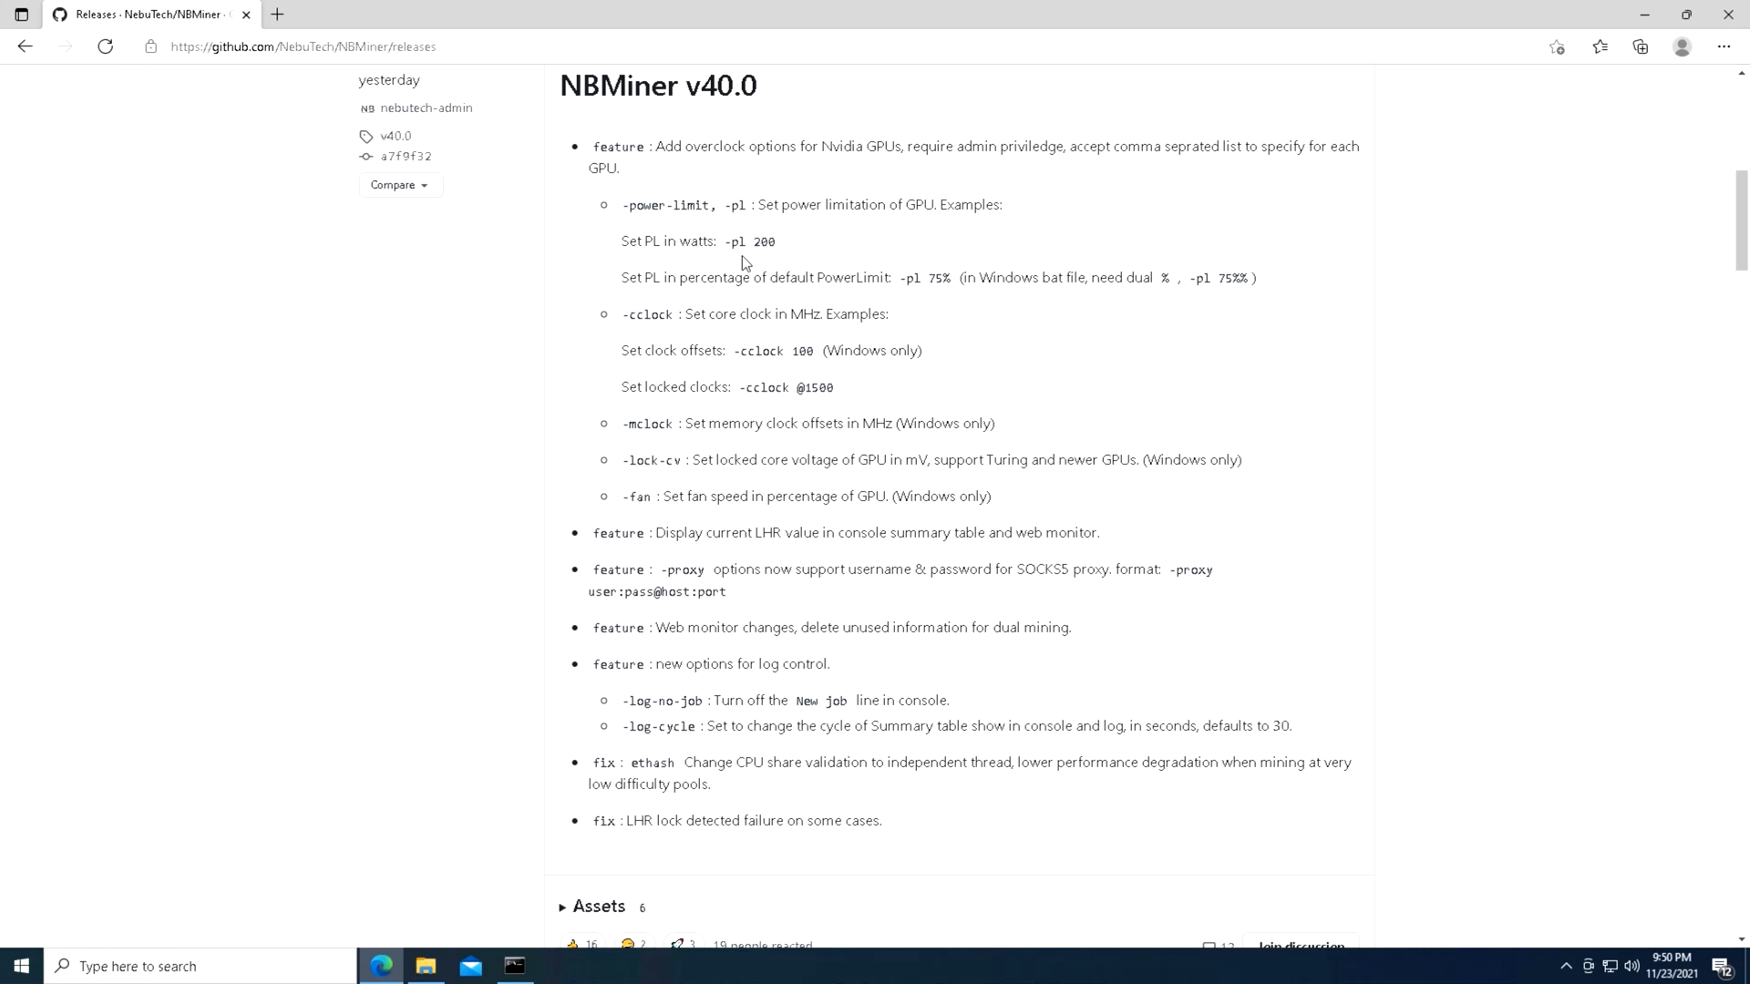
{"action": "mouse_move", "coordinate": [915, 292]}
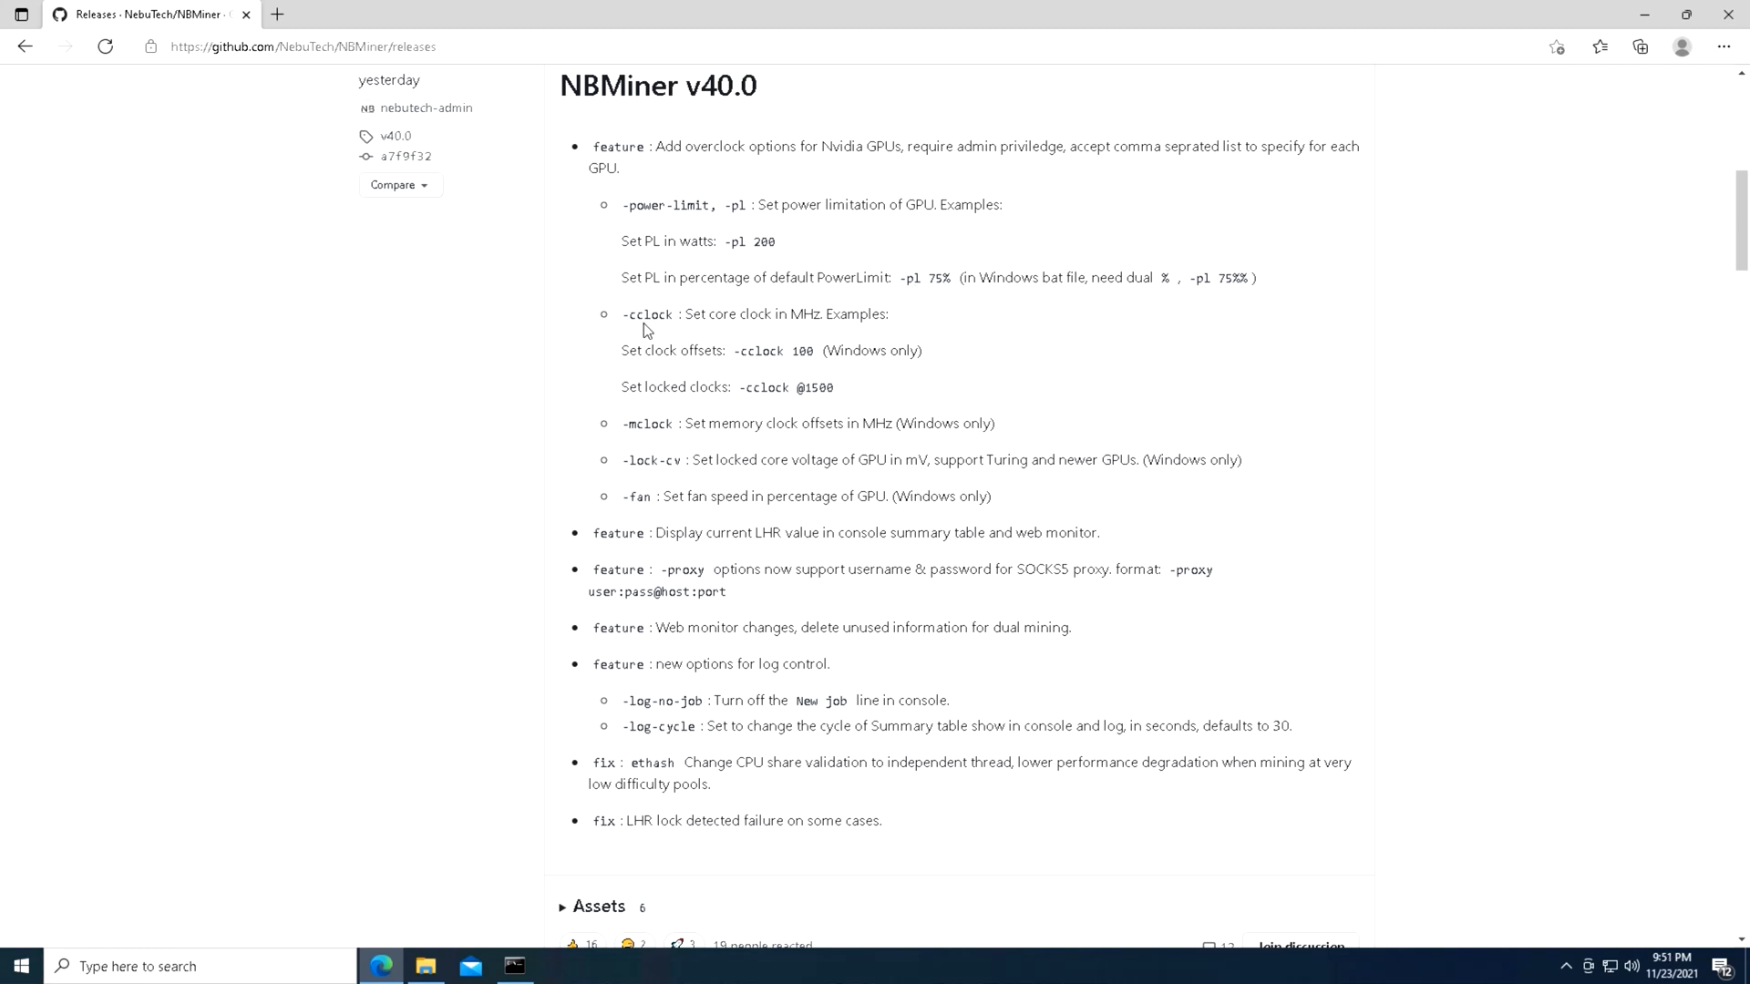
{"action": "mouse_move", "coordinate": [699, 336]}
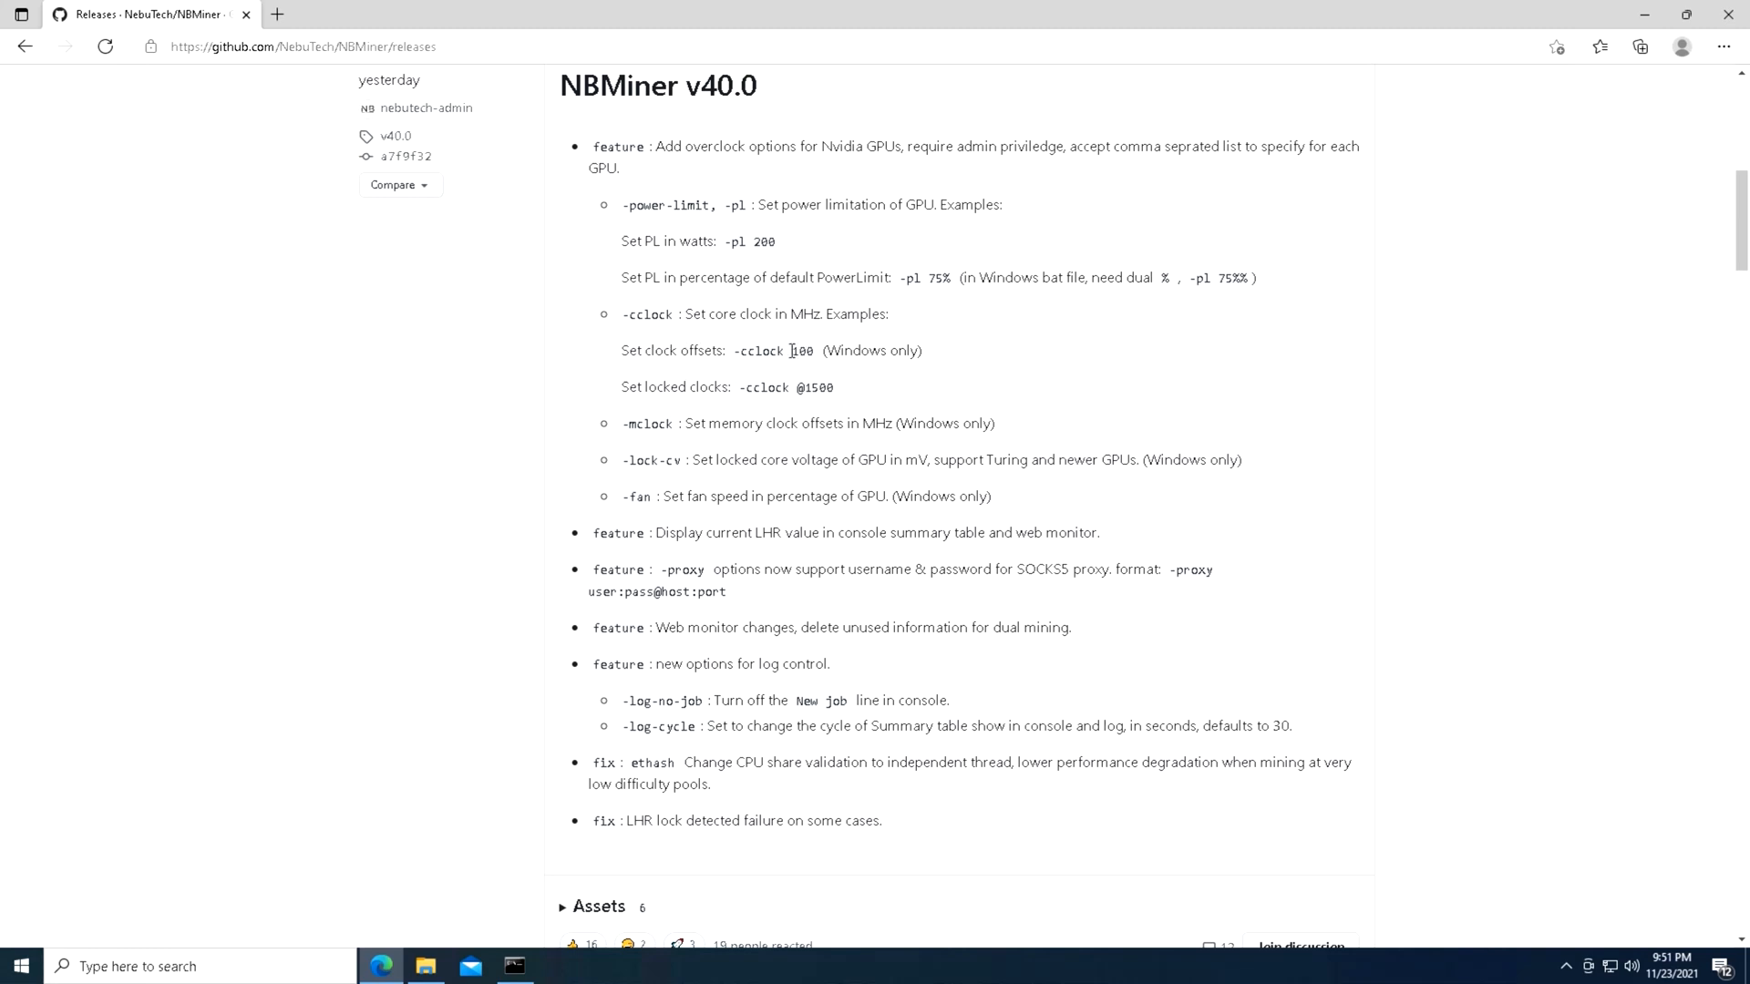
{"action": "mouse_move", "coordinate": [687, 412]}
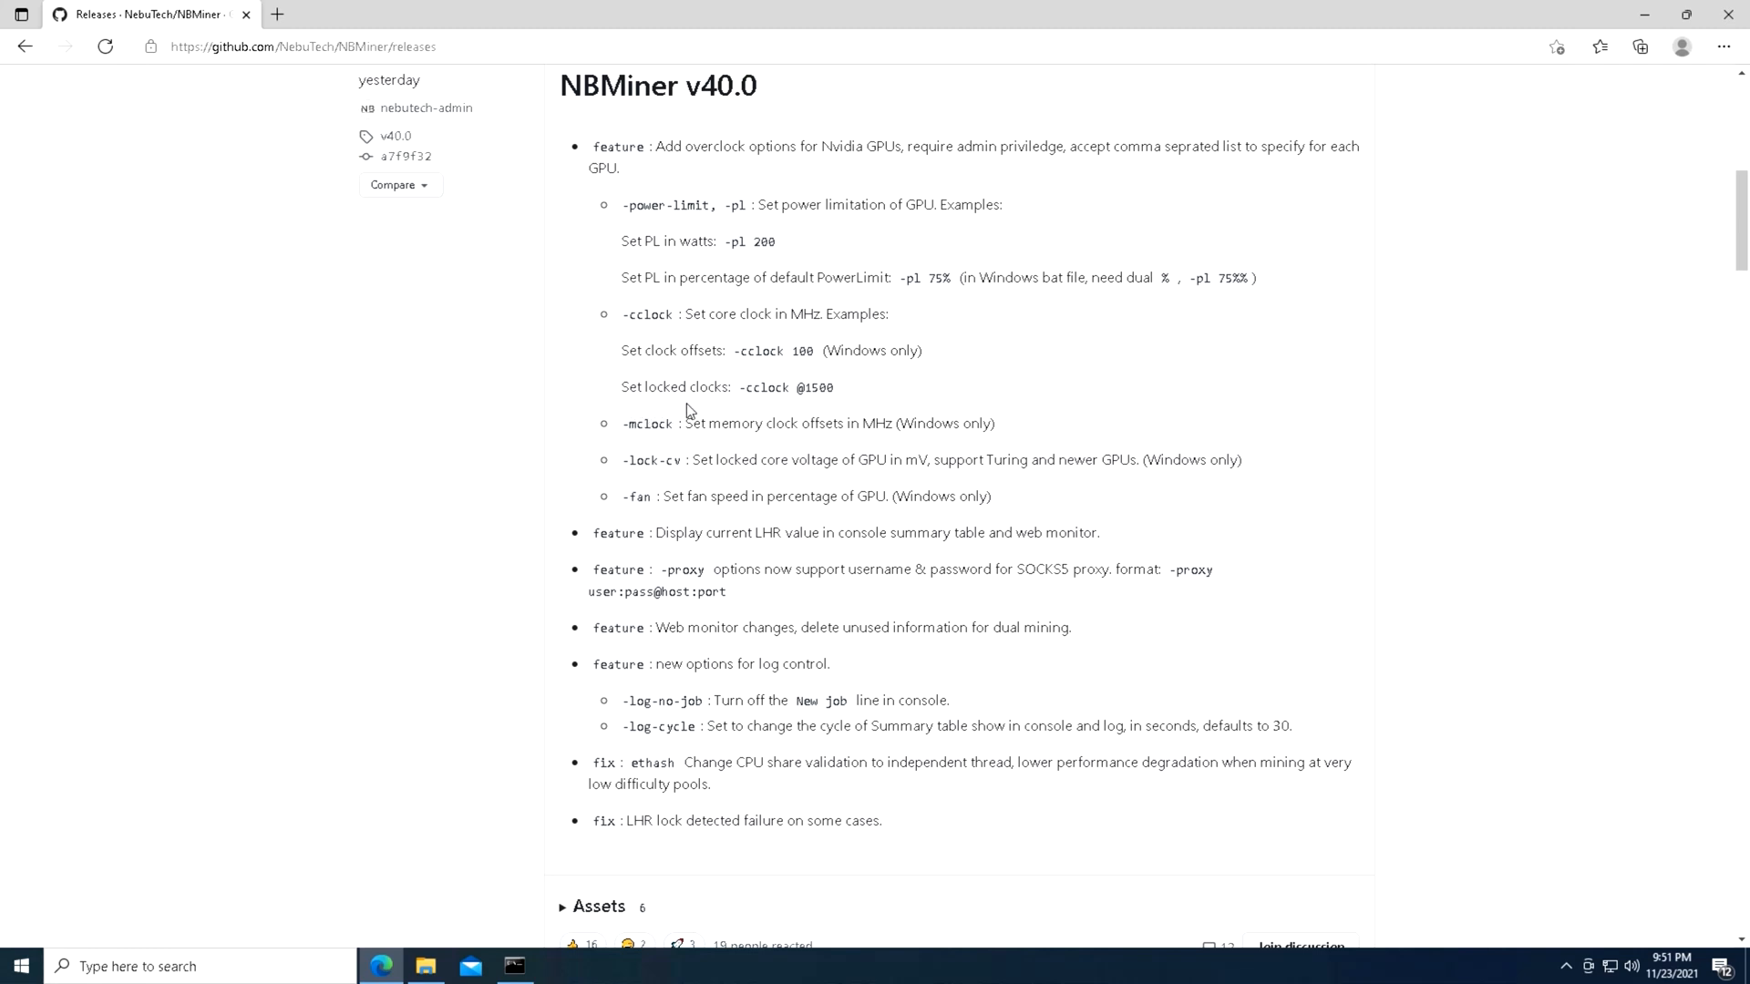
{"action": "mouse_move", "coordinate": [722, 421]}
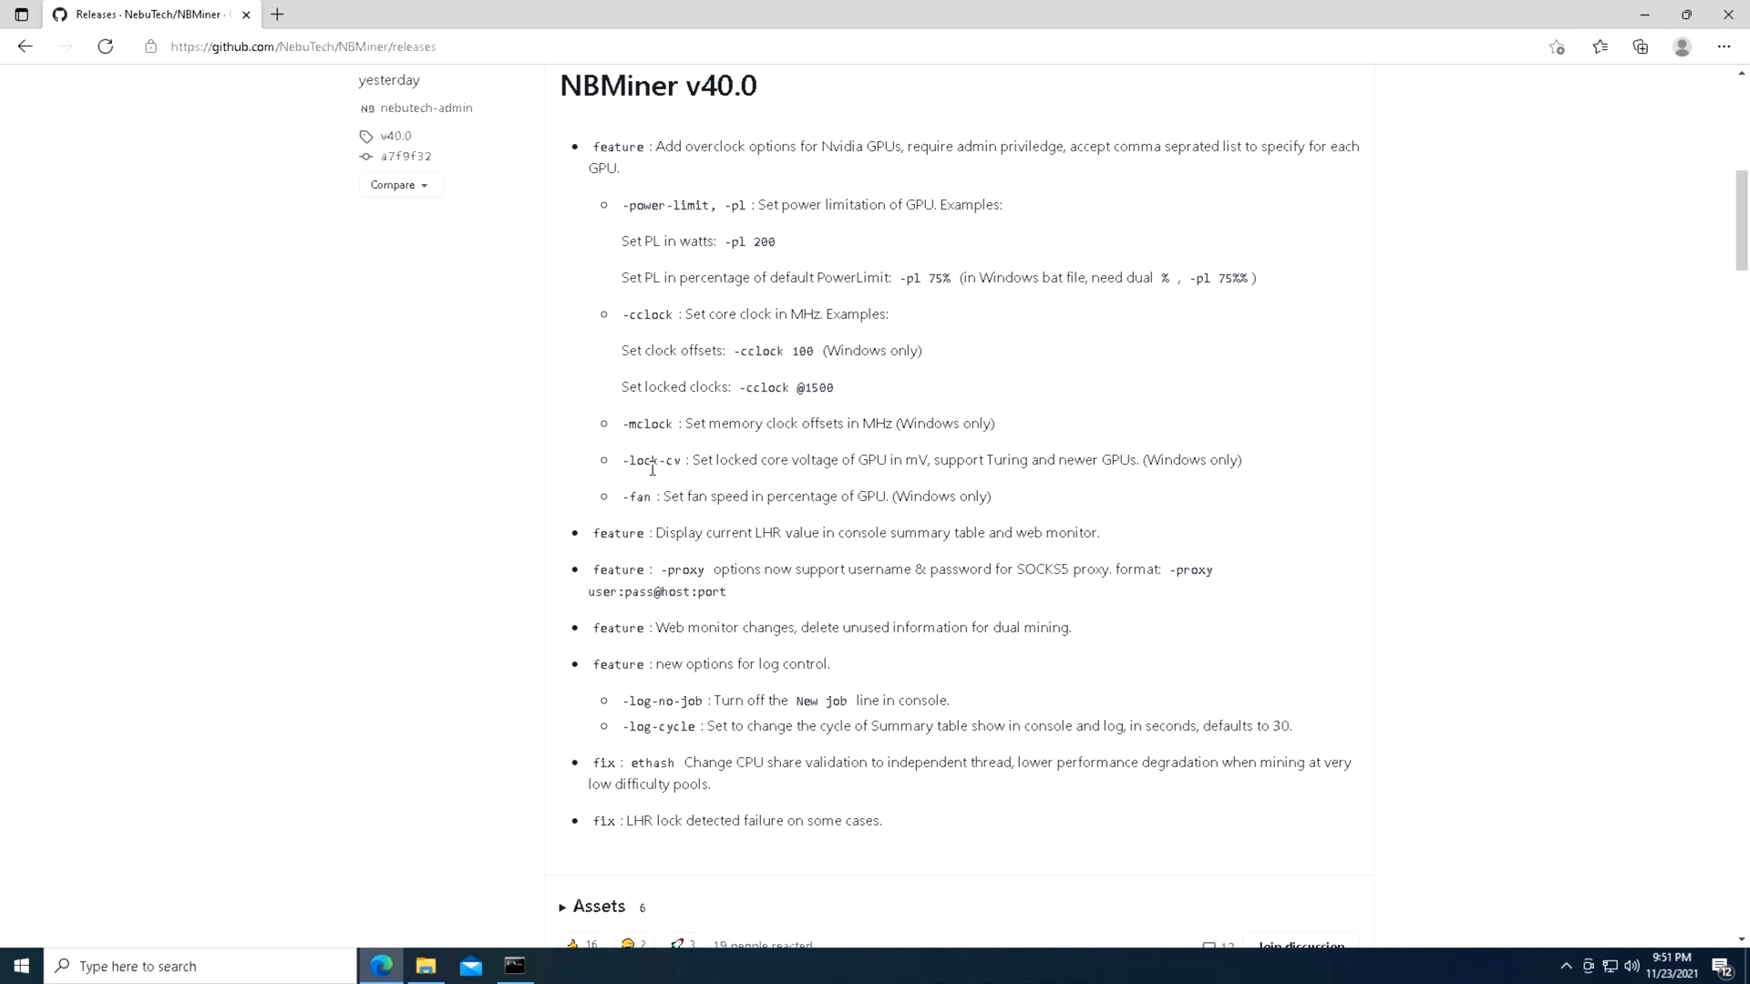
{"action": "mouse_move", "coordinate": [798, 464]}
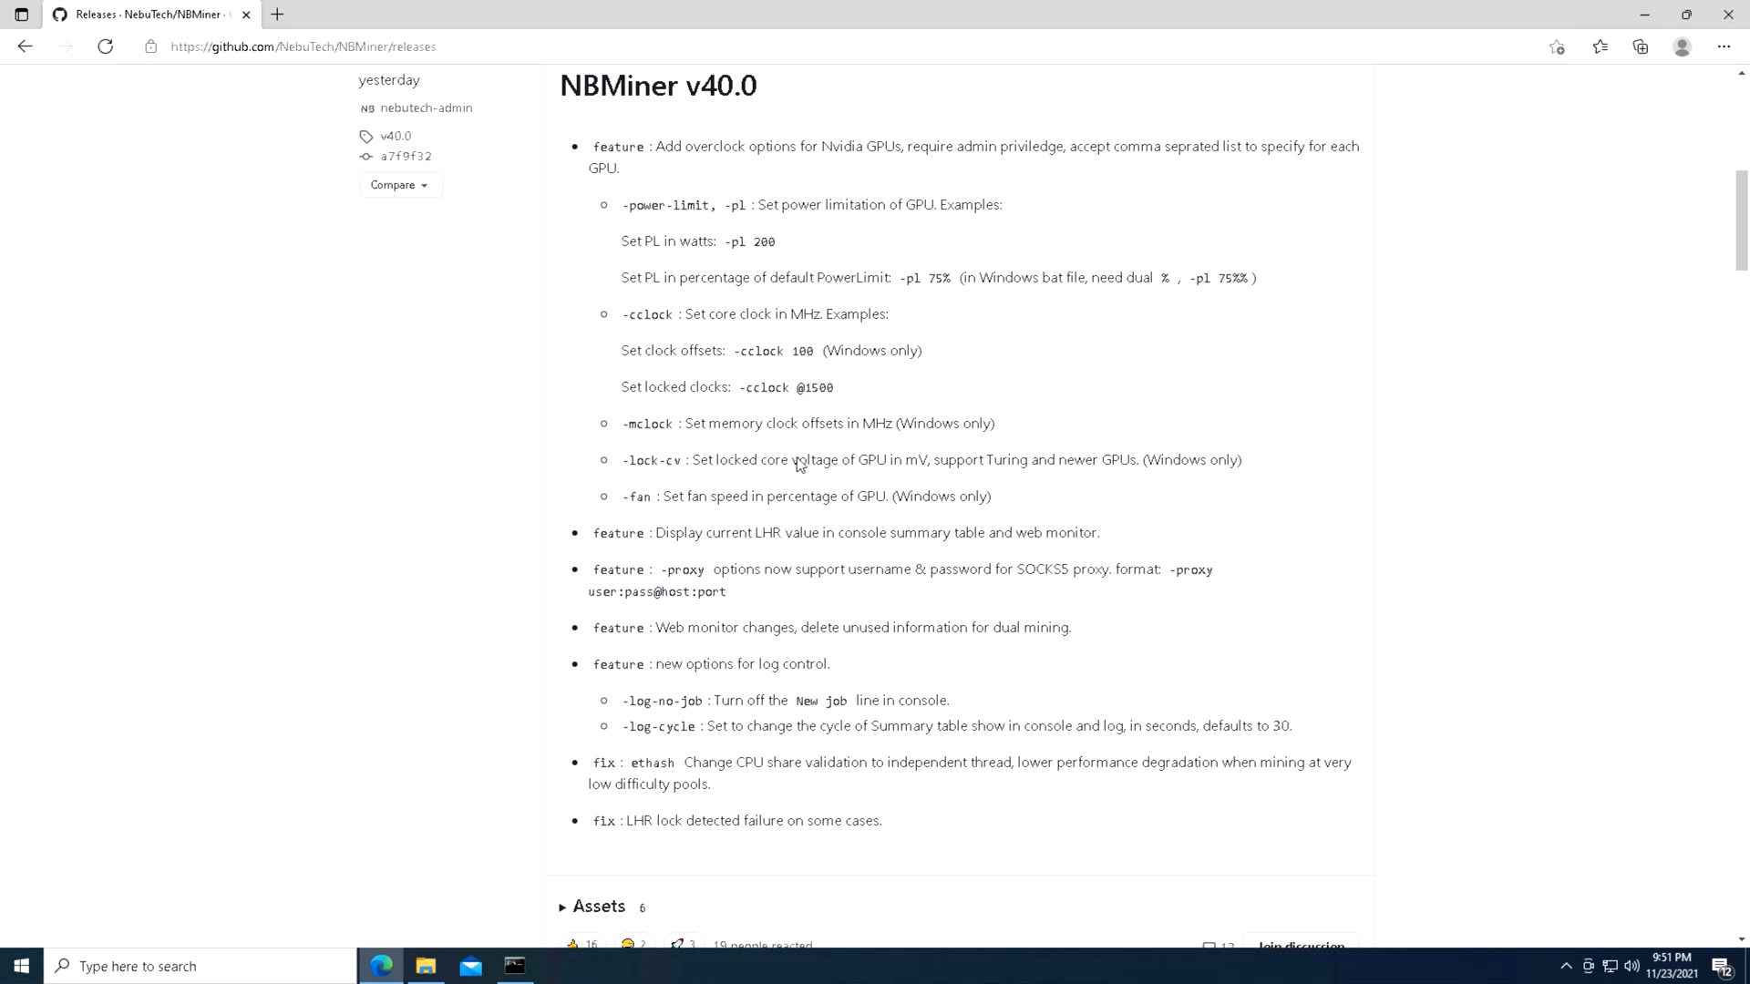
{"action": "mouse_move", "coordinate": [590, 528]}
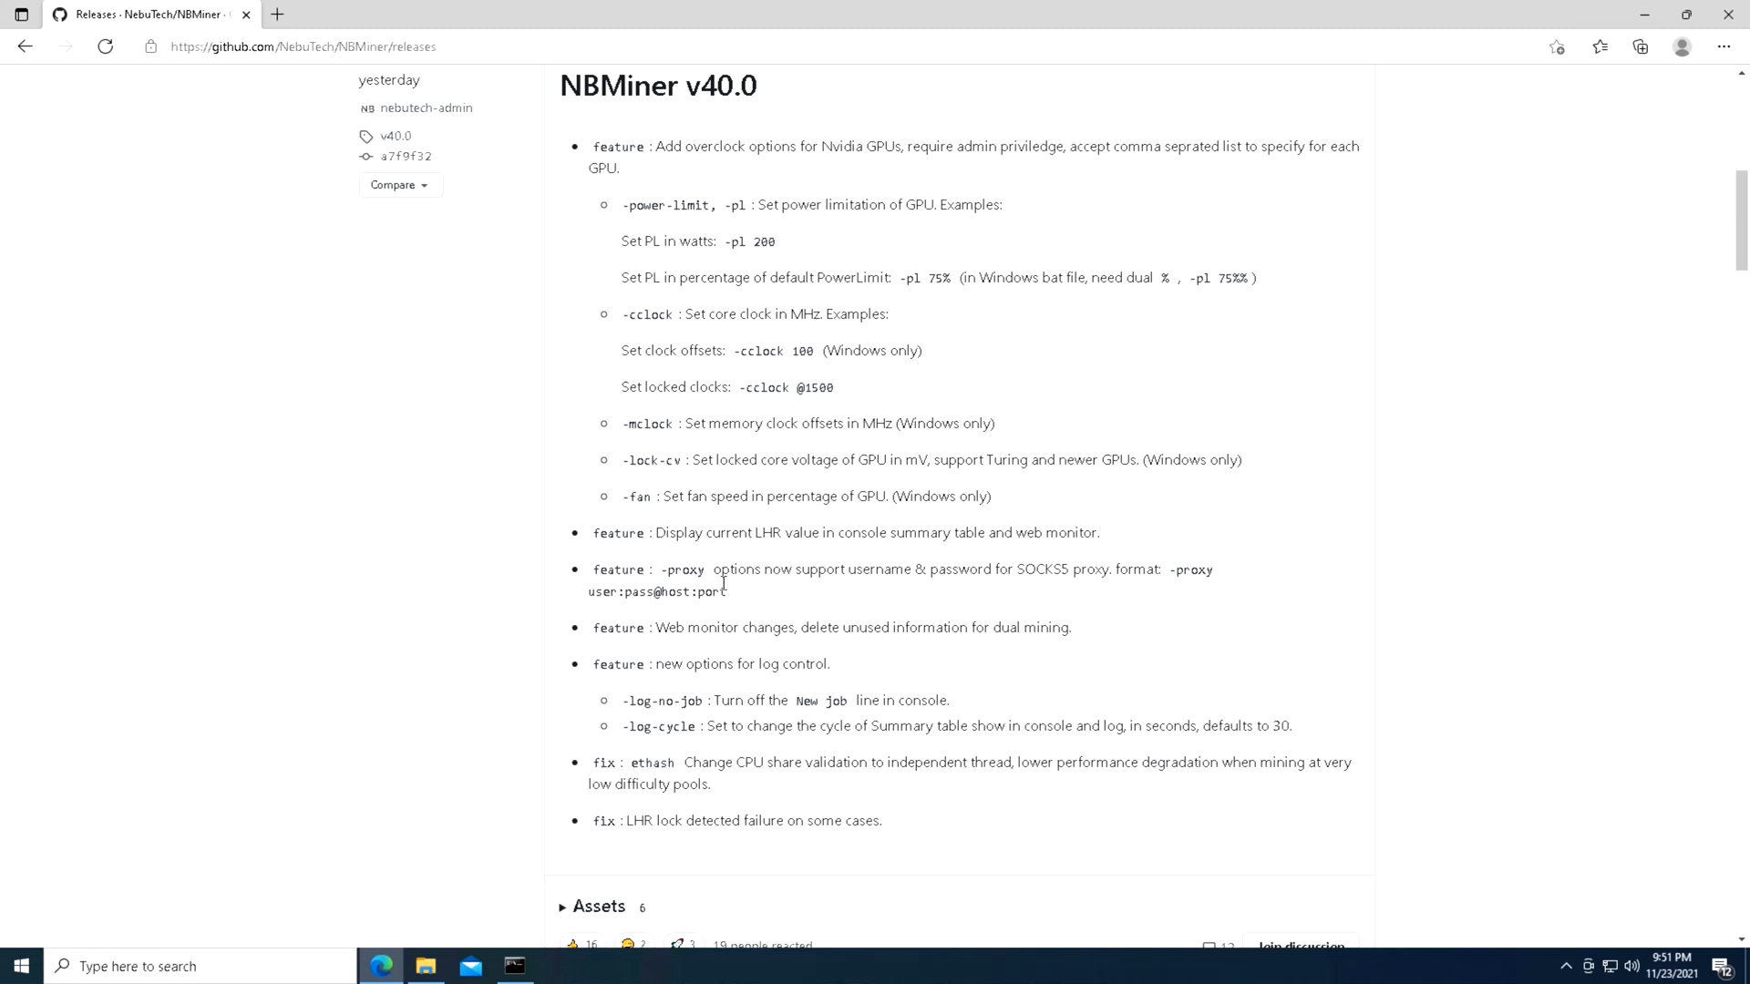
{"action": "mouse_move", "coordinate": [485, 643]}
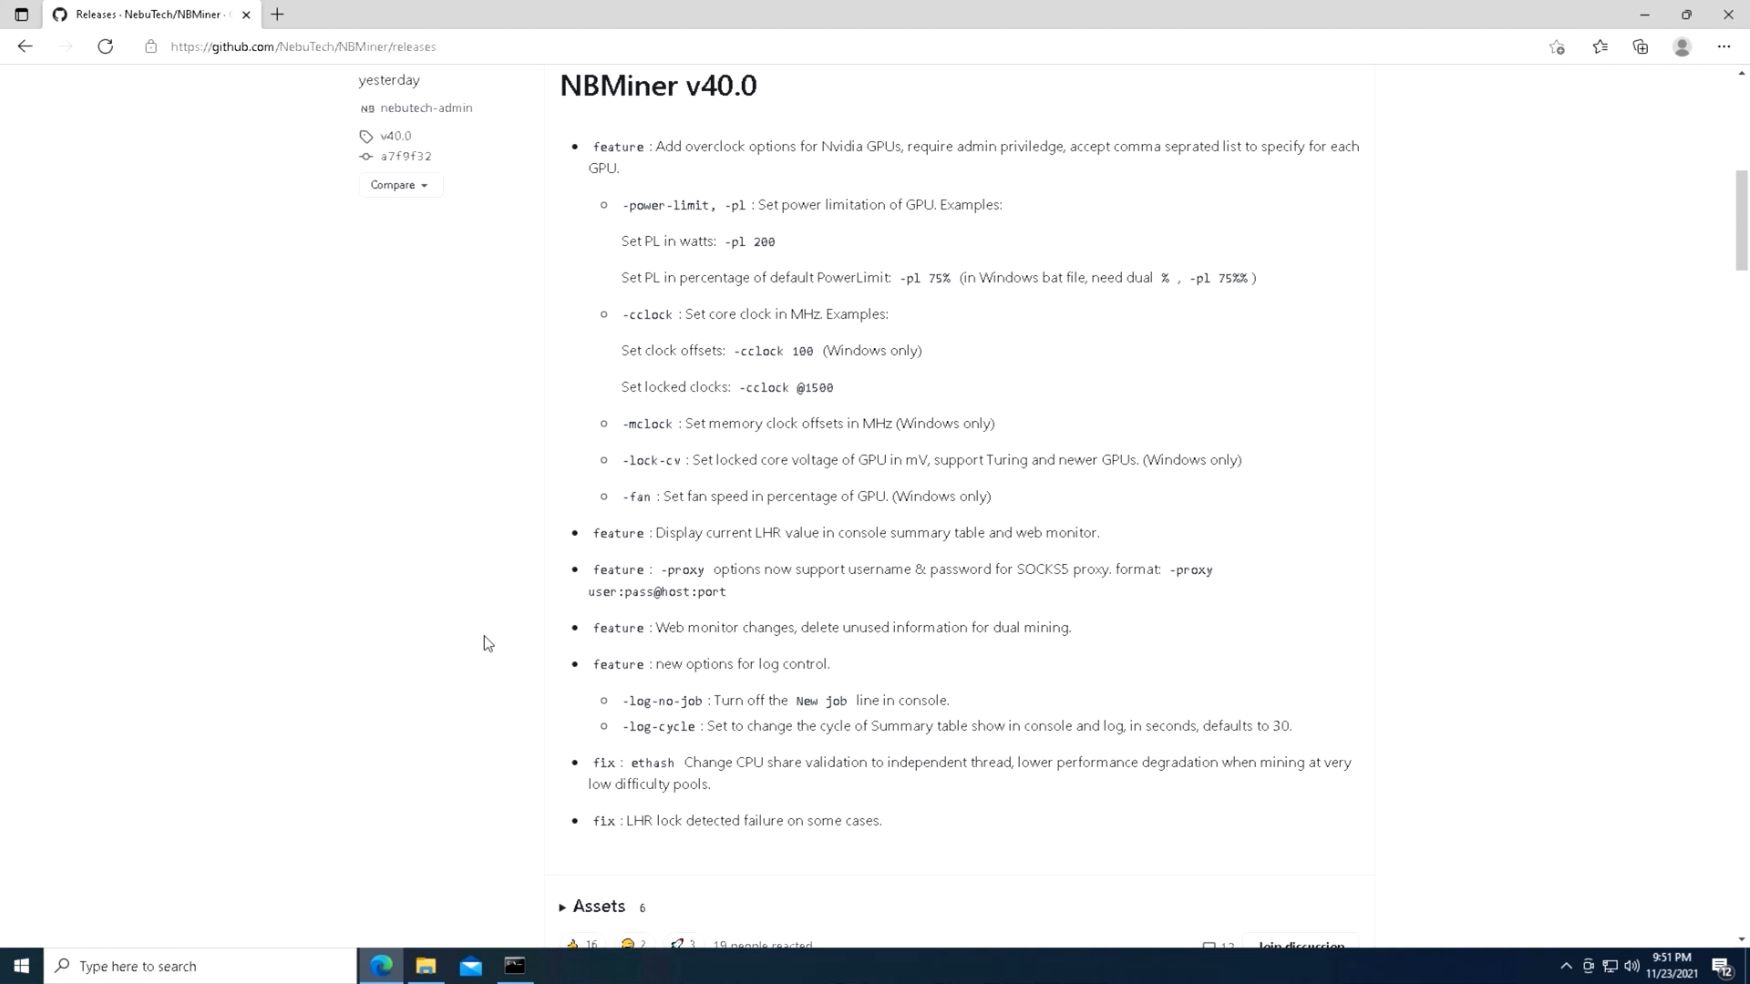
{"action": "mouse_move", "coordinate": [461, 691]}
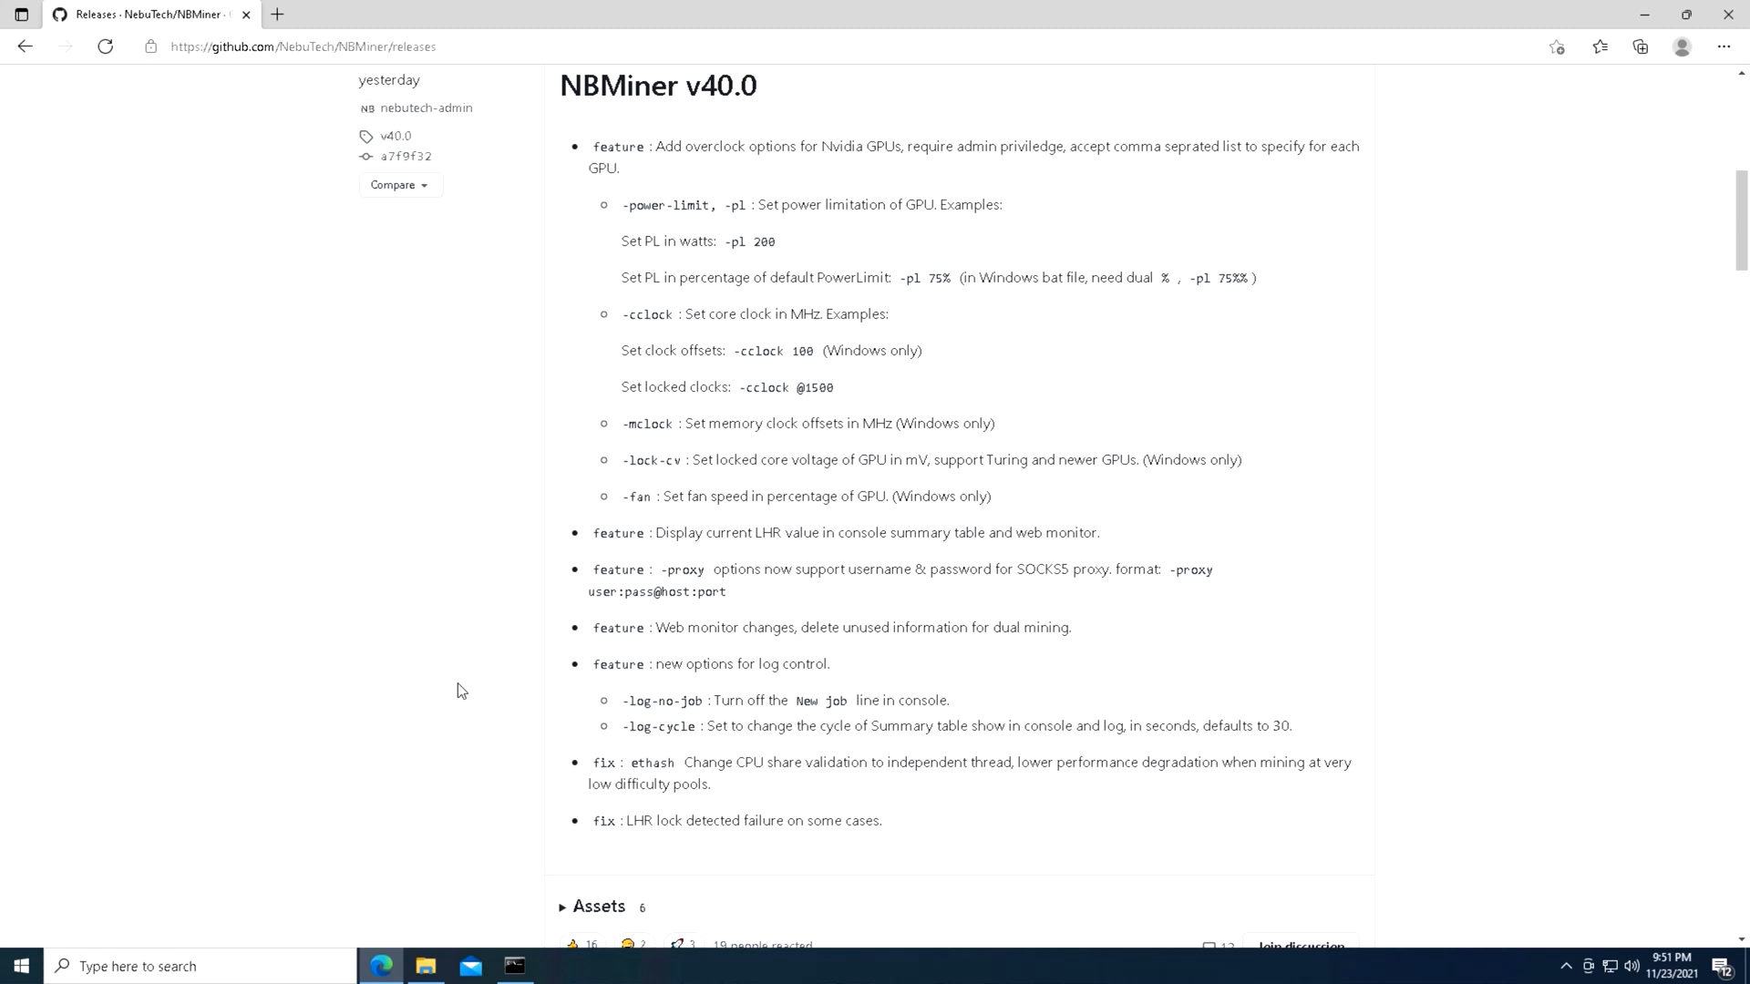
{"action": "mouse_move", "coordinate": [734, 848]}
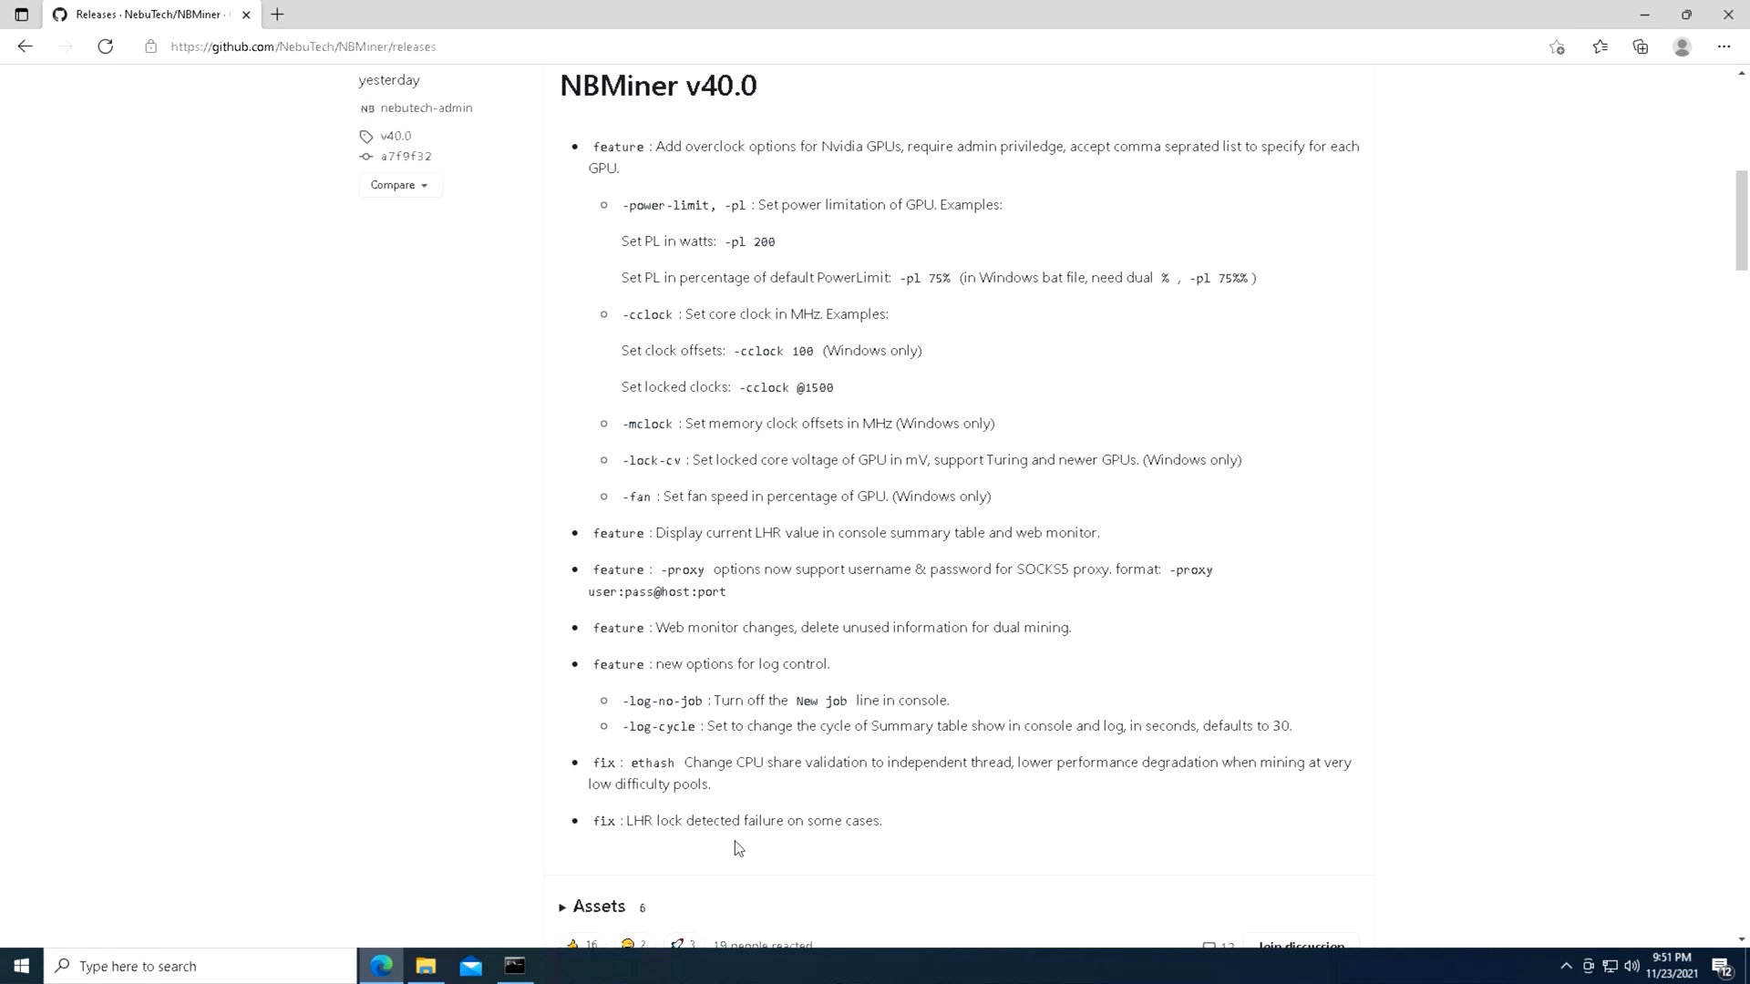
{"action": "mouse_move", "coordinate": [700, 849]}
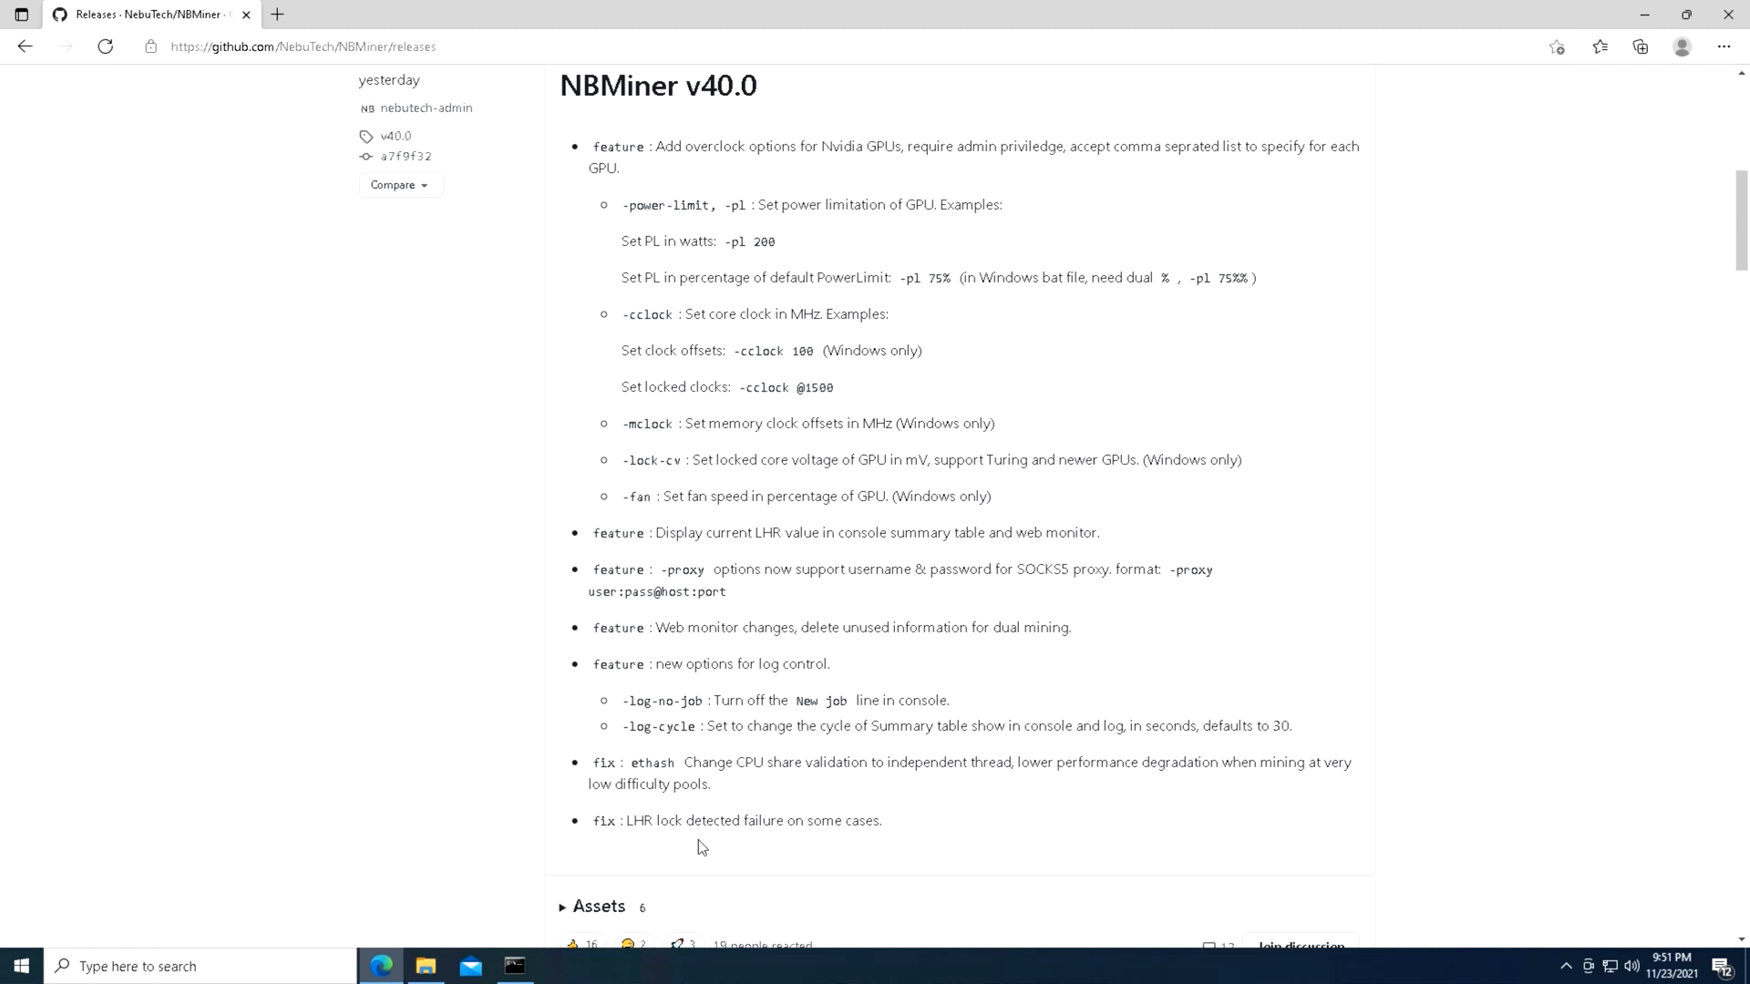
{"action": "mouse_move", "coordinate": [1276, 590]}
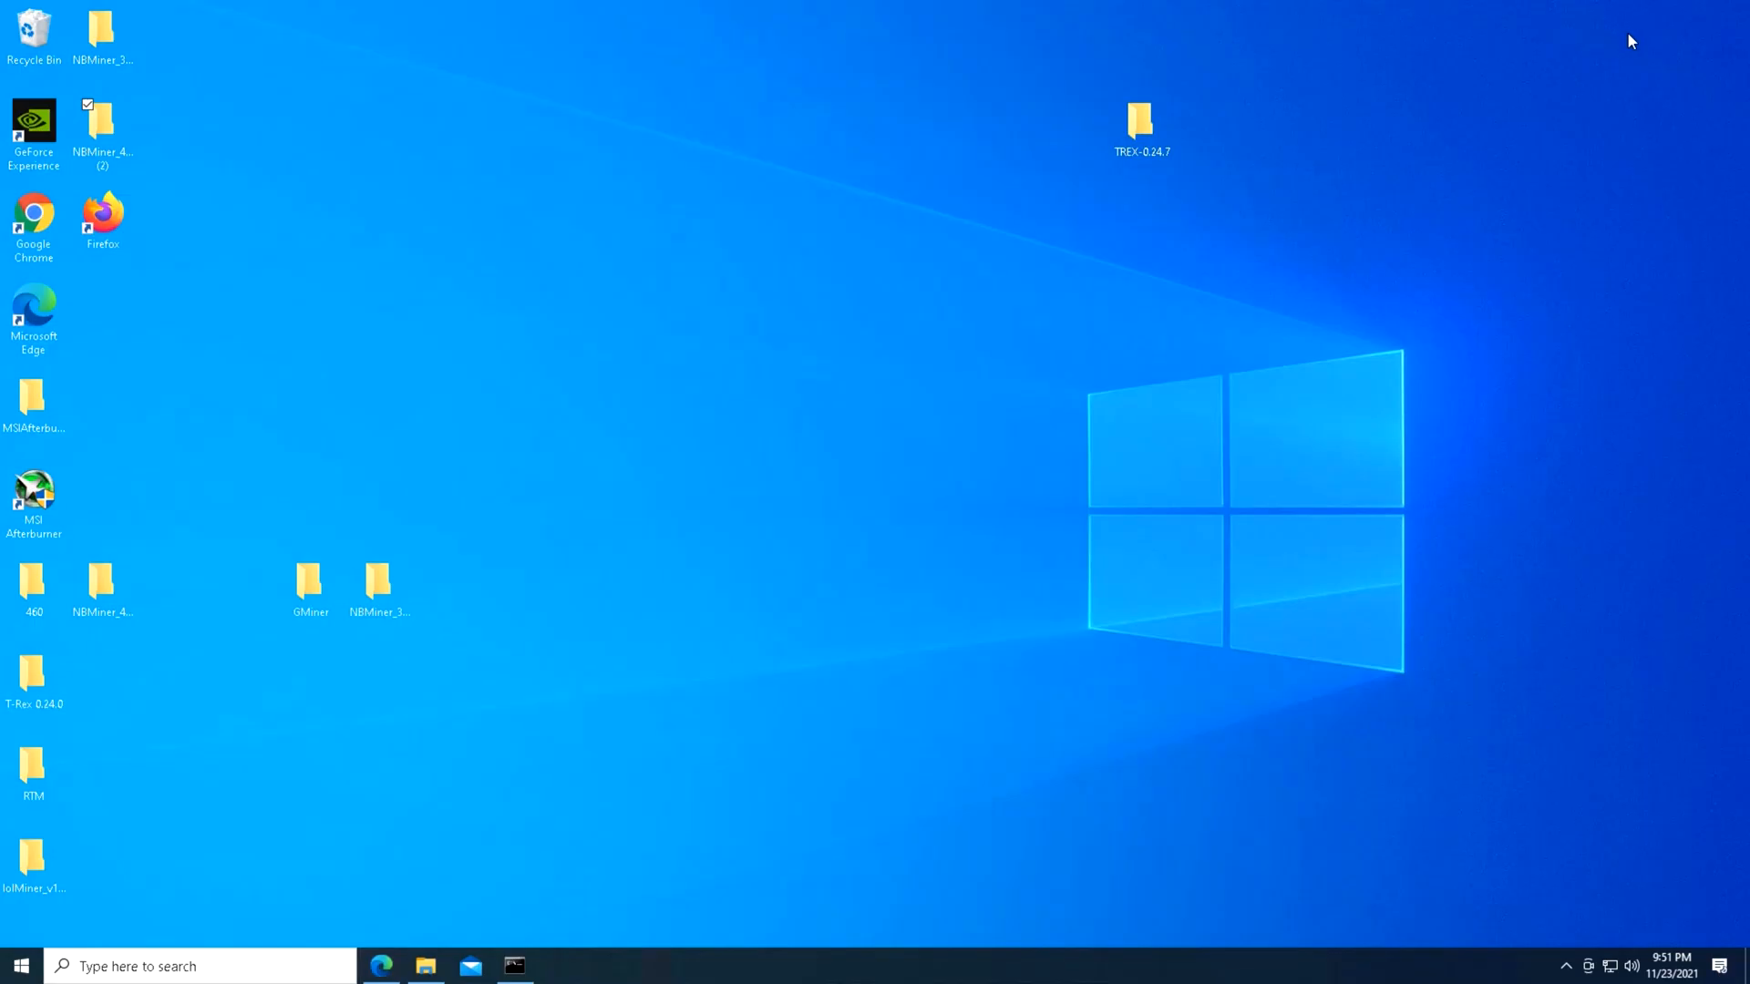
Open start_eth_overclock from the NBMiner_Win folder in Notepad to edit its command line.
{"action": "left_click", "coordinate": [514, 966]}
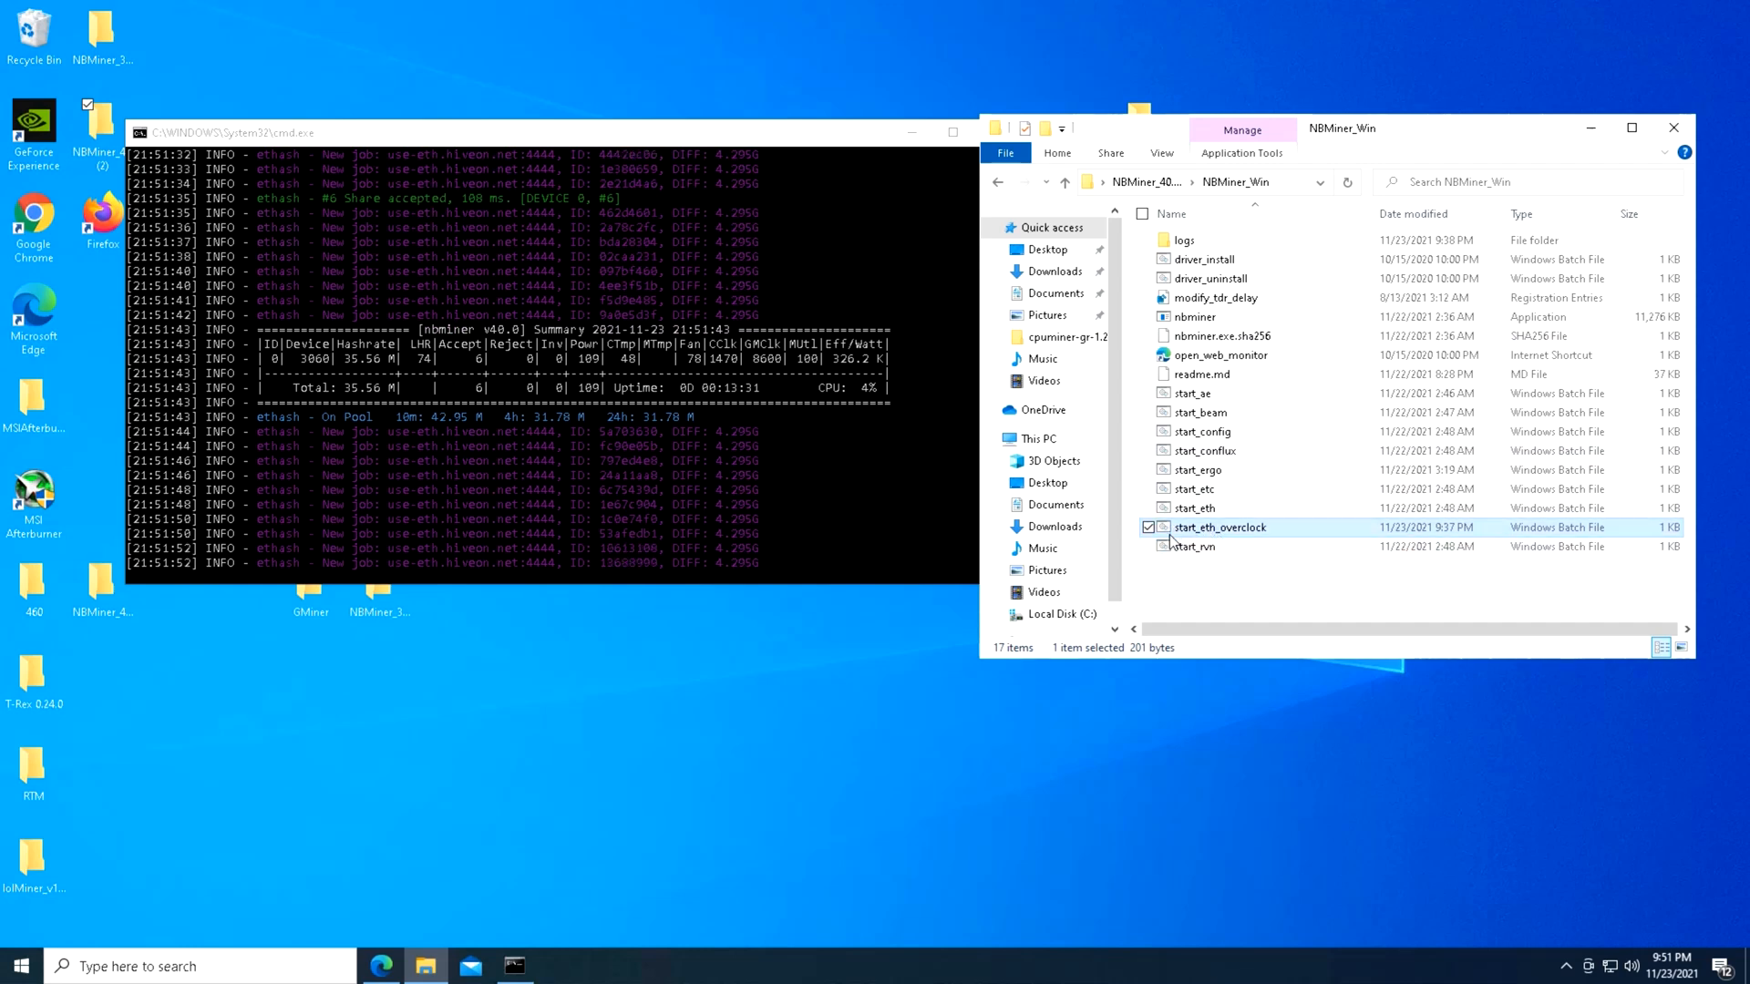
{"action": "mouse_move", "coordinate": [1247, 539]}
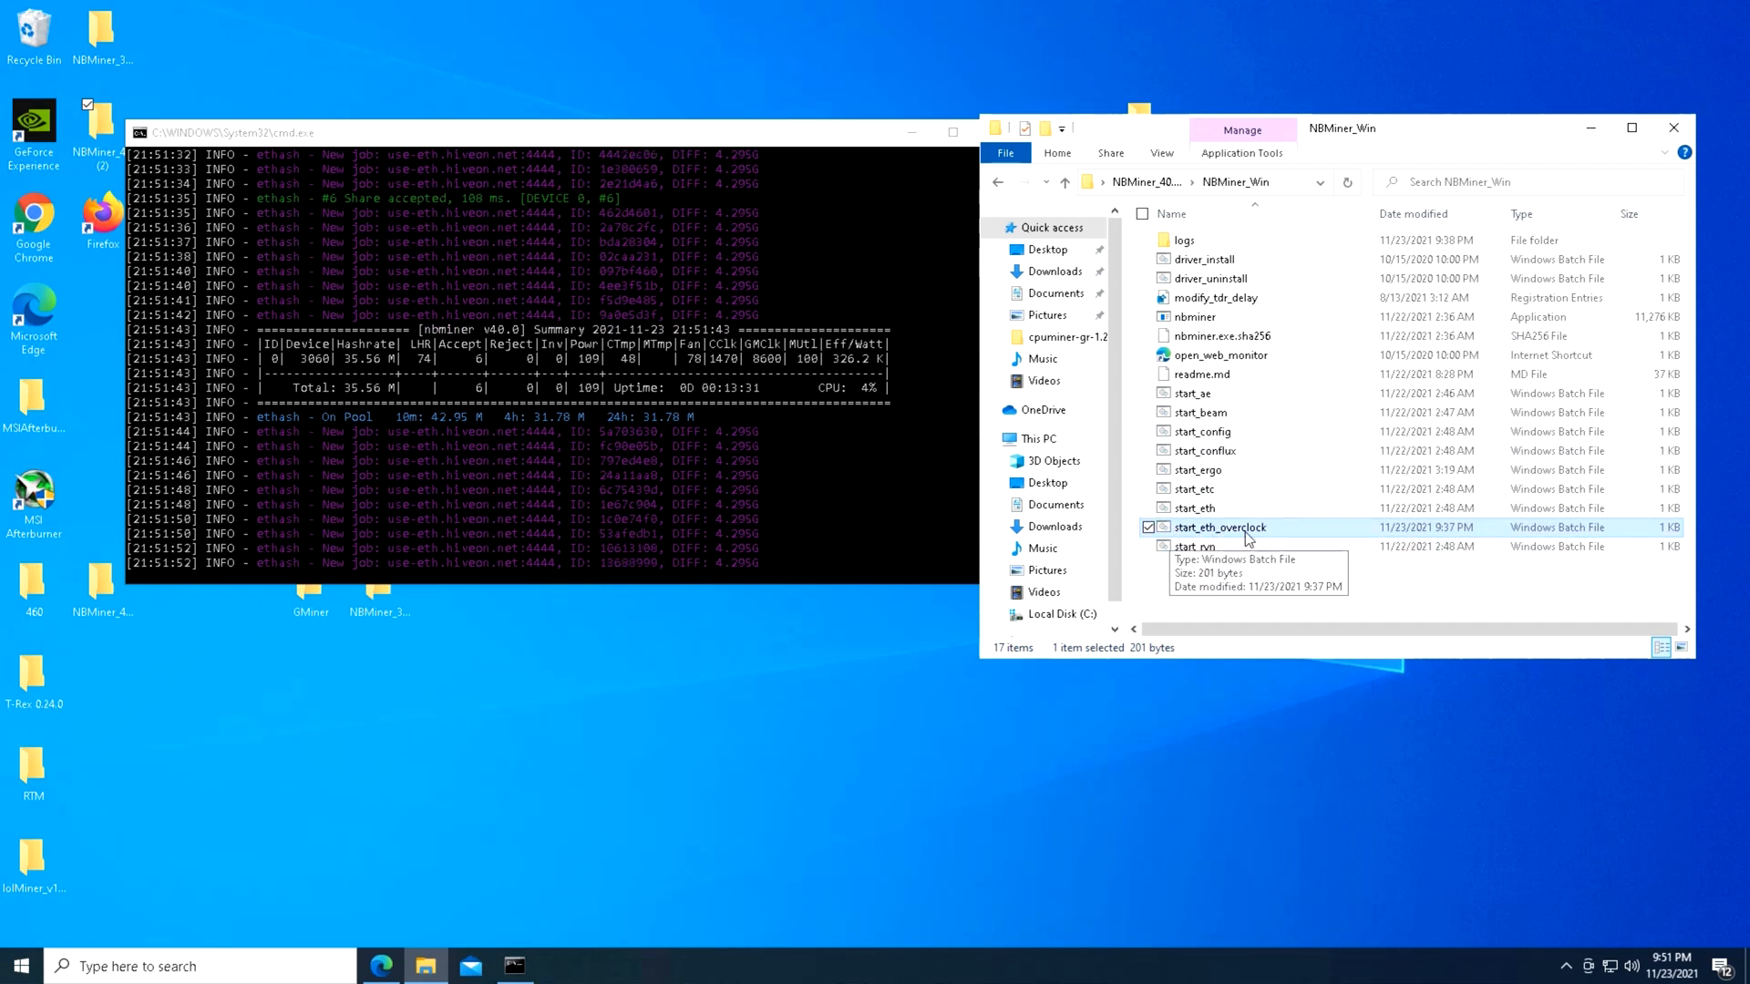
{"action": "right_click", "coordinate": [1219, 527]}
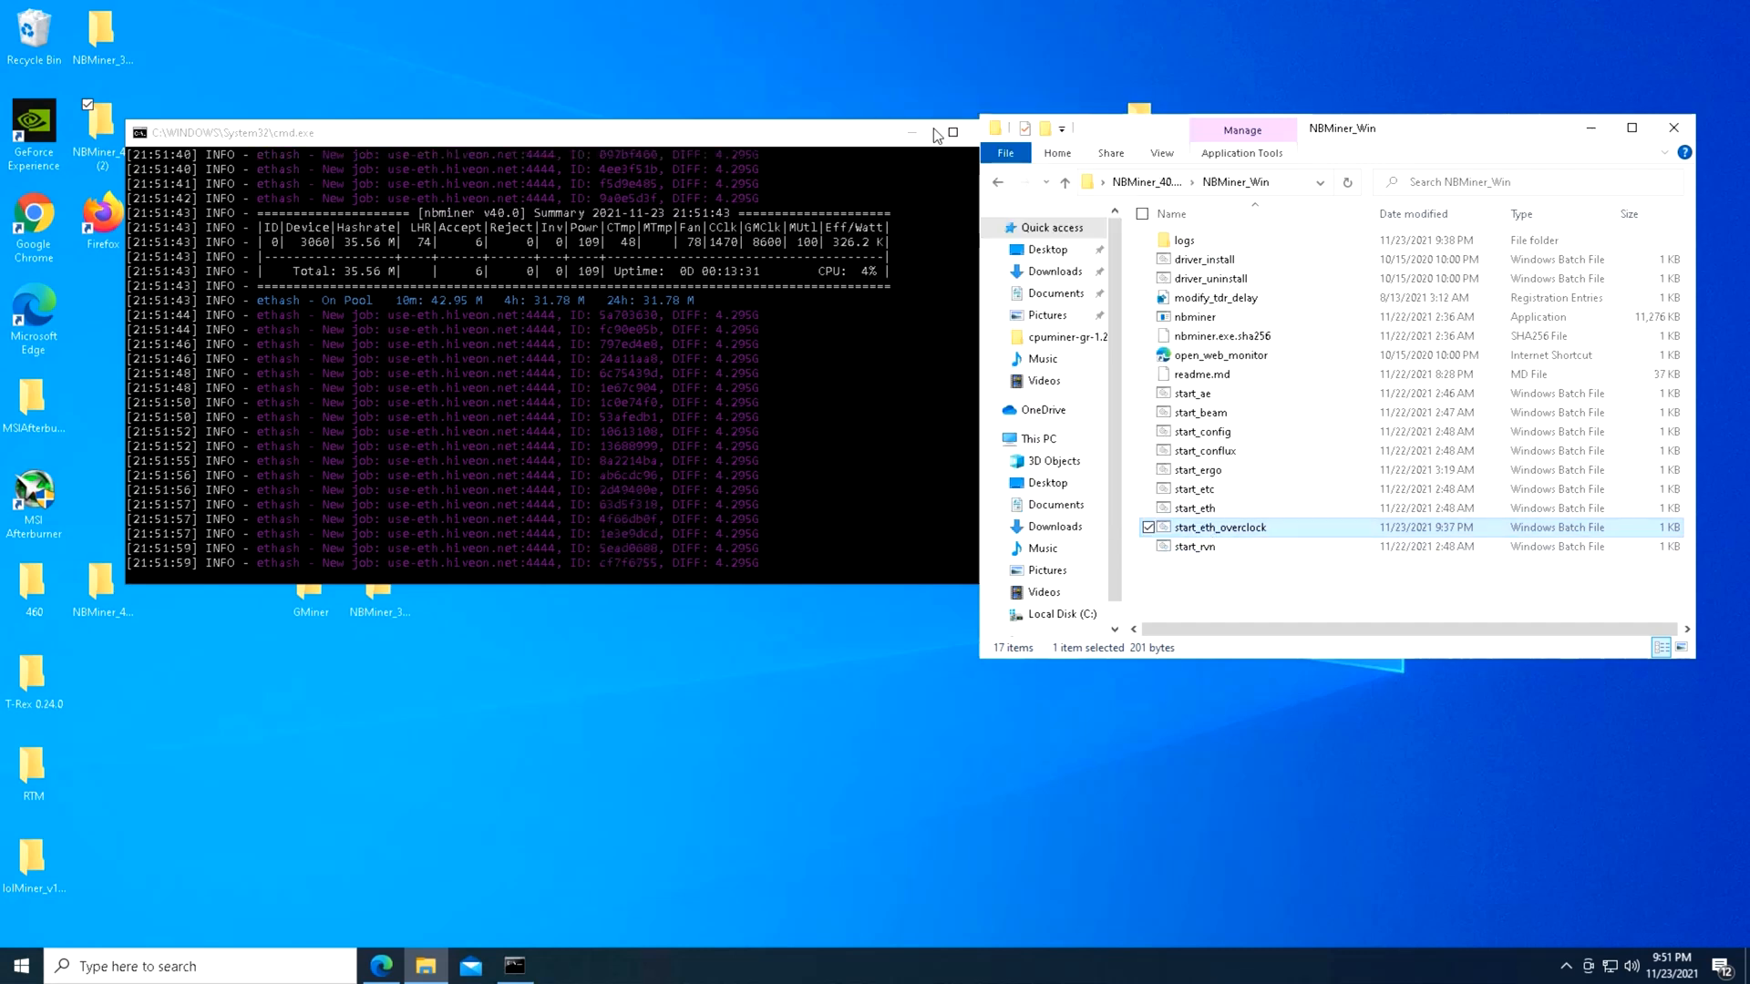
{"action": "double_click", "coordinate": [1220, 527]}
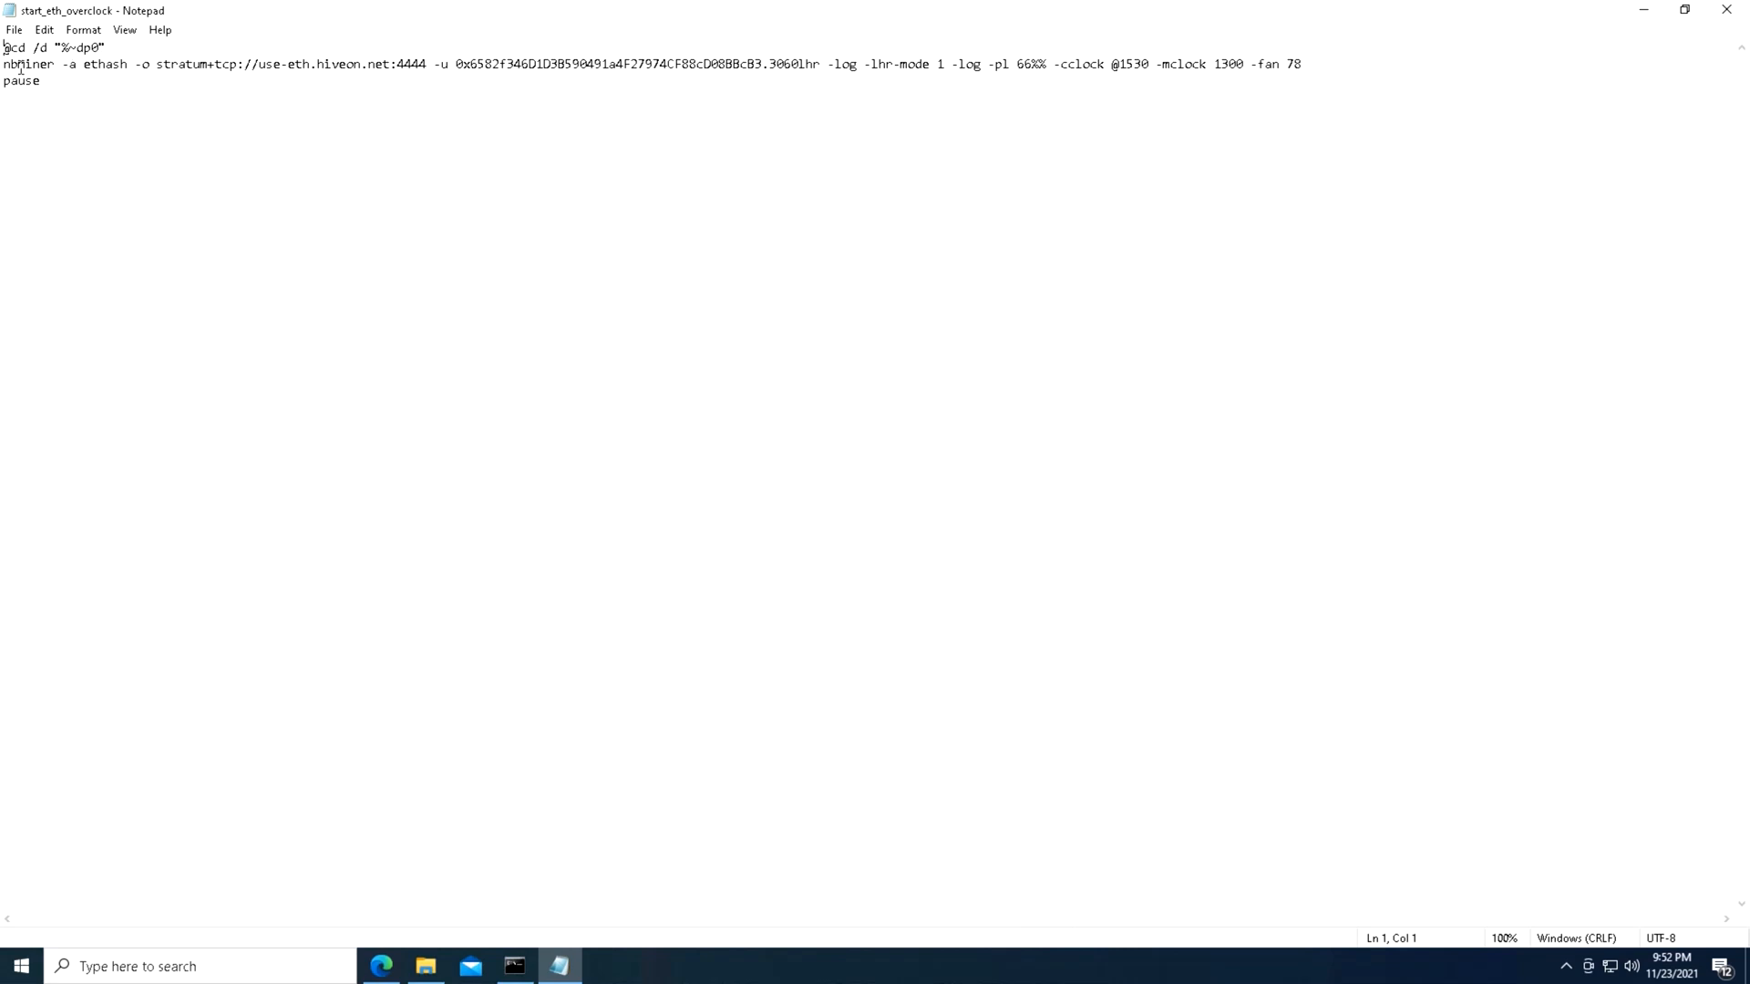
{"action": "mouse_move", "coordinate": [57, 71]}
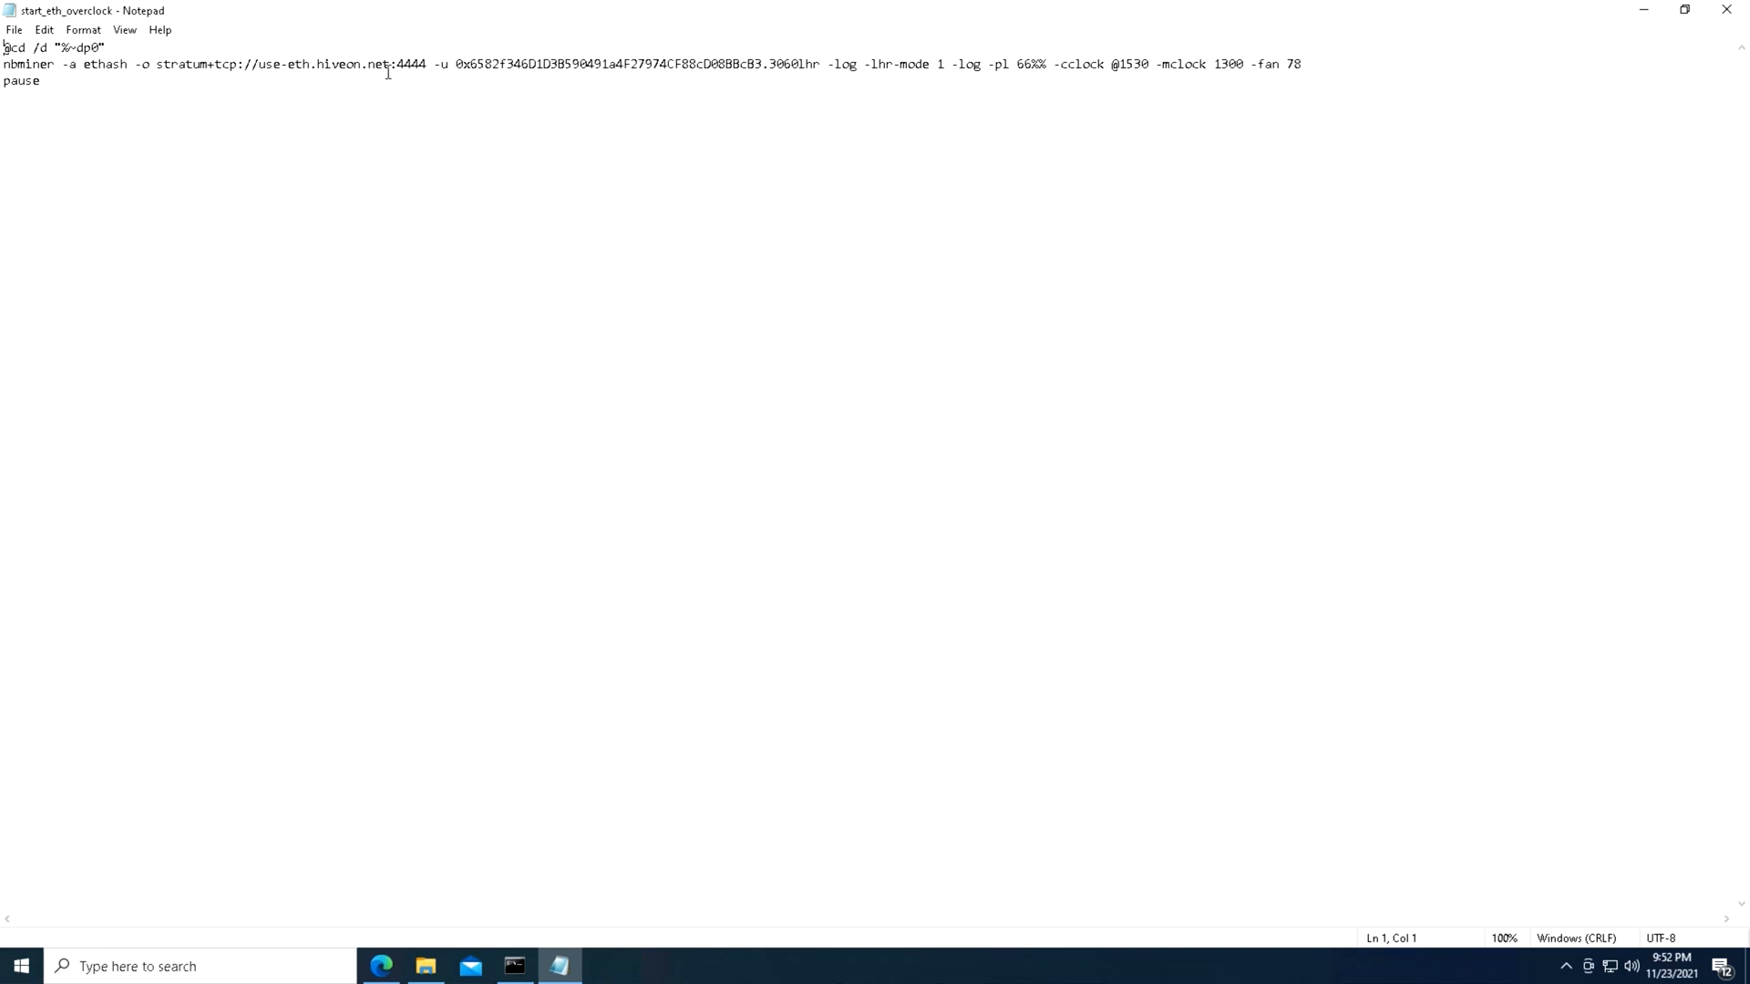
{"action": "mouse_move", "coordinate": [782, 76]}
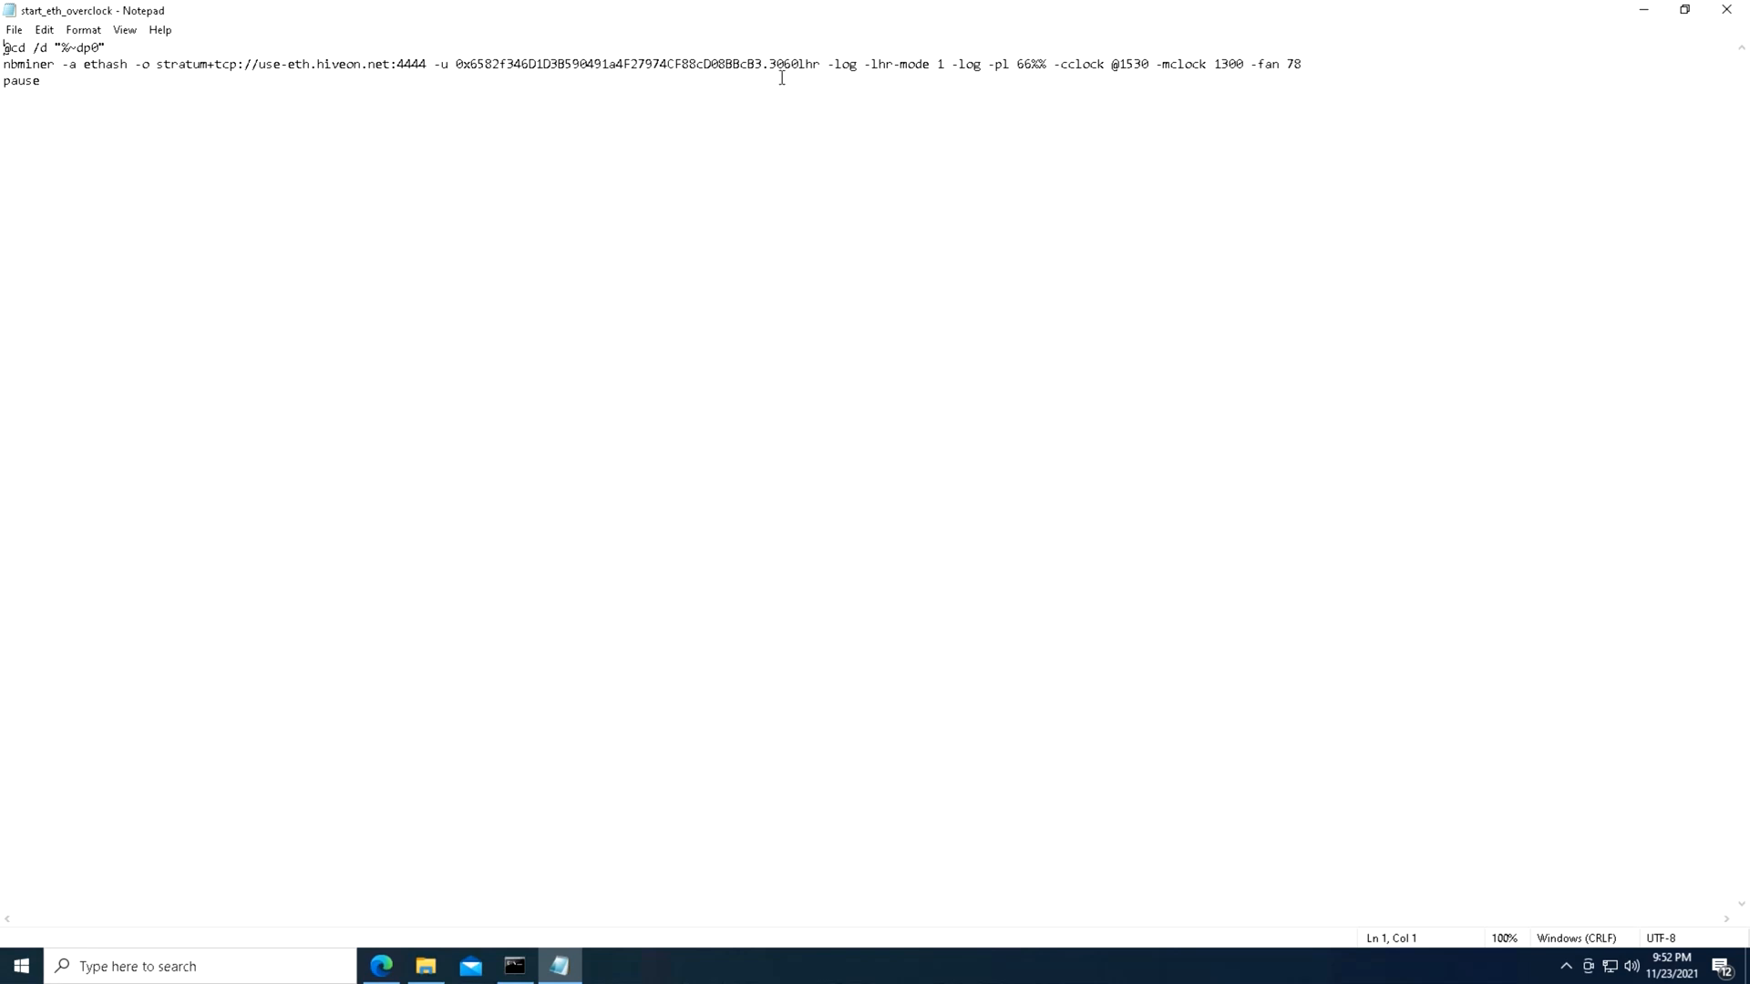
{"action": "mouse_move", "coordinate": [835, 73]}
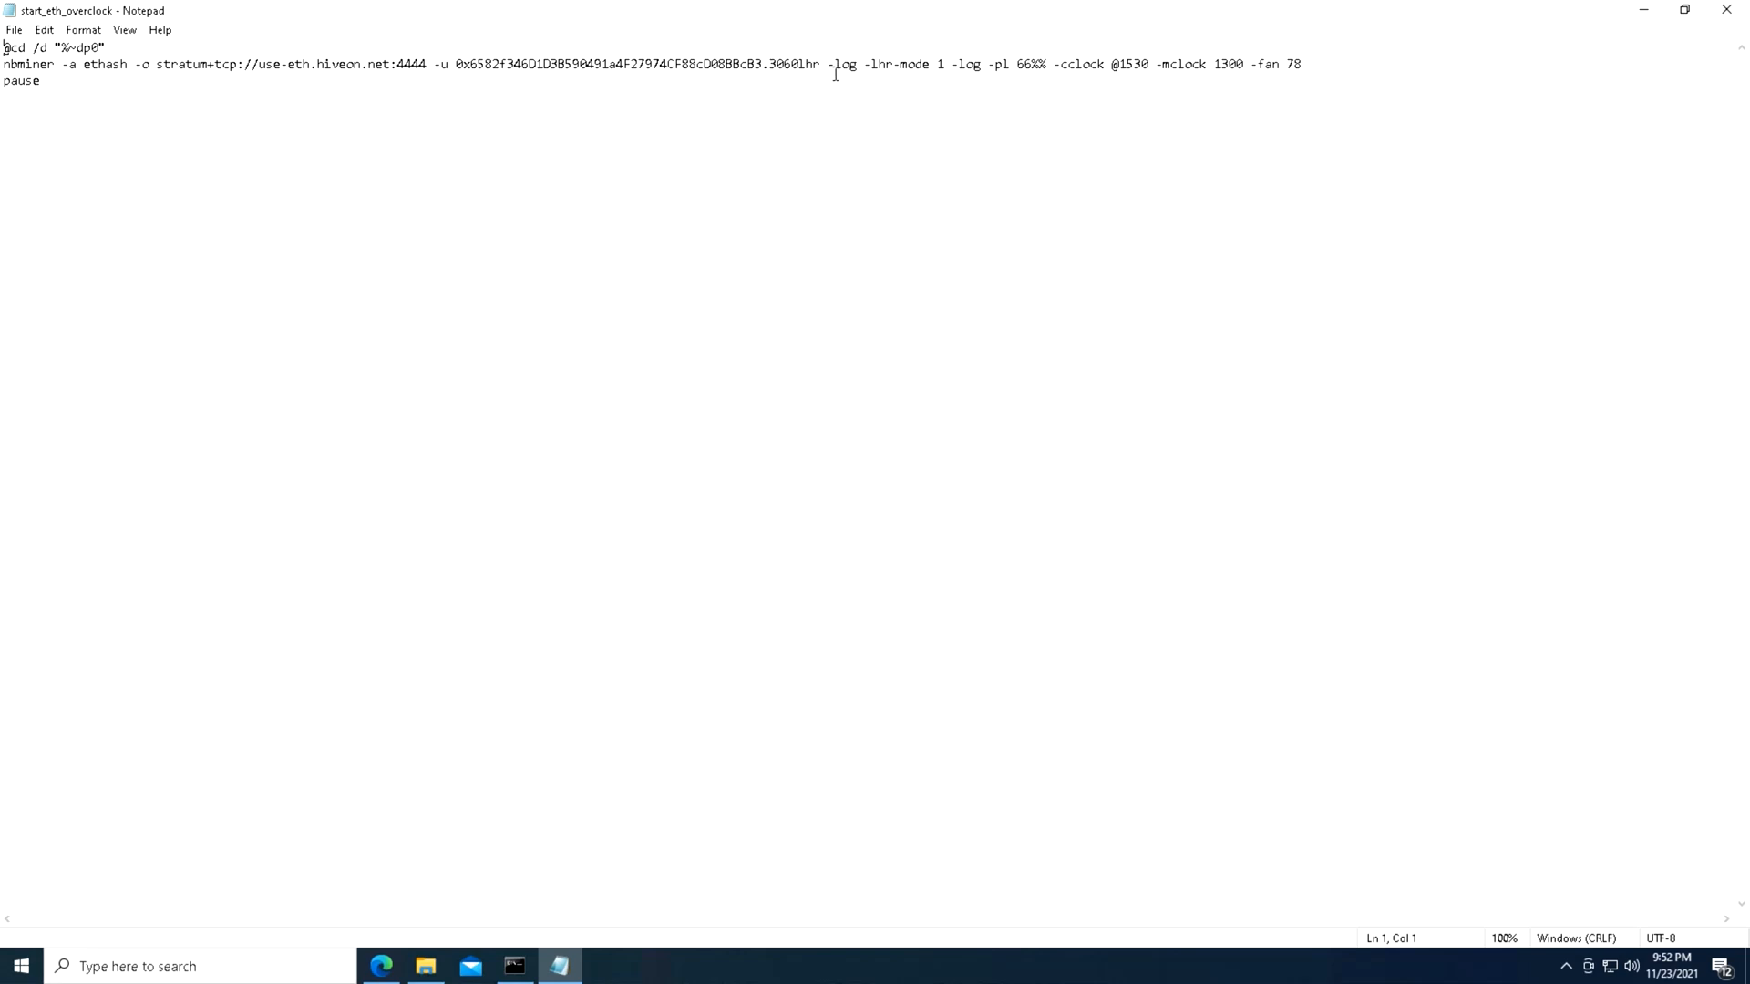
{"action": "mouse_move", "coordinate": [864, 71]}
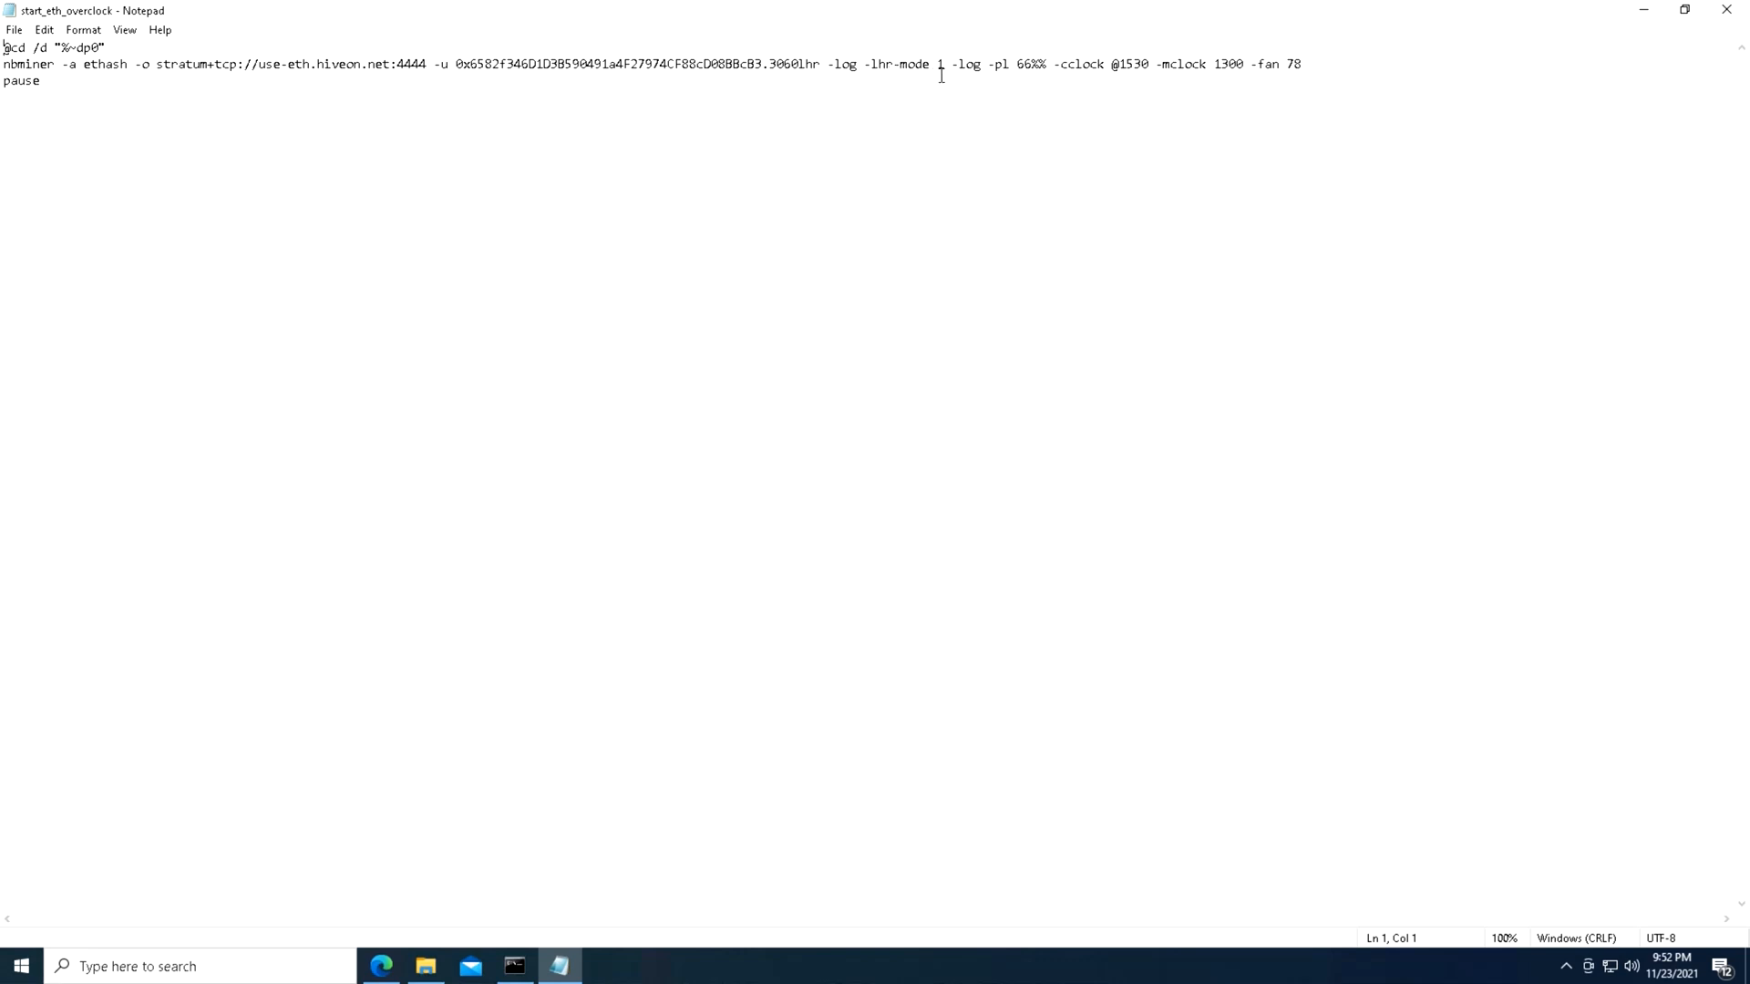
{"action": "mouse_move", "coordinate": [947, 82]}
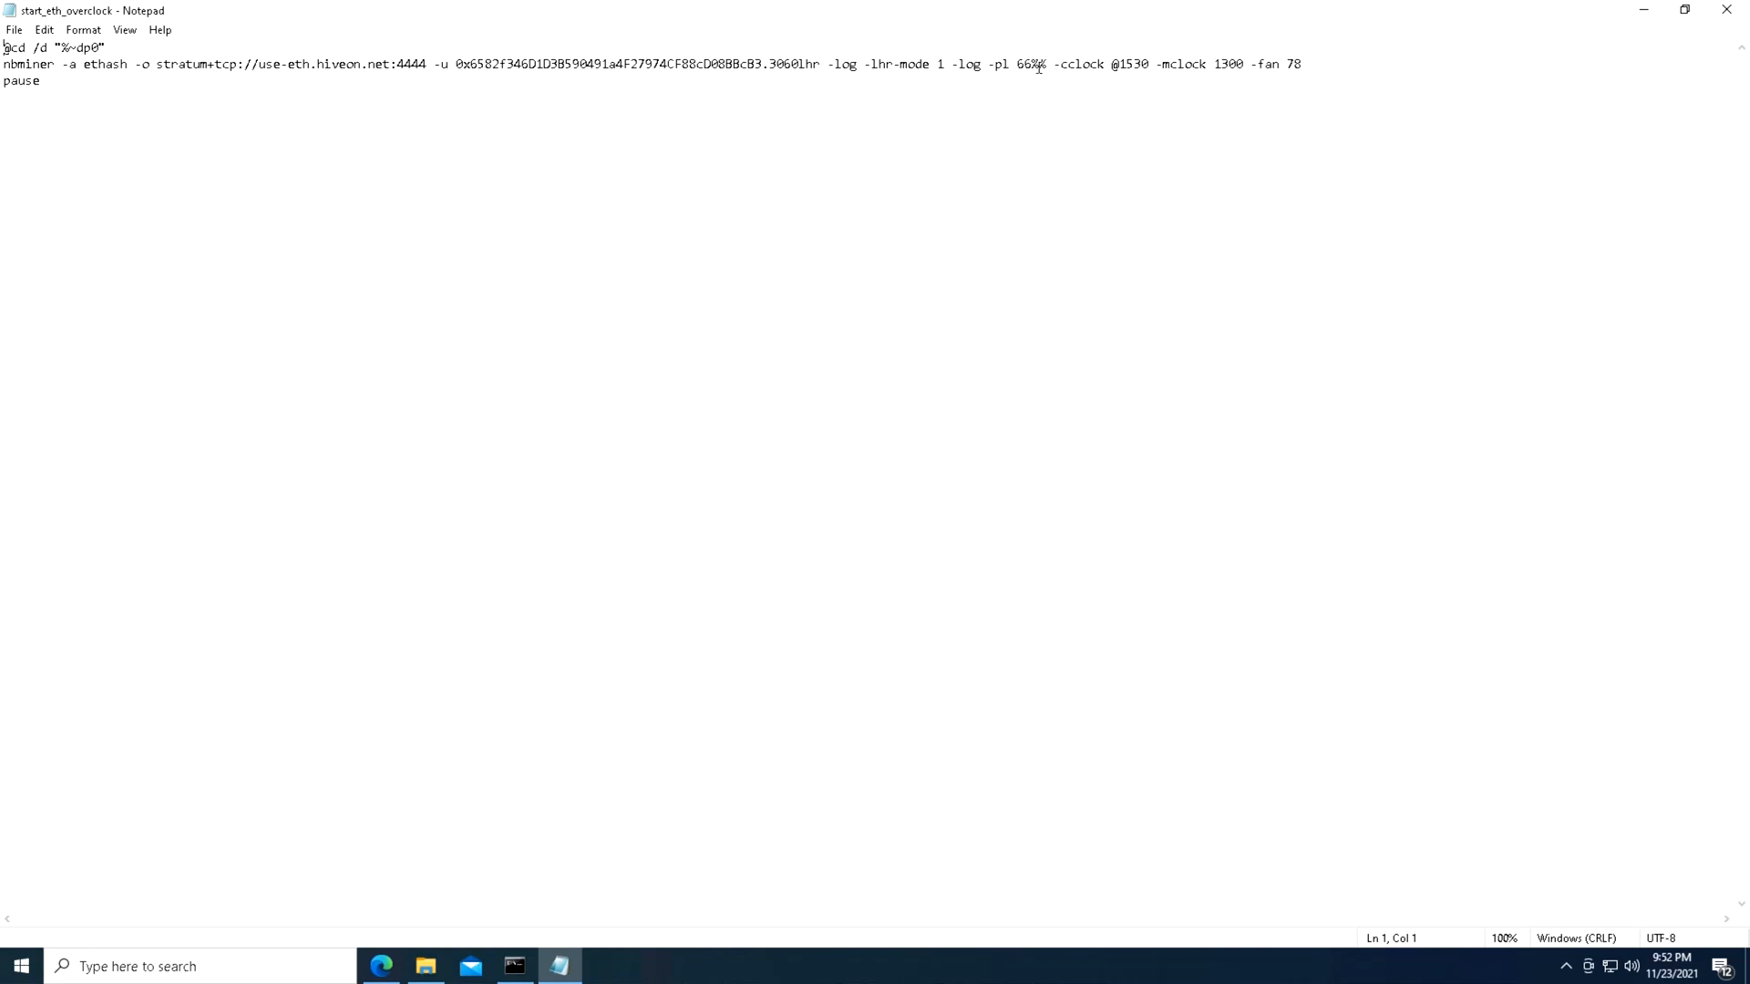
{"action": "mouse_move", "coordinate": [1032, 69]}
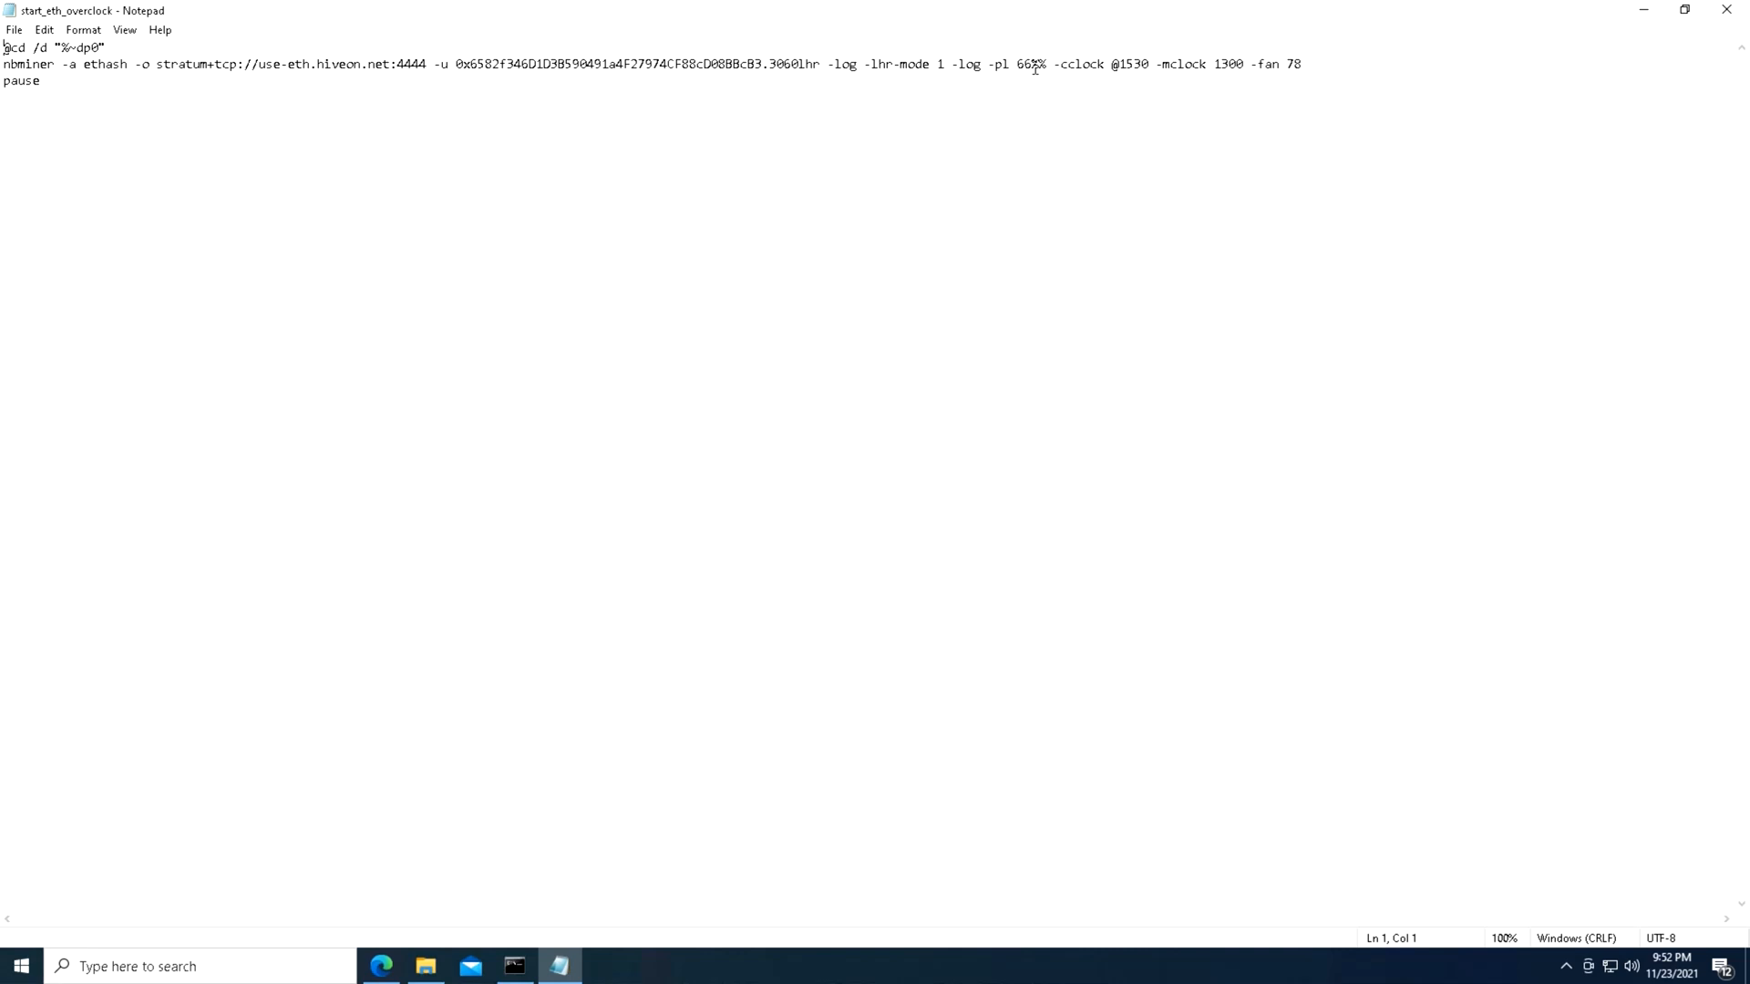
{"action": "mouse_move", "coordinate": [1037, 82]}
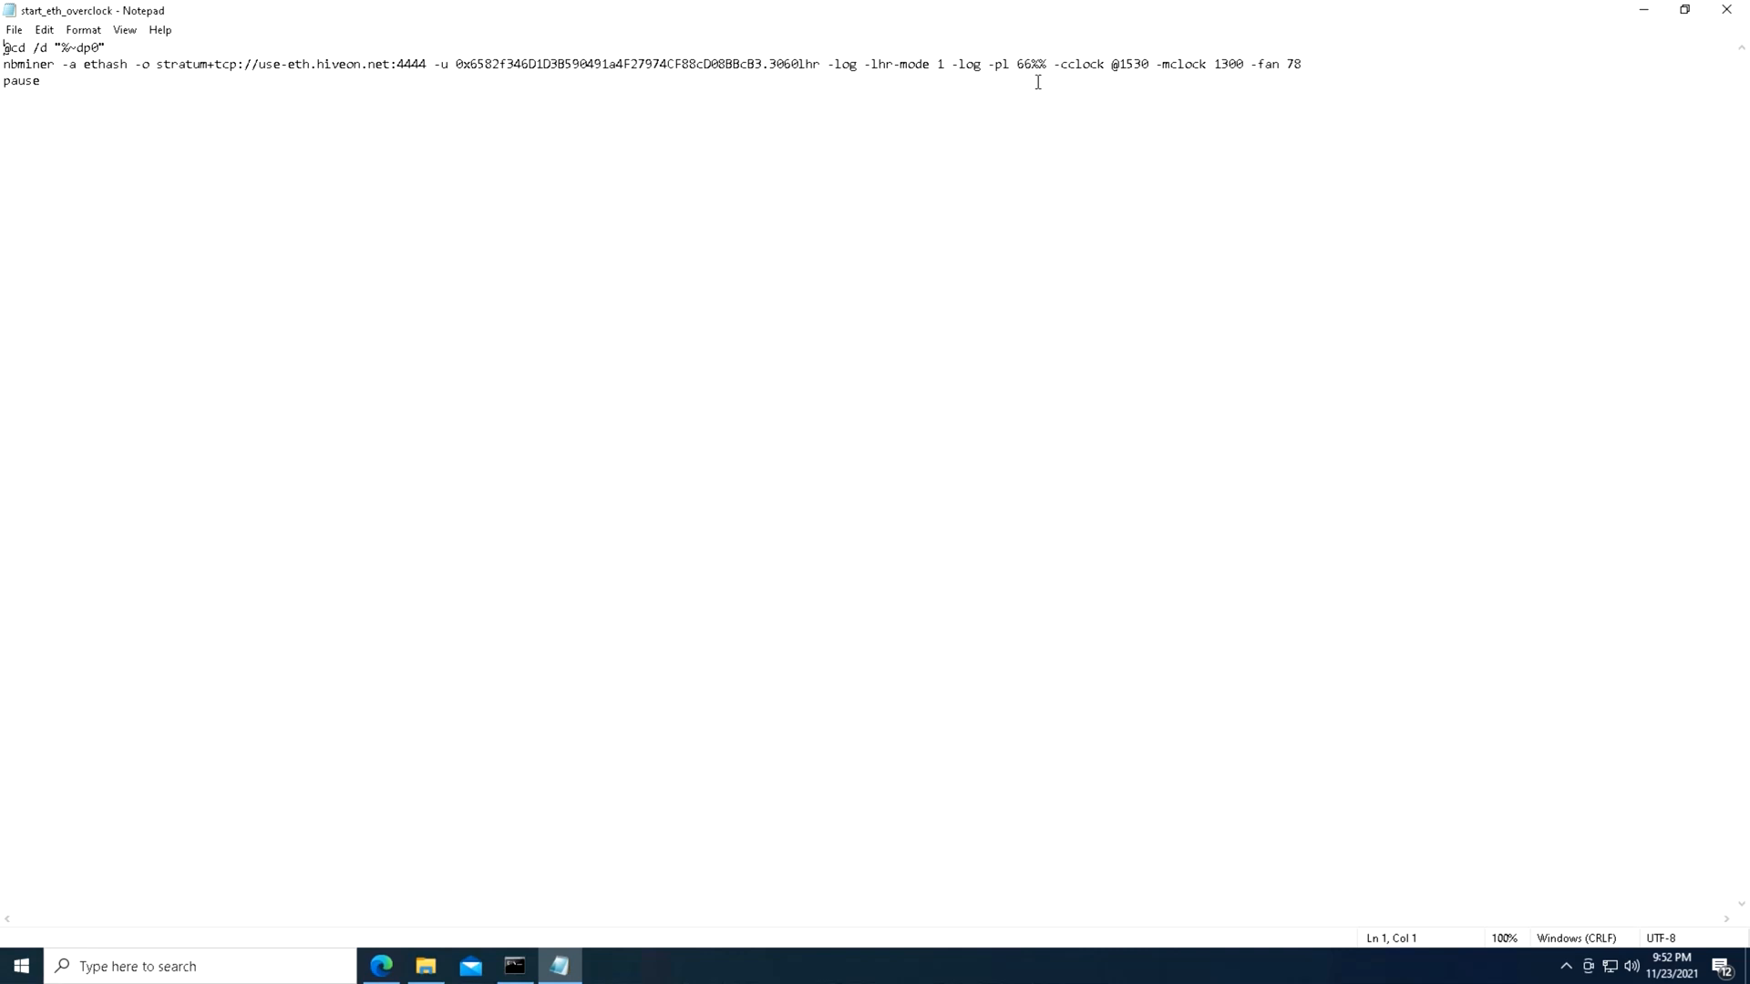
{"action": "mouse_move", "coordinate": [1259, 204]}
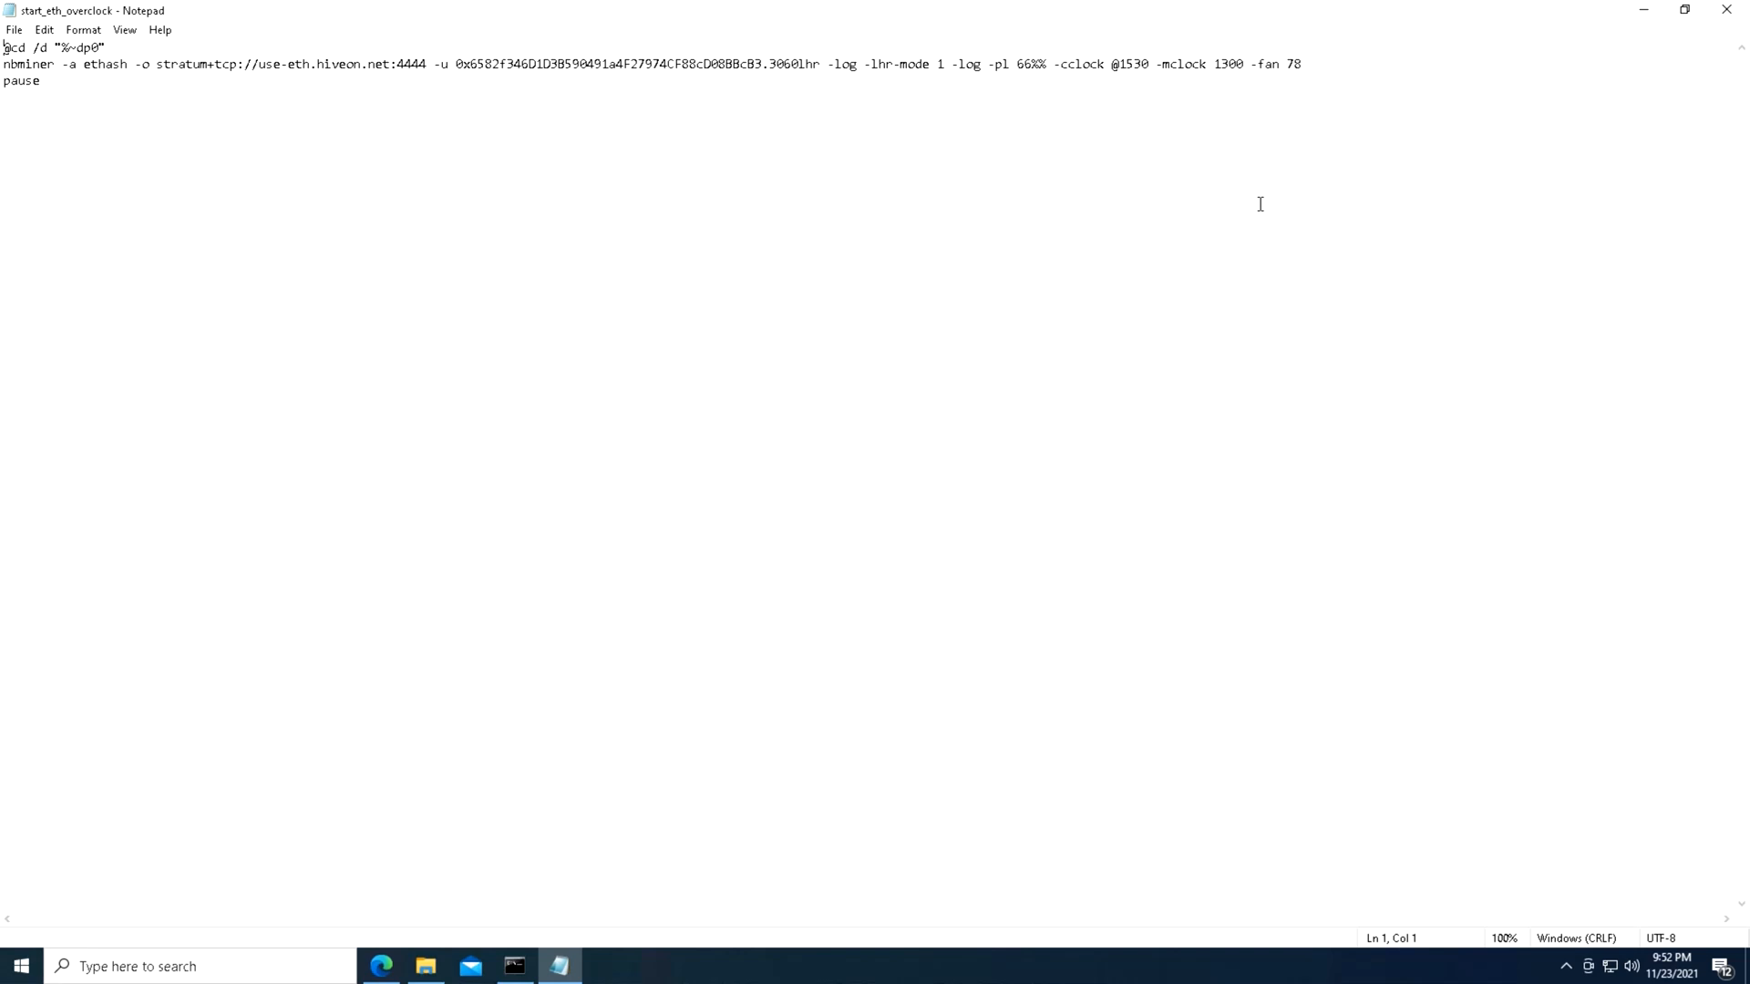
{"action": "mouse_move", "coordinate": [991, 127]}
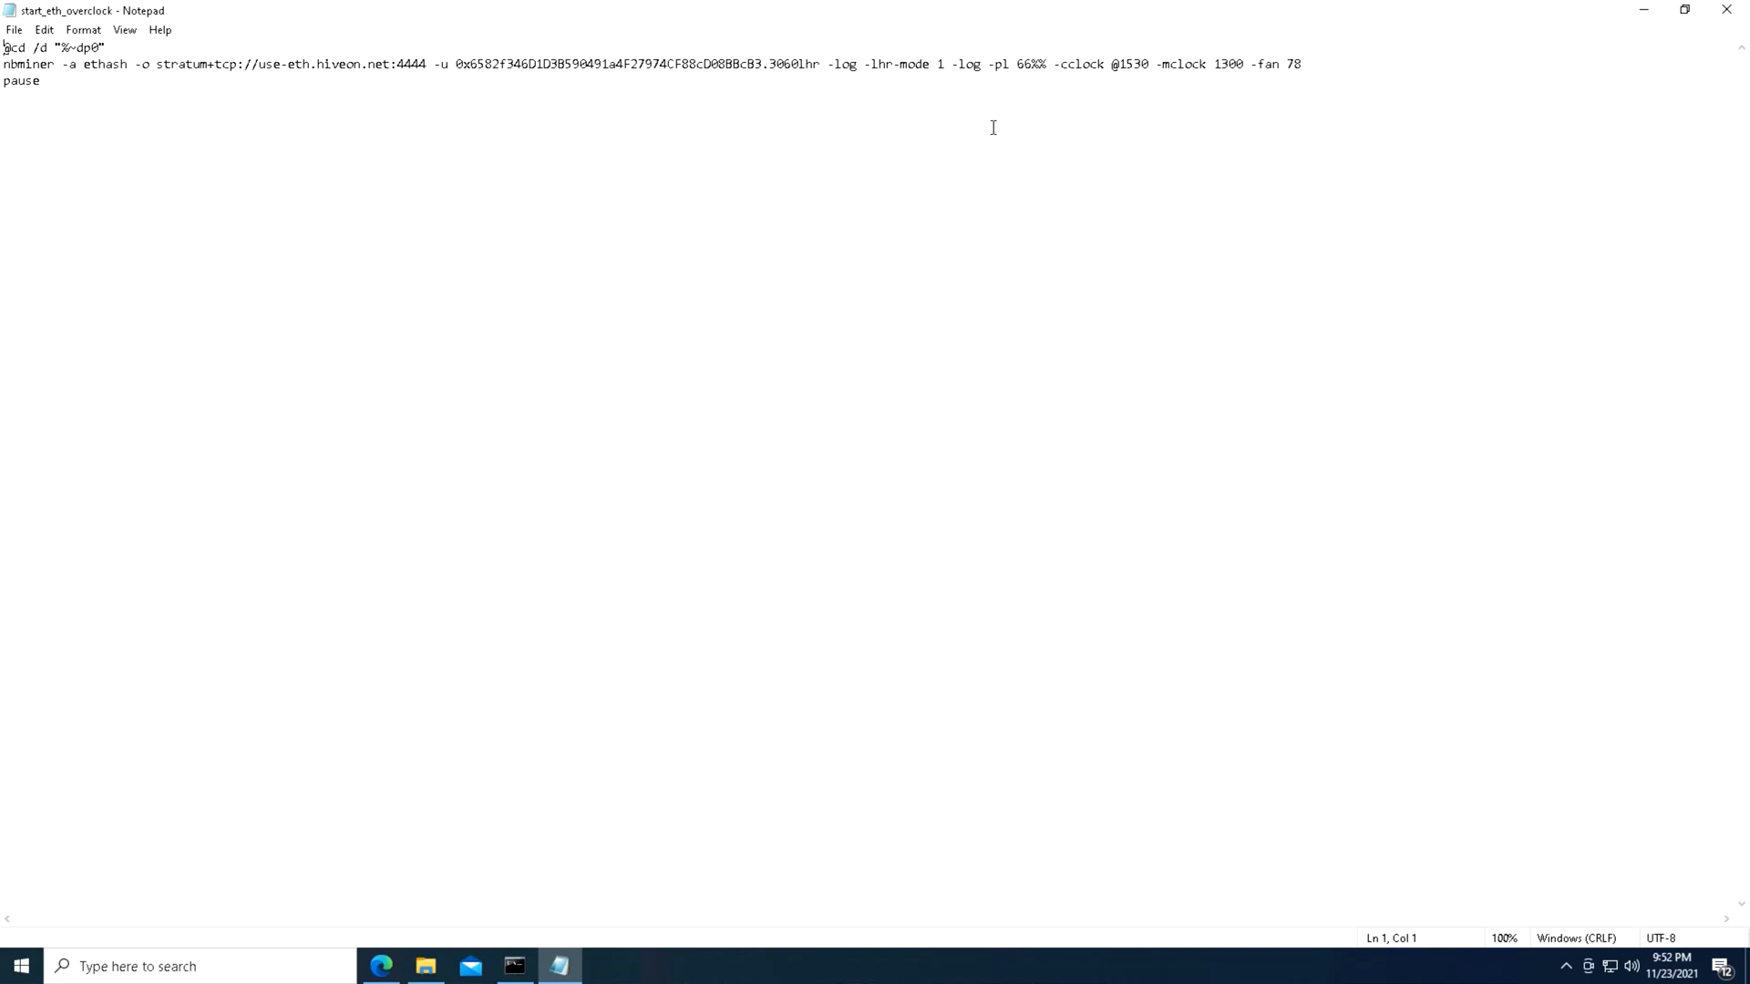
{"action": "mouse_move", "coordinate": [1032, 64]}
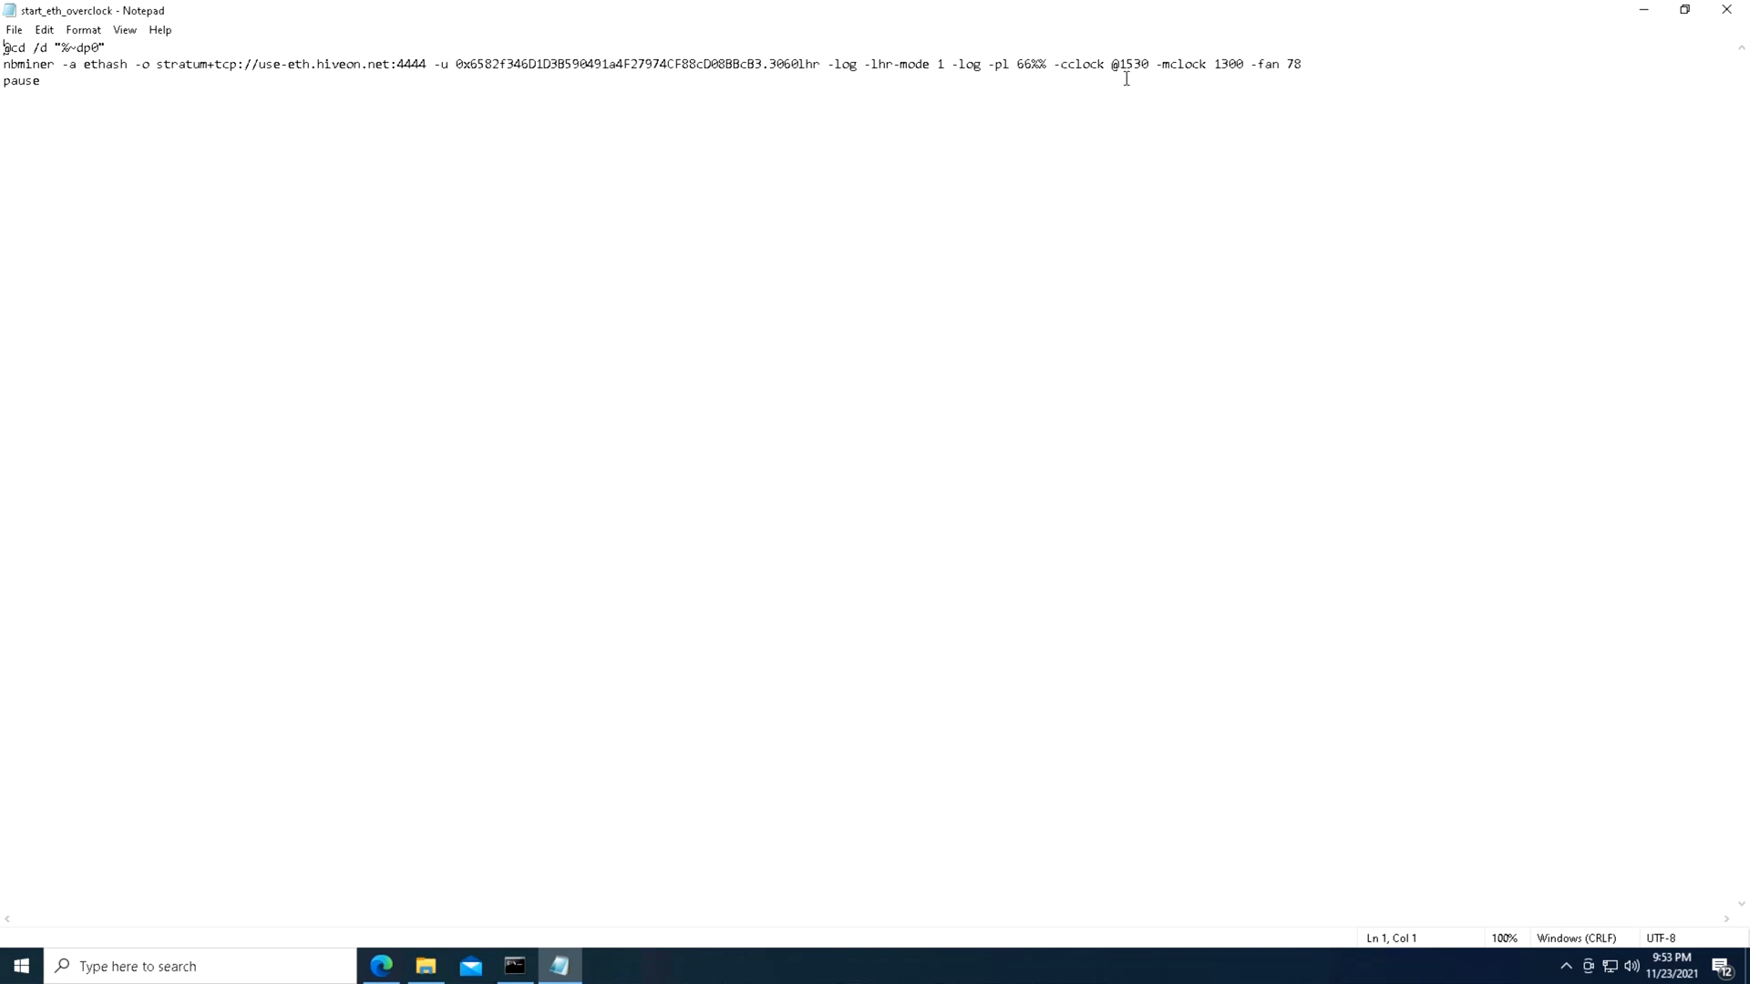
{"action": "mouse_move", "coordinate": [1144, 116]}
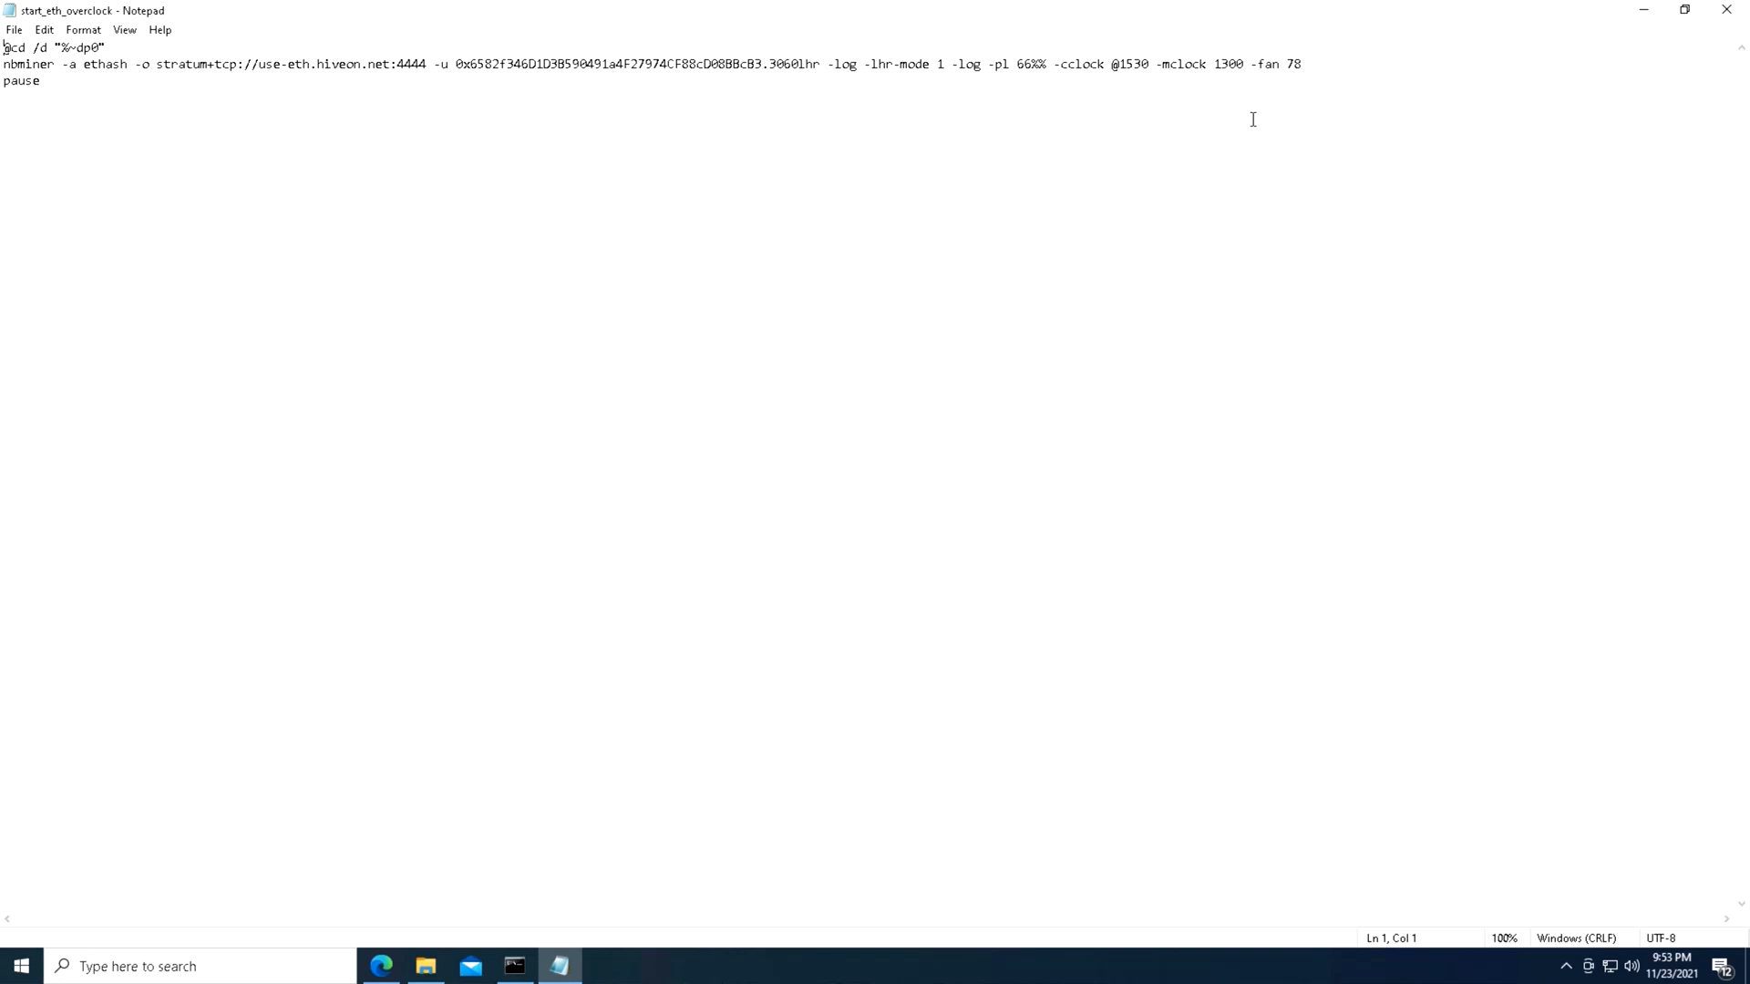
{"action": "mouse_move", "coordinate": [1639, 21]}
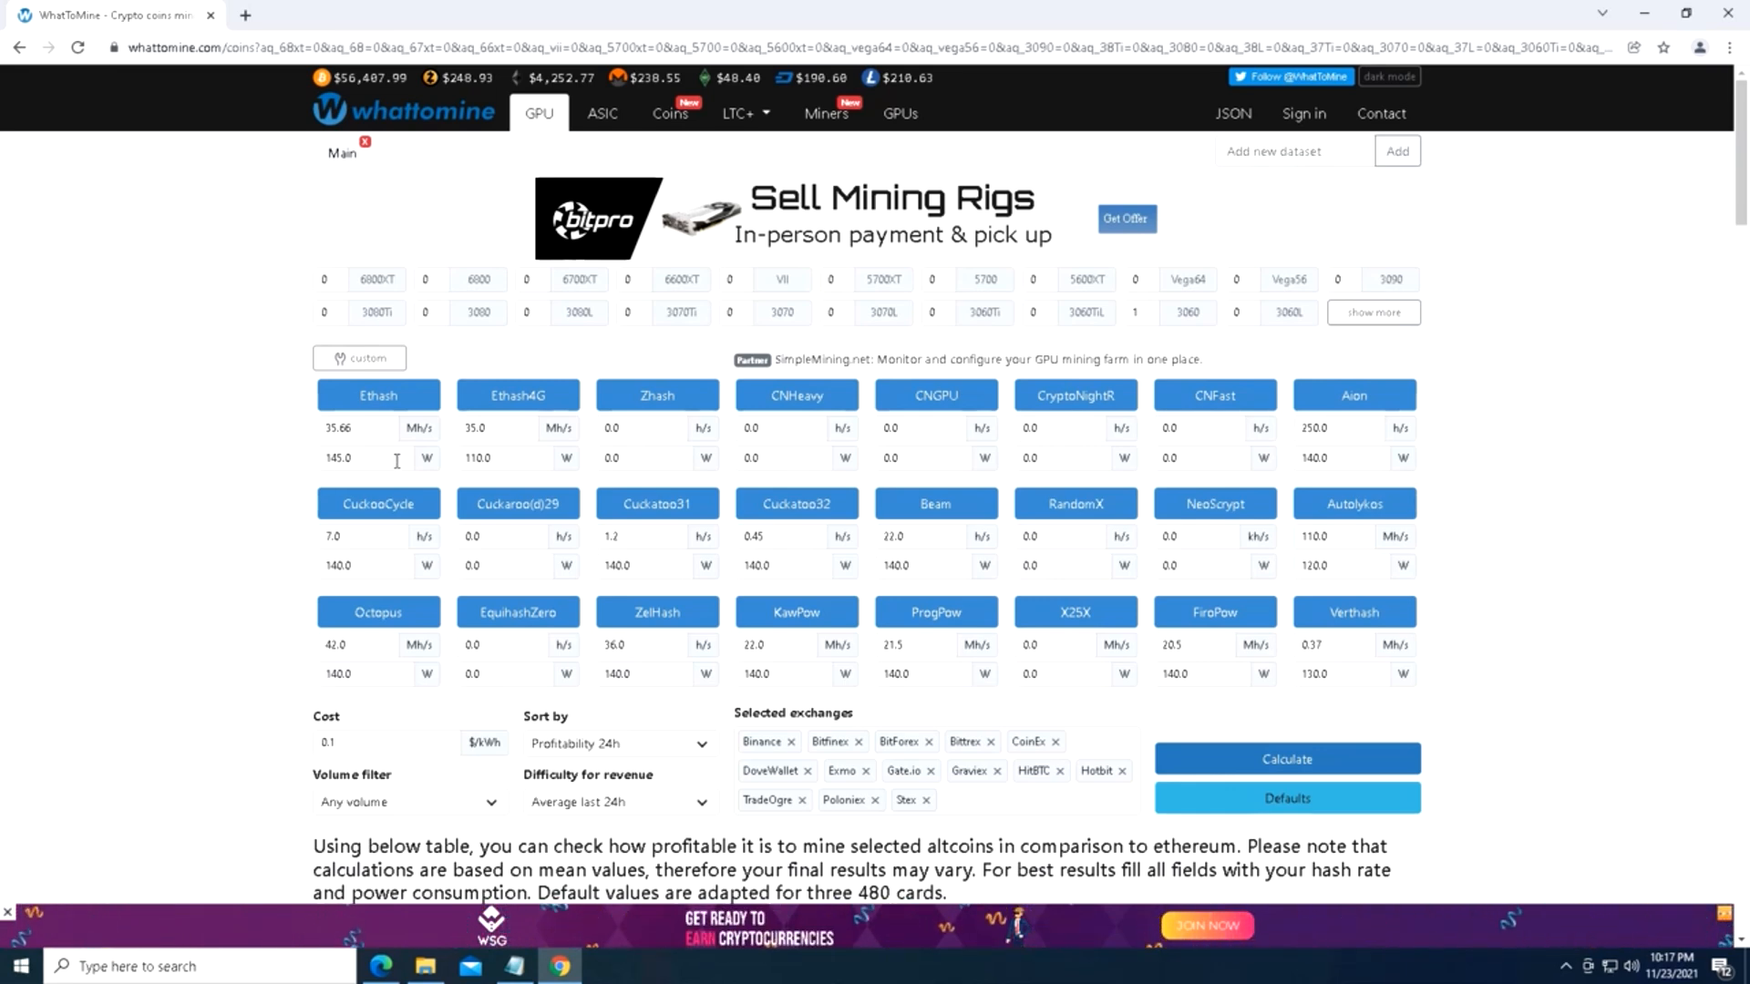
{"action": "mouse_move", "coordinate": [259, 465]}
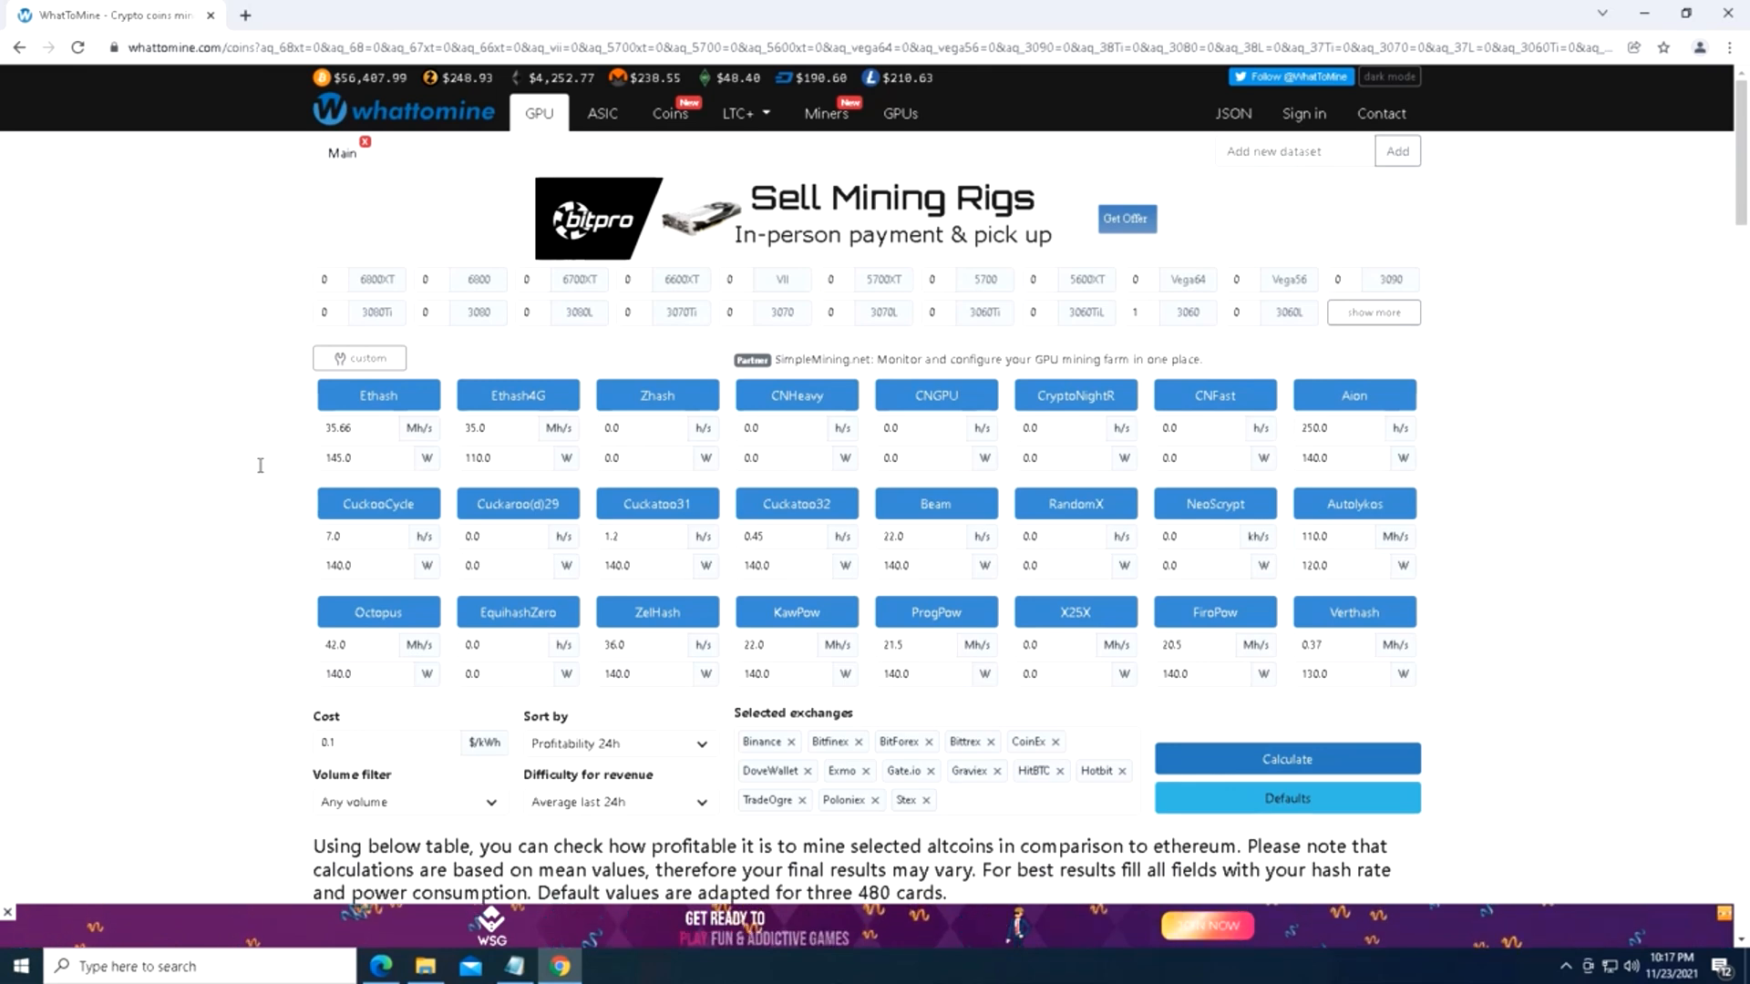
Calculate Ethash profitability and scroll to the results with Ethereum on top at about $2.24 daily profit.
{"action": "left_click", "coordinate": [1285, 759]}
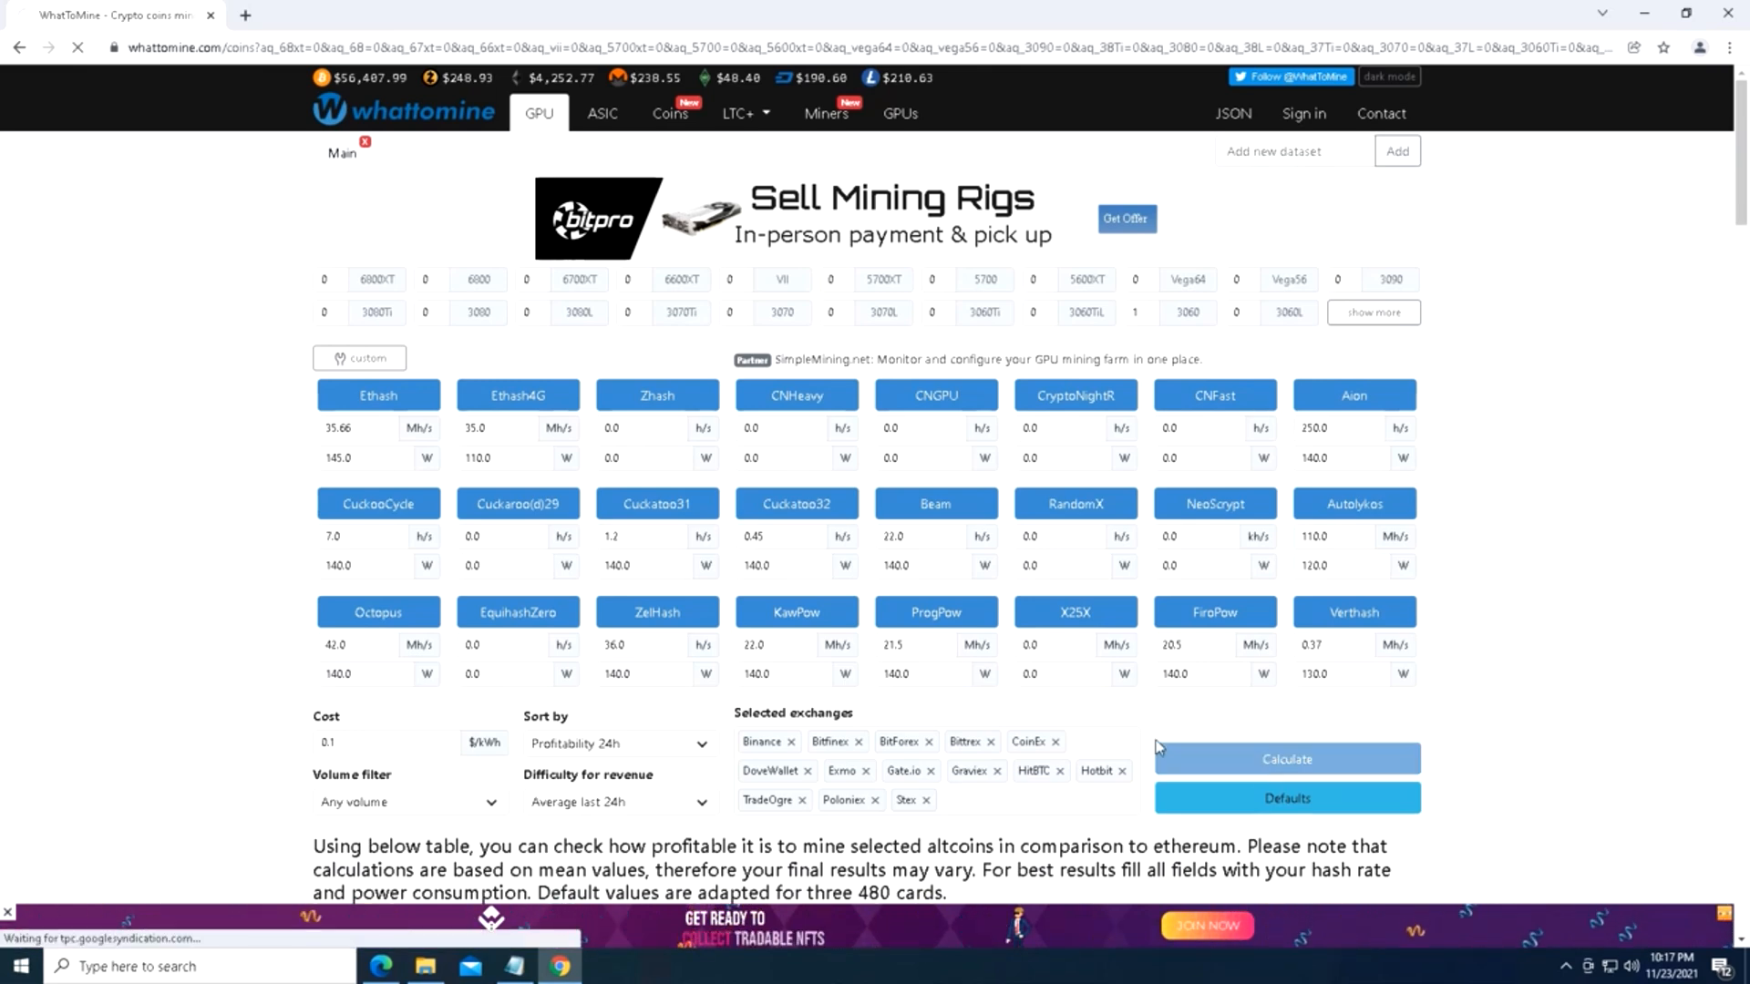
{"action": "scroll", "scroll_direction": "down", "scroll_amount": 3}
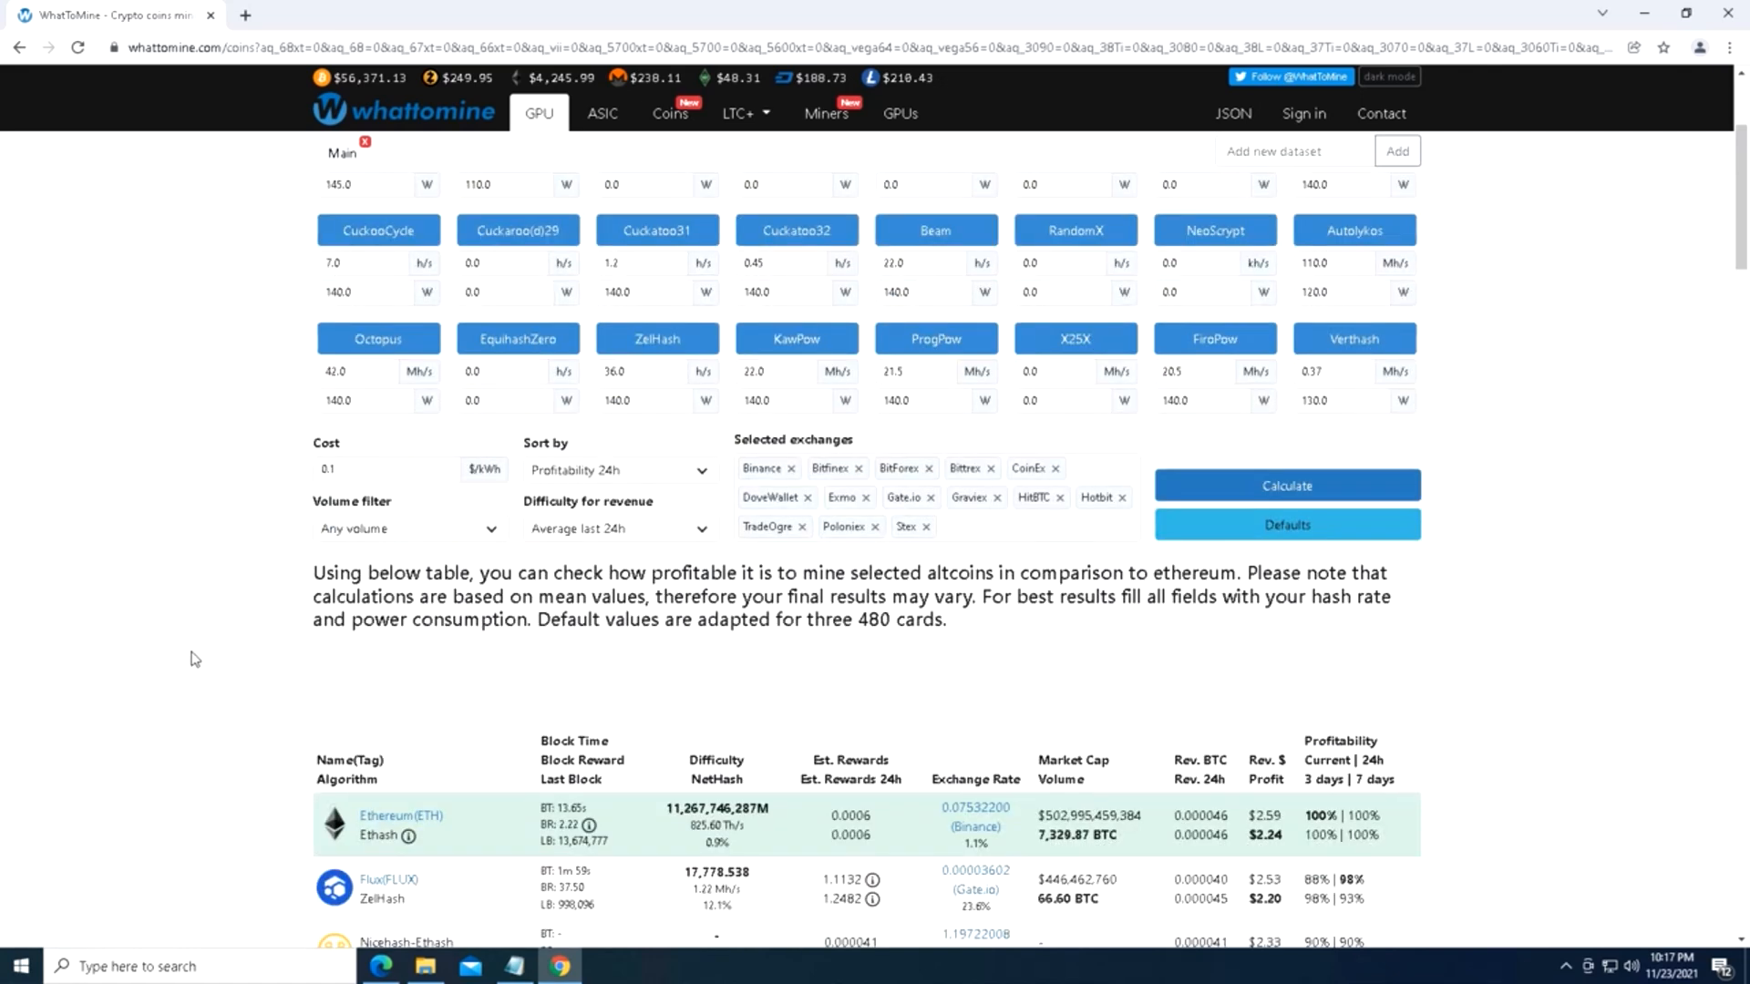
{"action": "scroll", "scroll_direction": "down", "scroll_amount": 3}
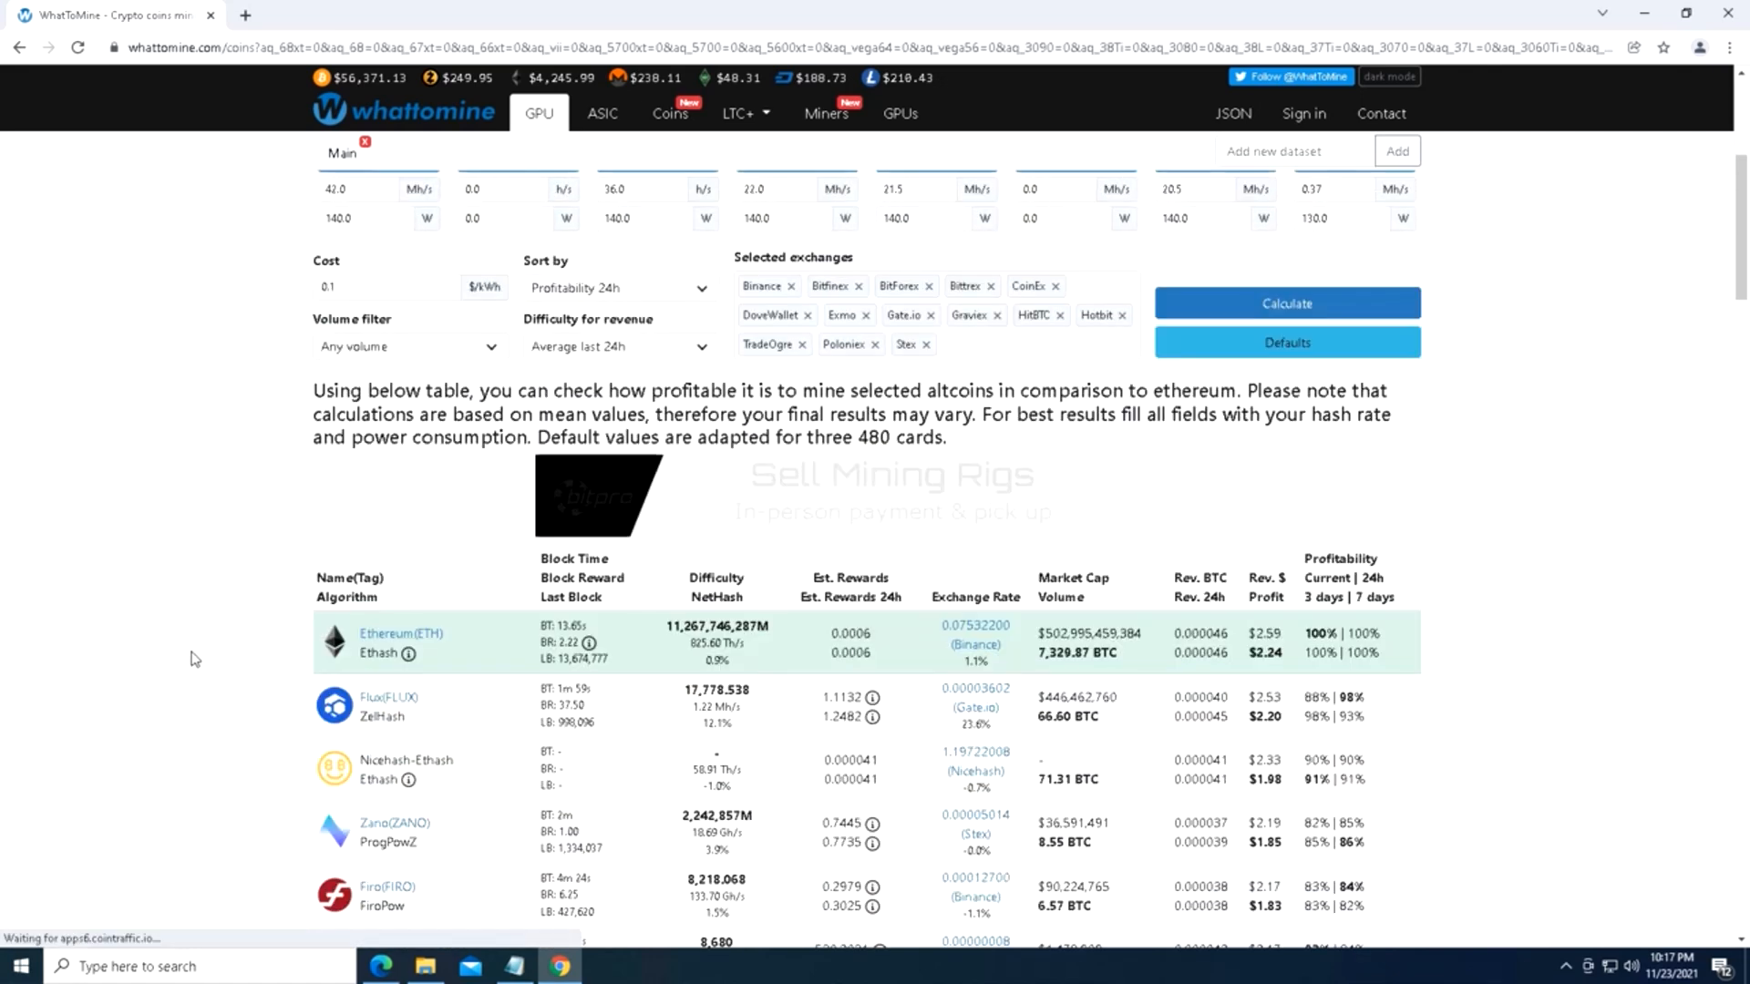